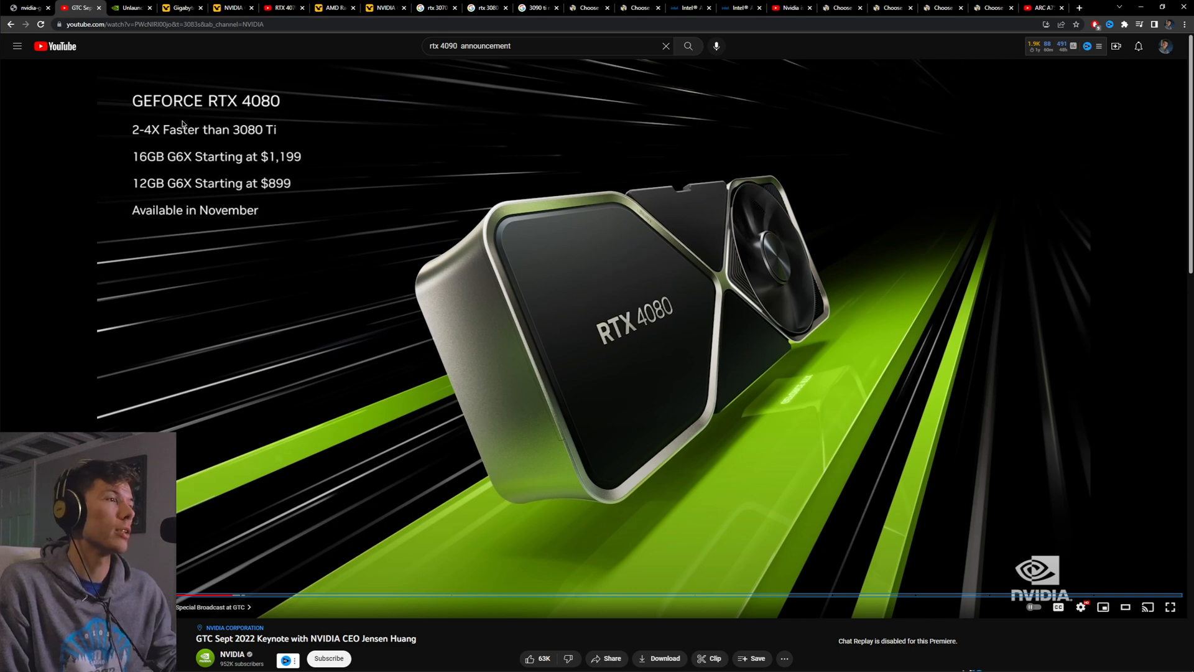
{"action": "mouse_move", "coordinate": [186, 134]}
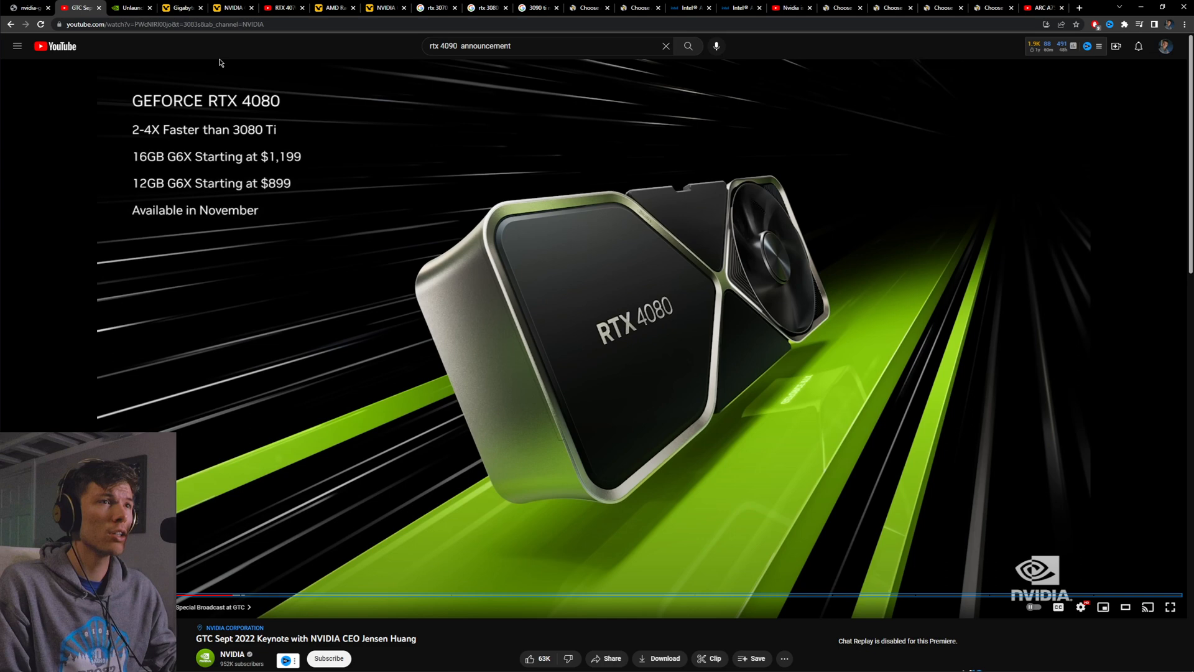
{"action": "mouse_move", "coordinate": [370, 286]}
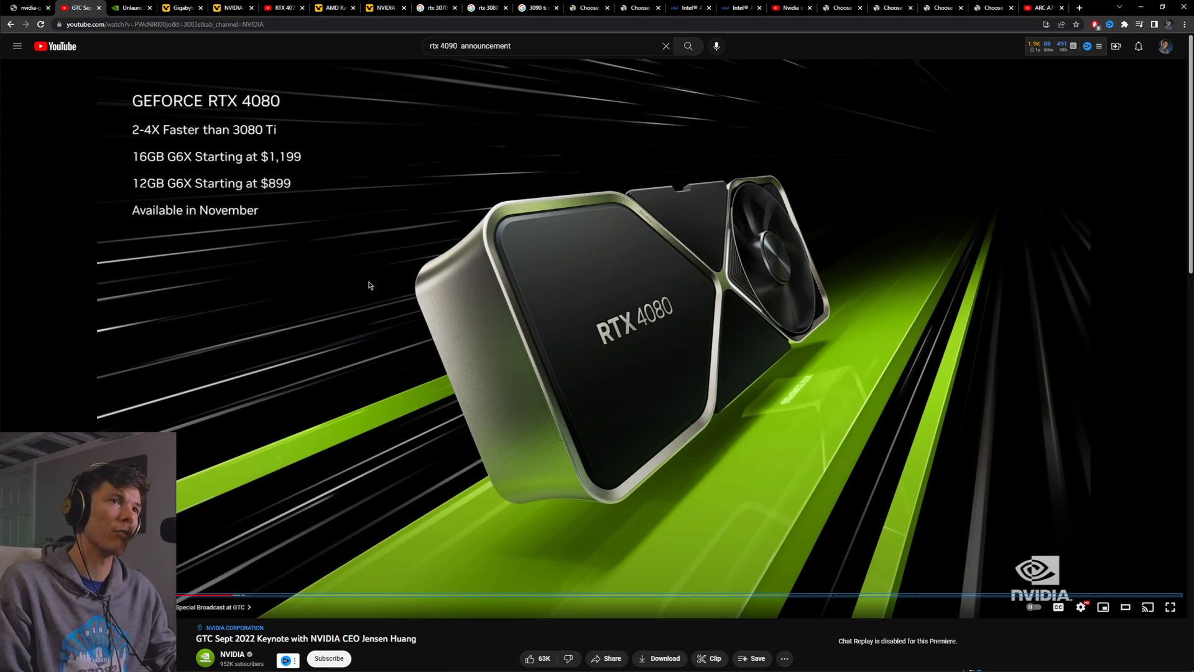
{"action": "mouse_move", "coordinate": [334, 272]}
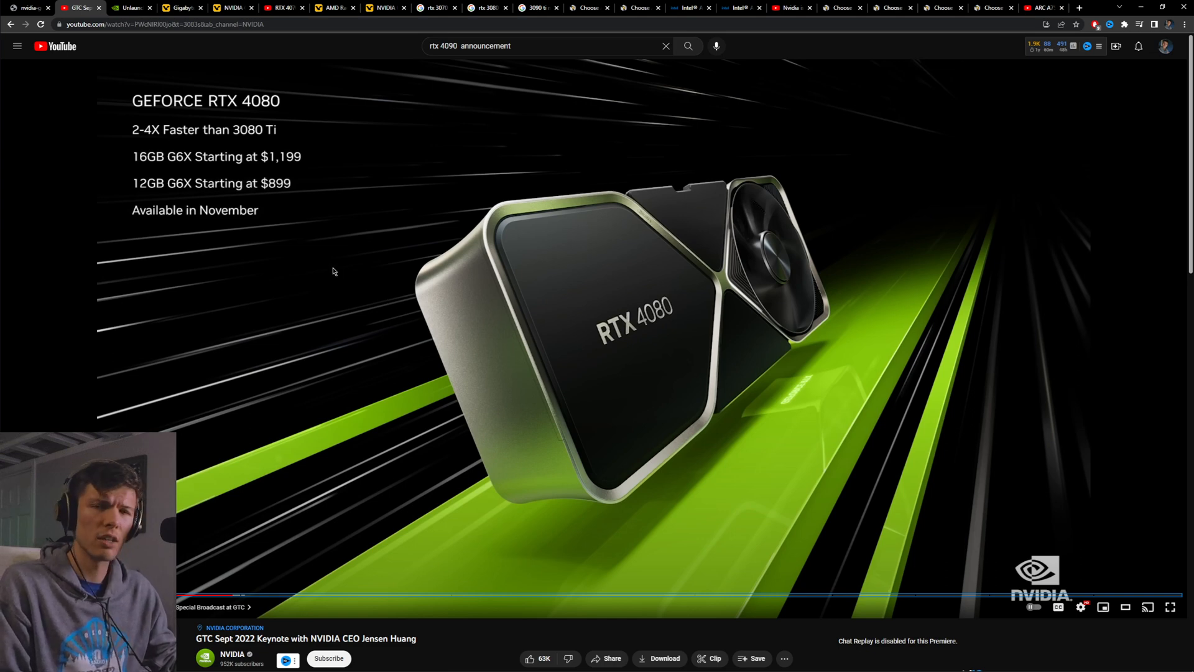
{"action": "mouse_move", "coordinate": [209, 158]}
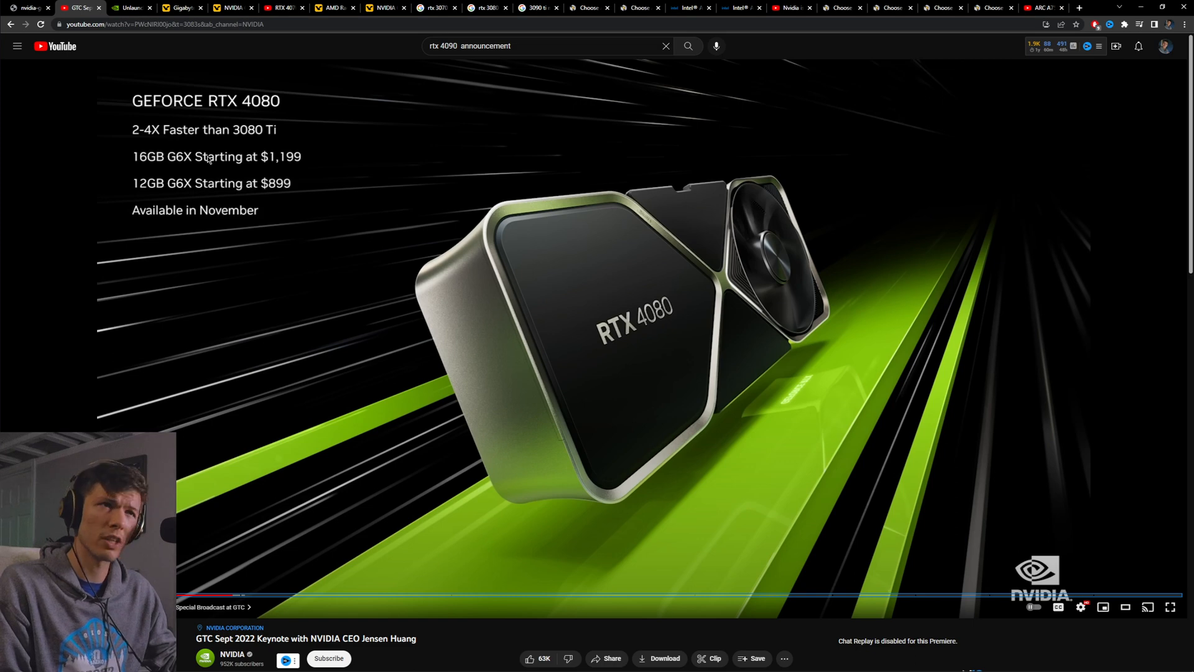
{"action": "mouse_move", "coordinate": [129, 7]}
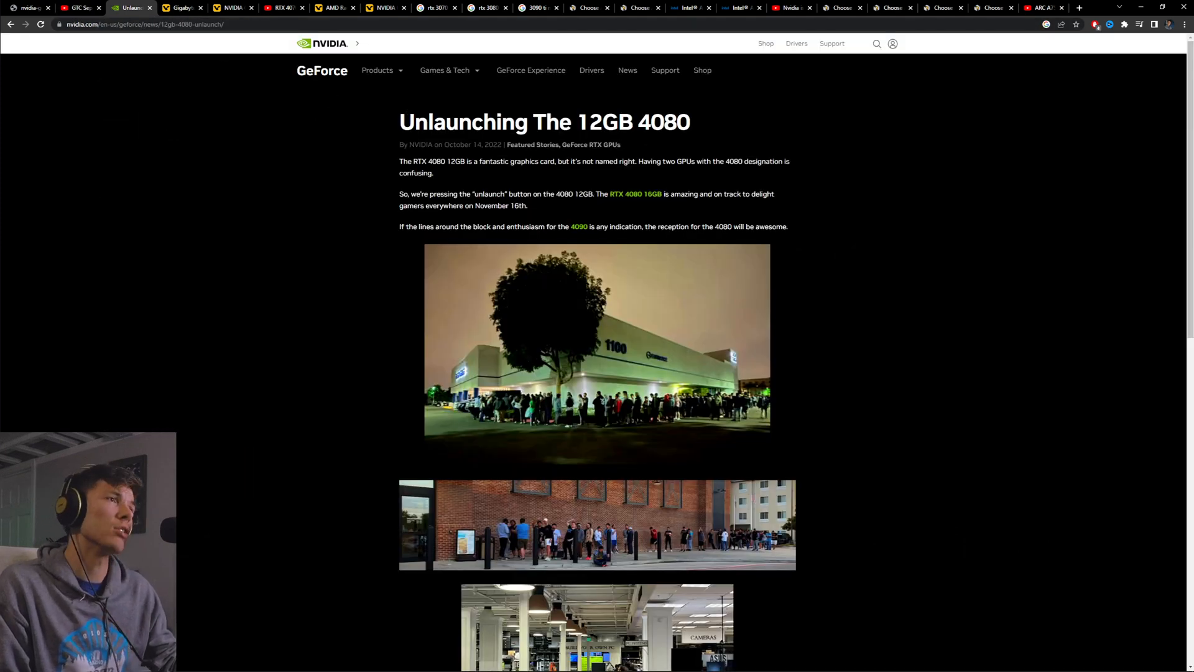
- Highlight the 'Unlaunching The 12GB 4080' headline on NVIDIA's news article
{"action": "triple_click", "coordinate": [545, 122]}
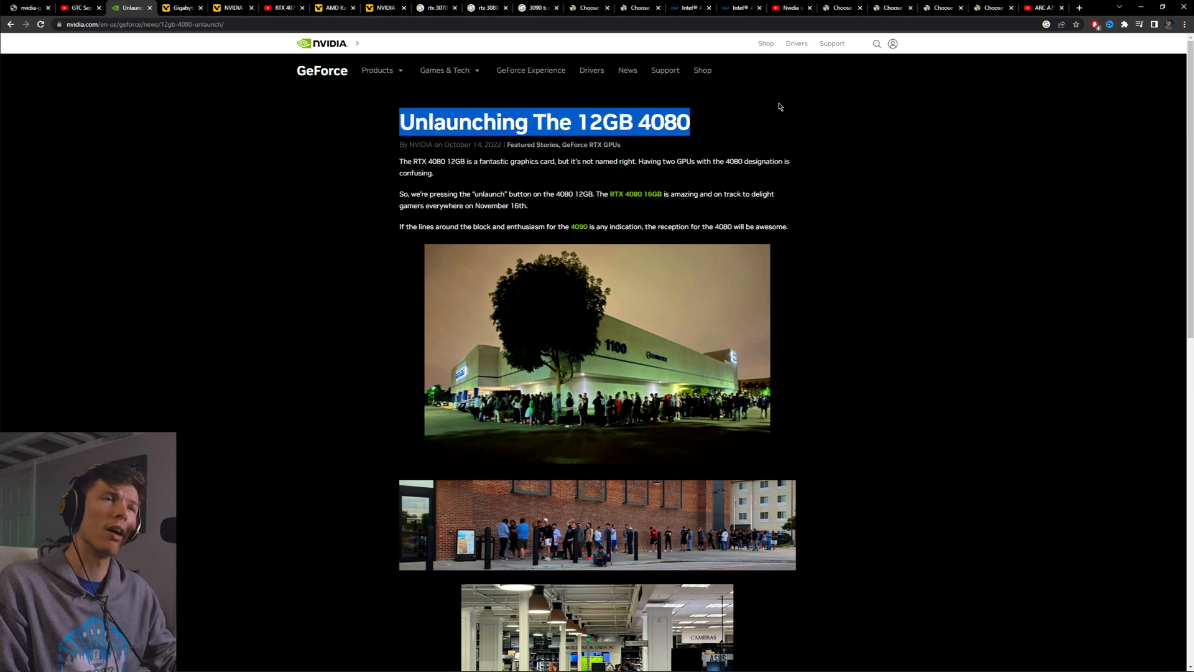
{"action": "mouse_move", "coordinate": [154, 109]}
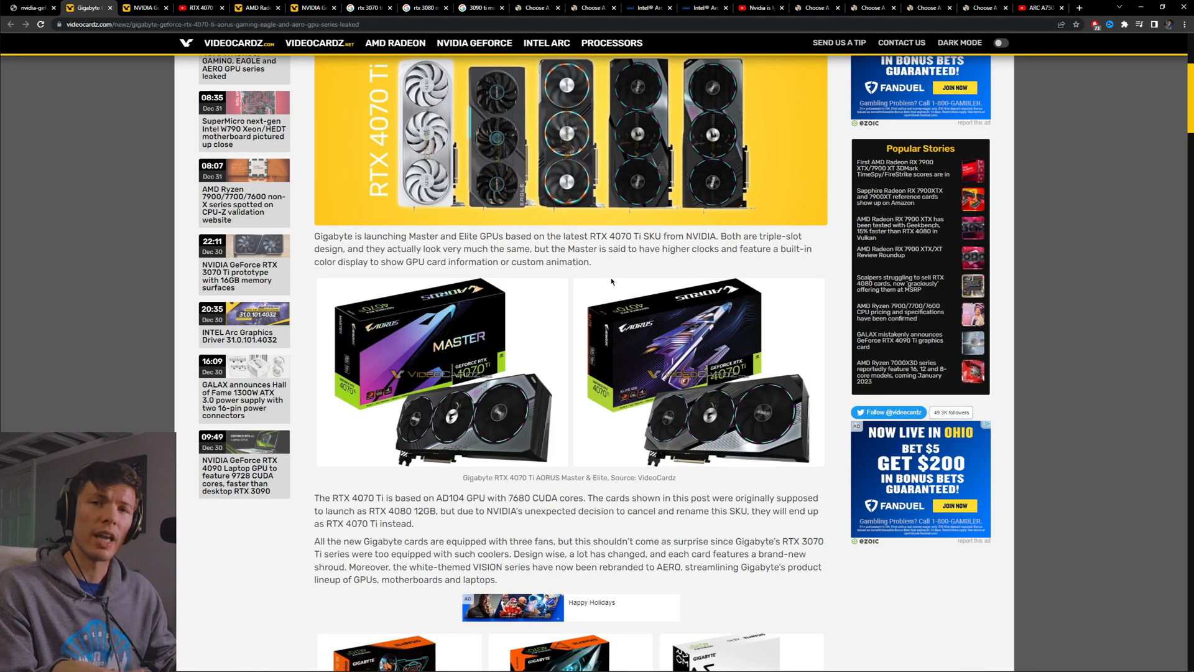
- Read down the Gigabyte RTX 4070 Ti AORUS/Gaming/Eagle/Aero article to its rumored $799 price
{"action": "scroll", "scroll_direction": "down", "scroll_amount": 3}
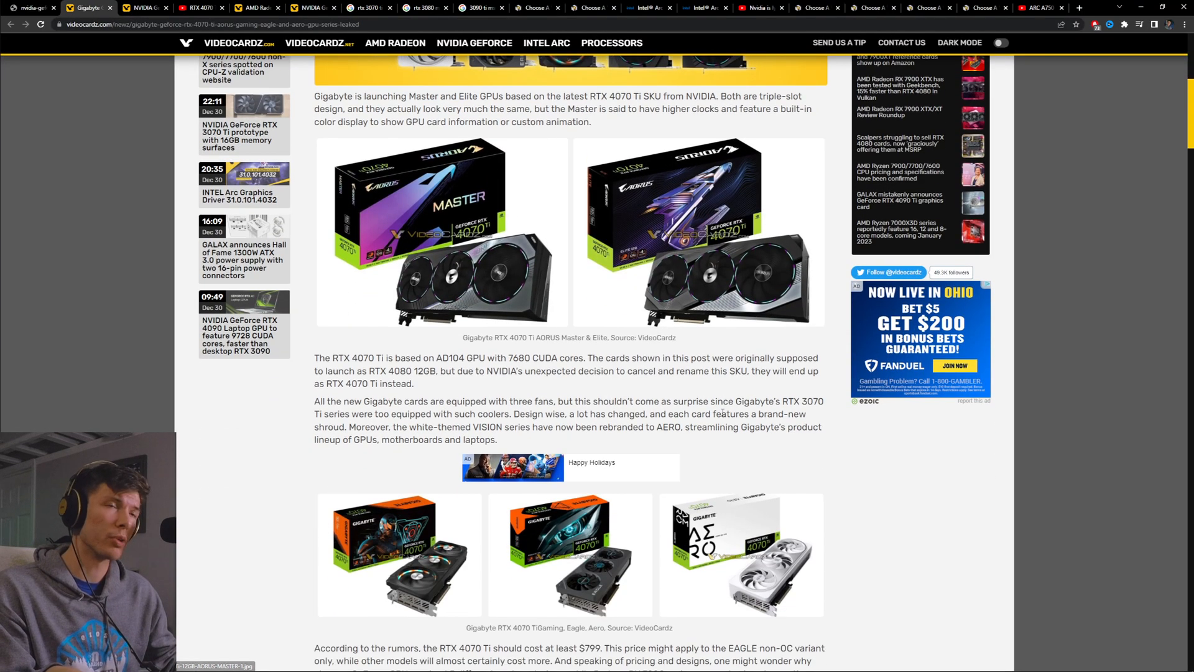
{"action": "scroll", "scroll_direction": "down", "scroll_amount": 3}
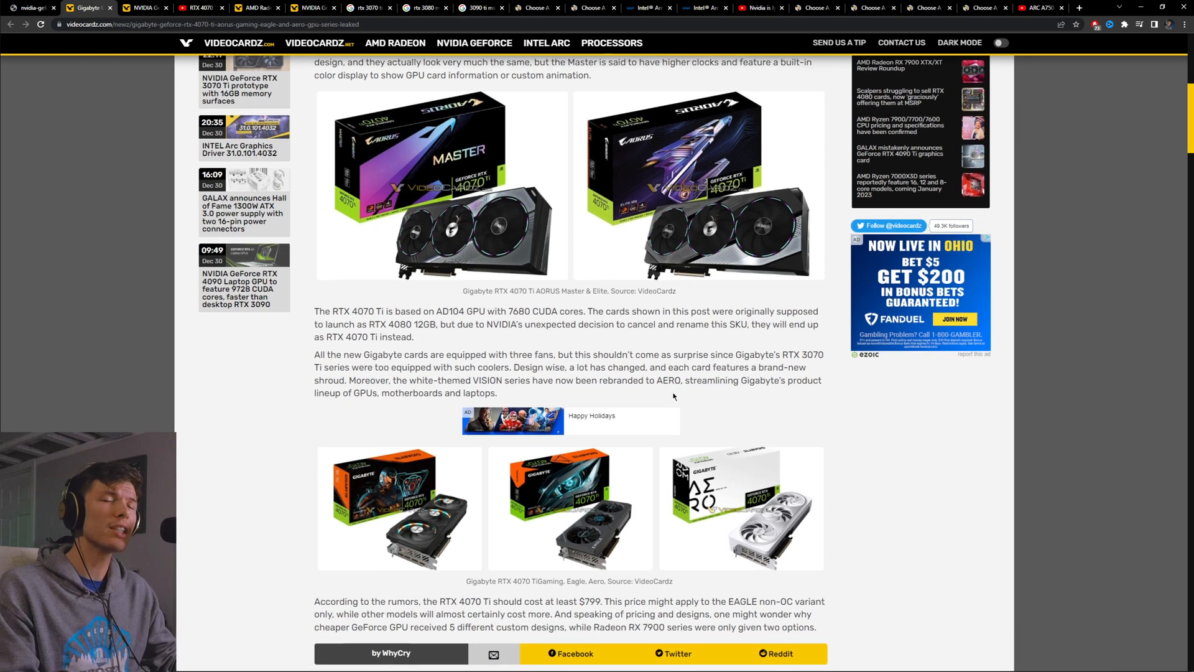
{"action": "mouse_move", "coordinate": [673, 396]}
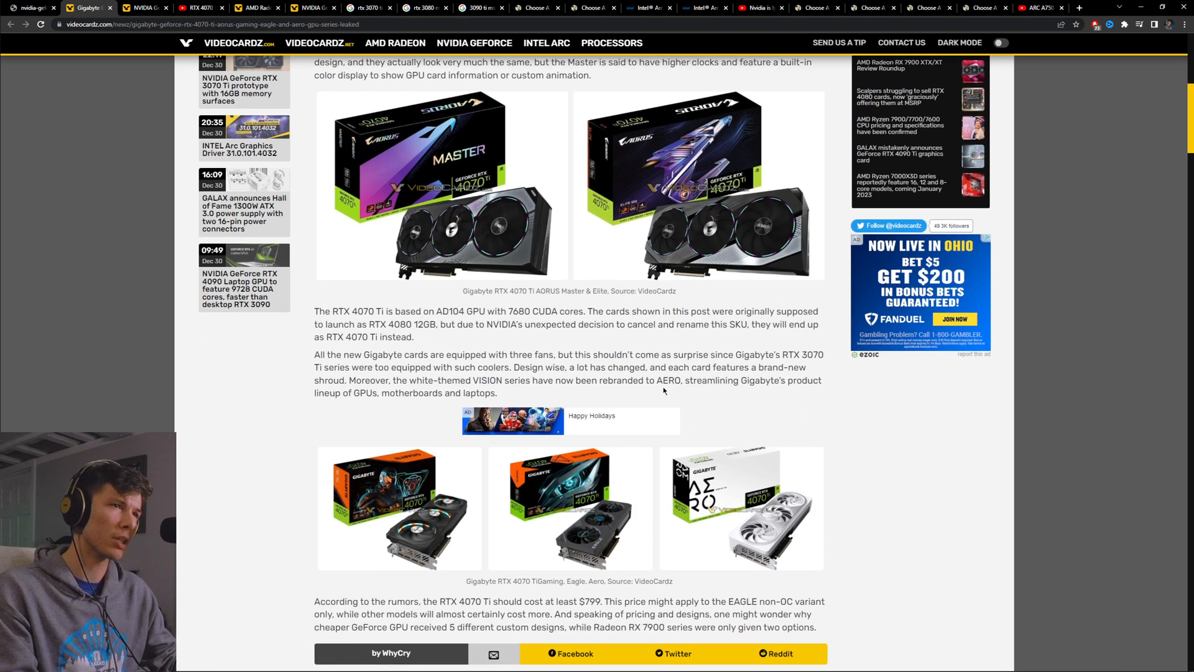
{"action": "scroll", "scroll_direction": "up", "scroll_amount": 3}
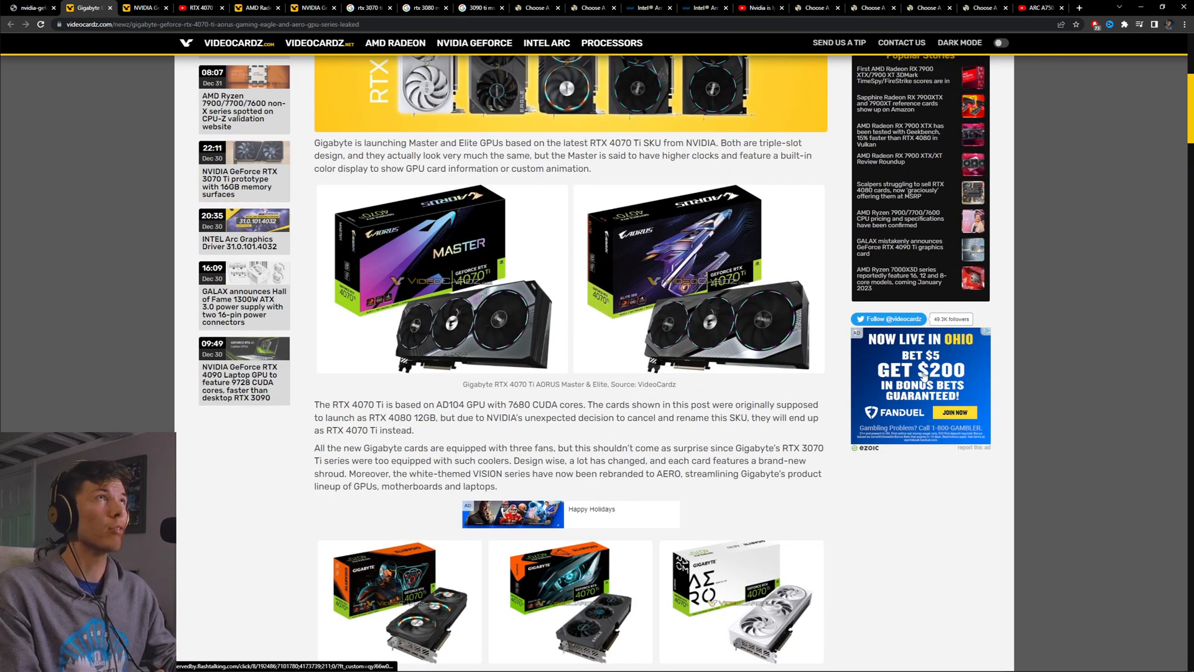
{"action": "mouse_move", "coordinate": [366, 256]}
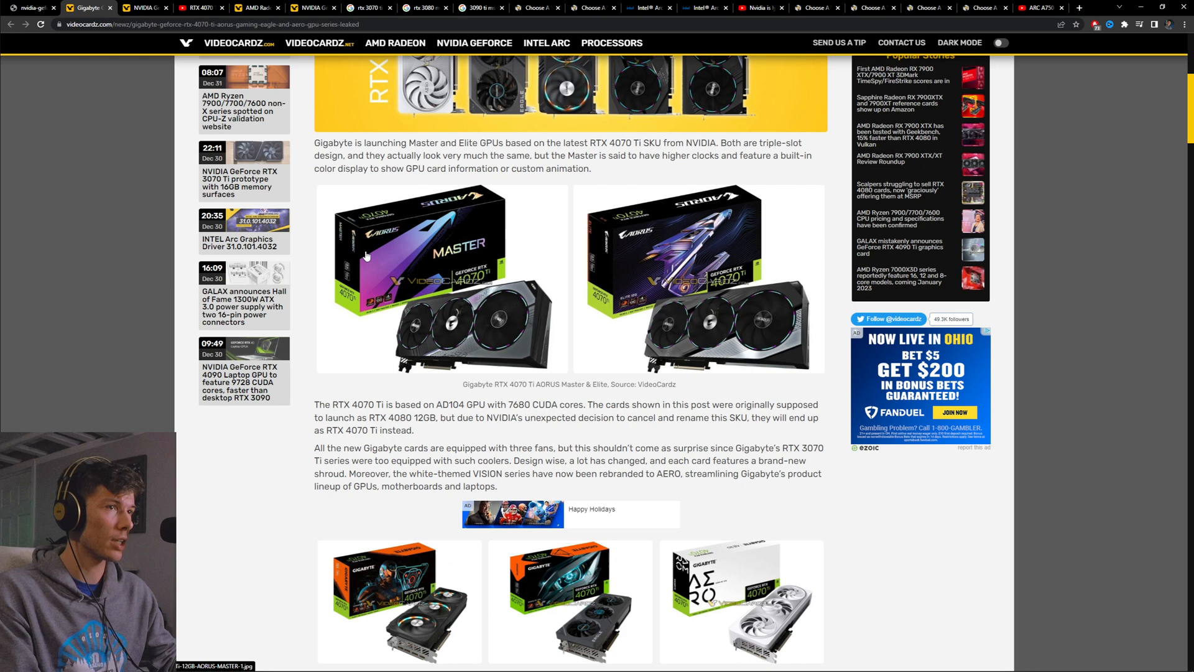
{"action": "scroll", "scroll_direction": "down", "scroll_amount": 3}
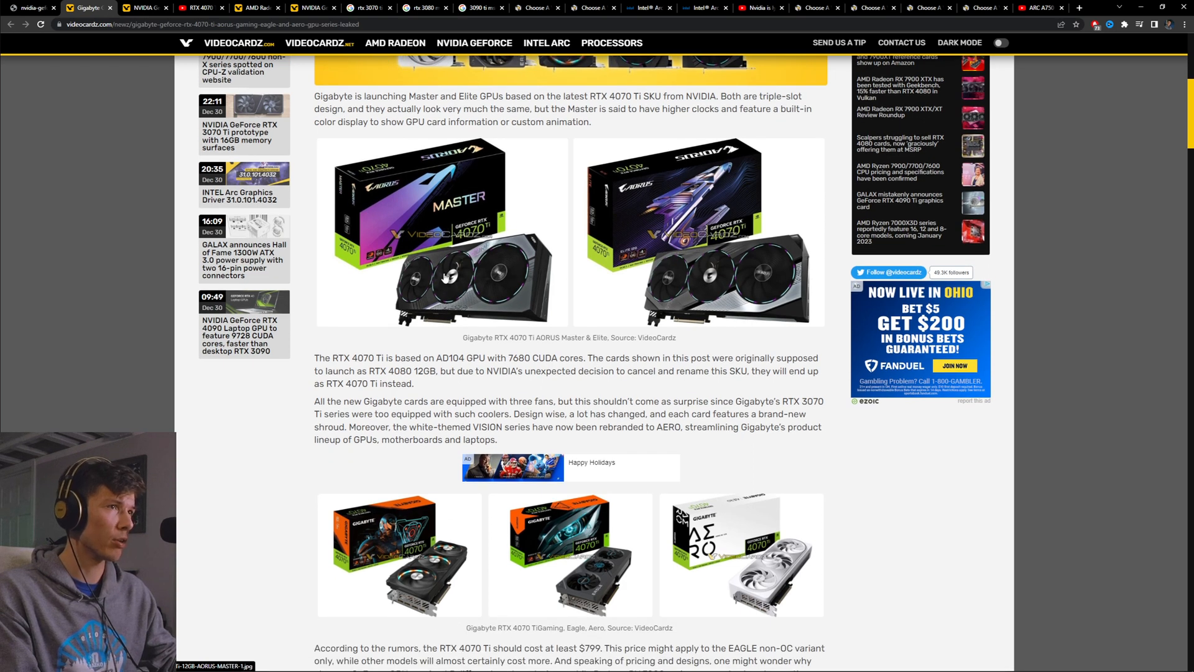
{"action": "scroll", "scroll_direction": "down", "scroll_amount": 3}
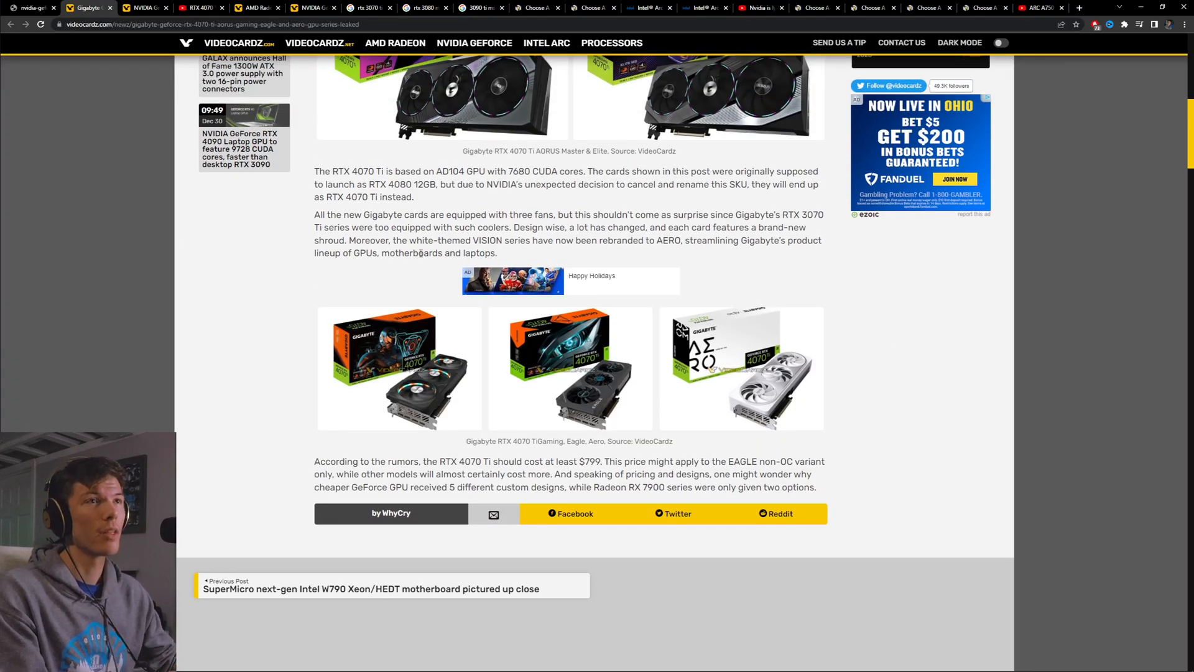
{"action": "mouse_move", "coordinate": [243, 73]}
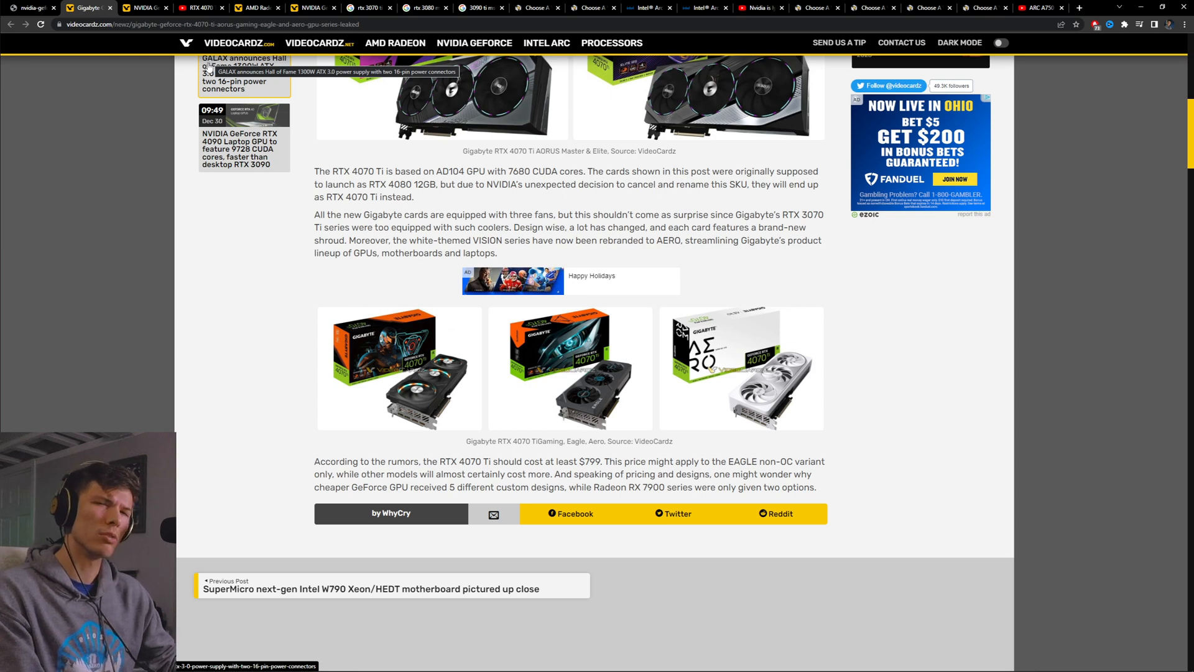
{"action": "mouse_move", "coordinate": [140, 83]}
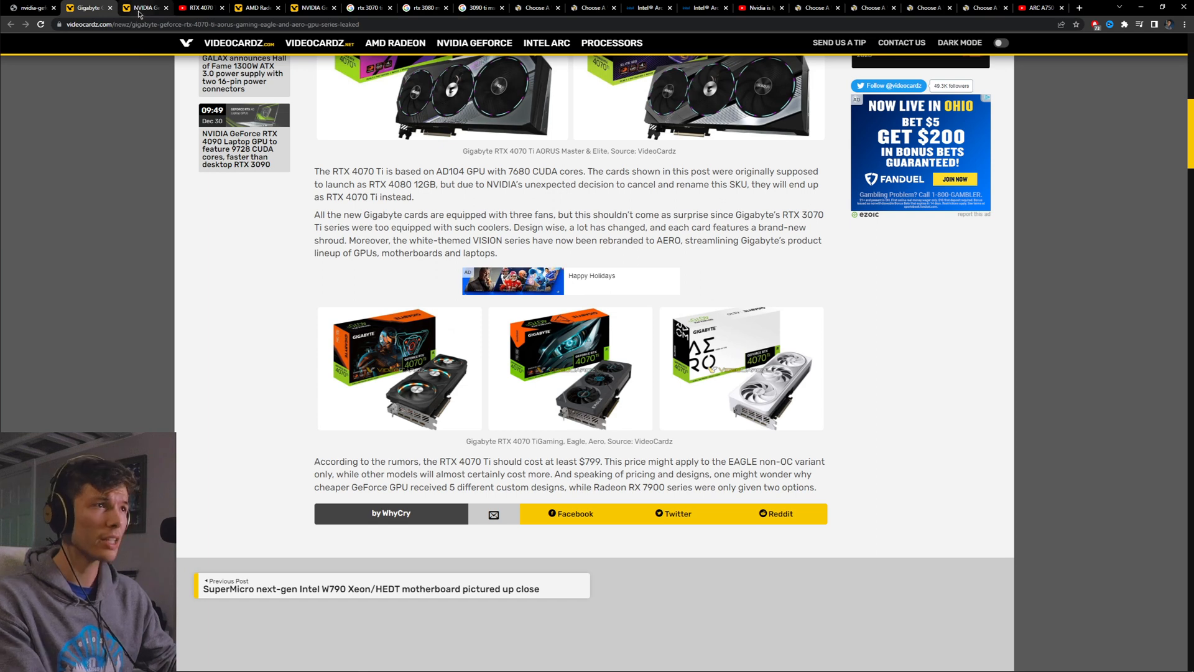
- Bring the RTX 4070 Ti 3DMark leak's benchmark comparison table and AD104 photo into view
{"action": "left_click", "coordinate": [144, 7]}
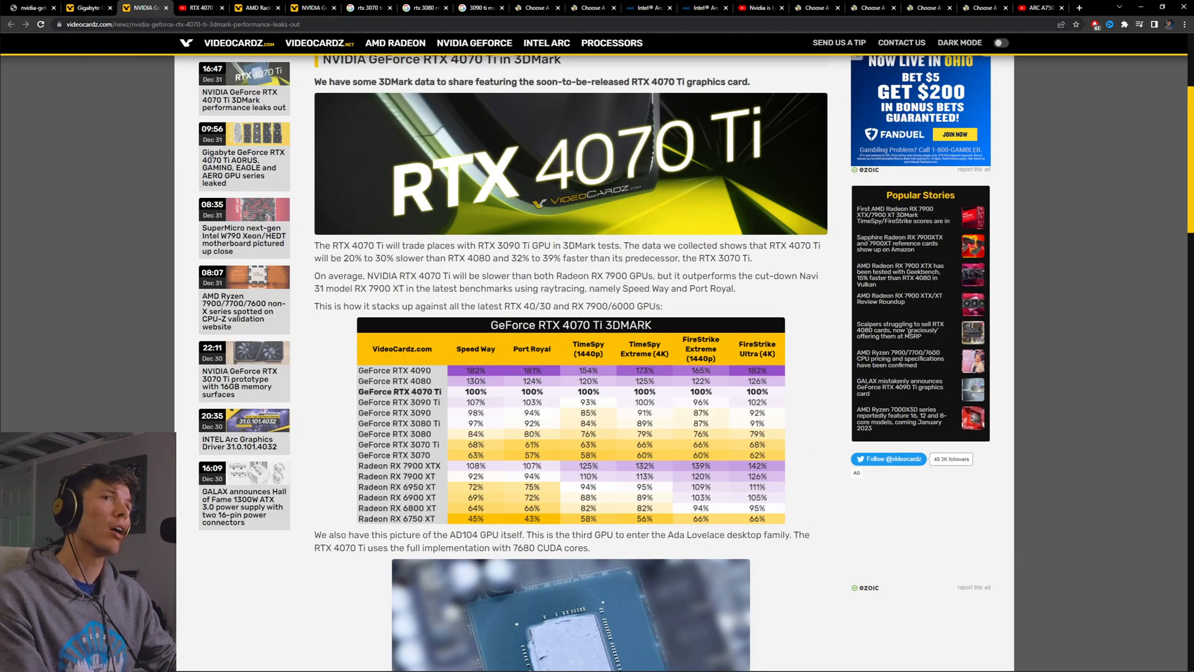
{"action": "scroll", "scroll_direction": "down", "scroll_amount": 3}
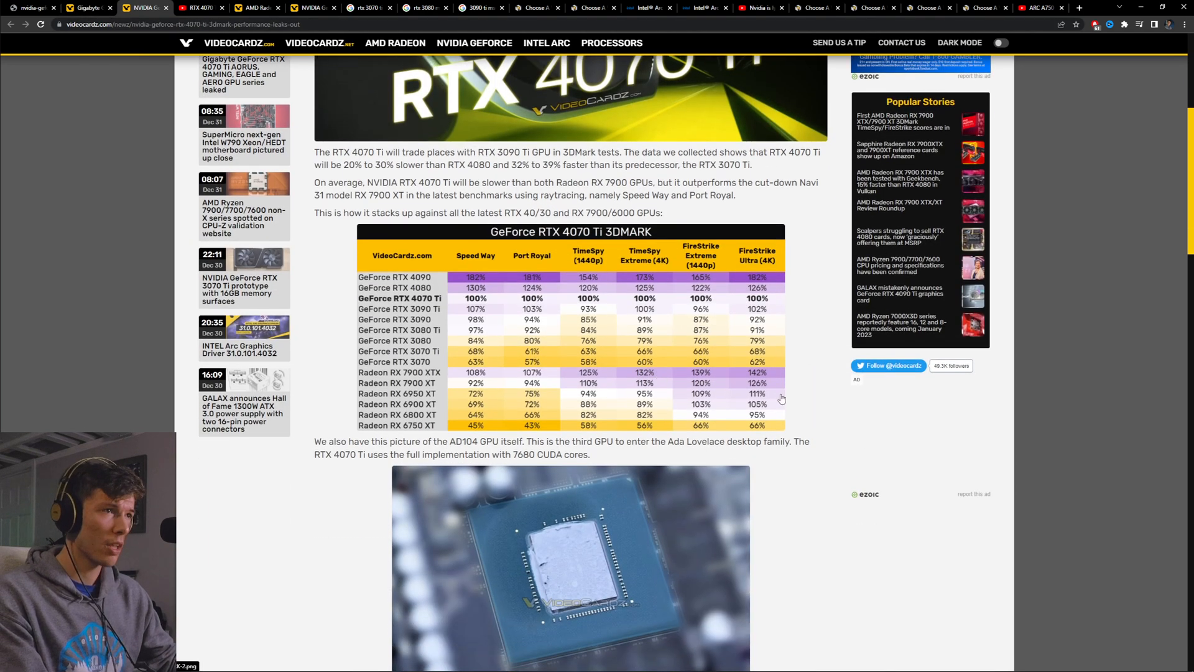
{"action": "scroll", "scroll_direction": "down", "scroll_amount": 3}
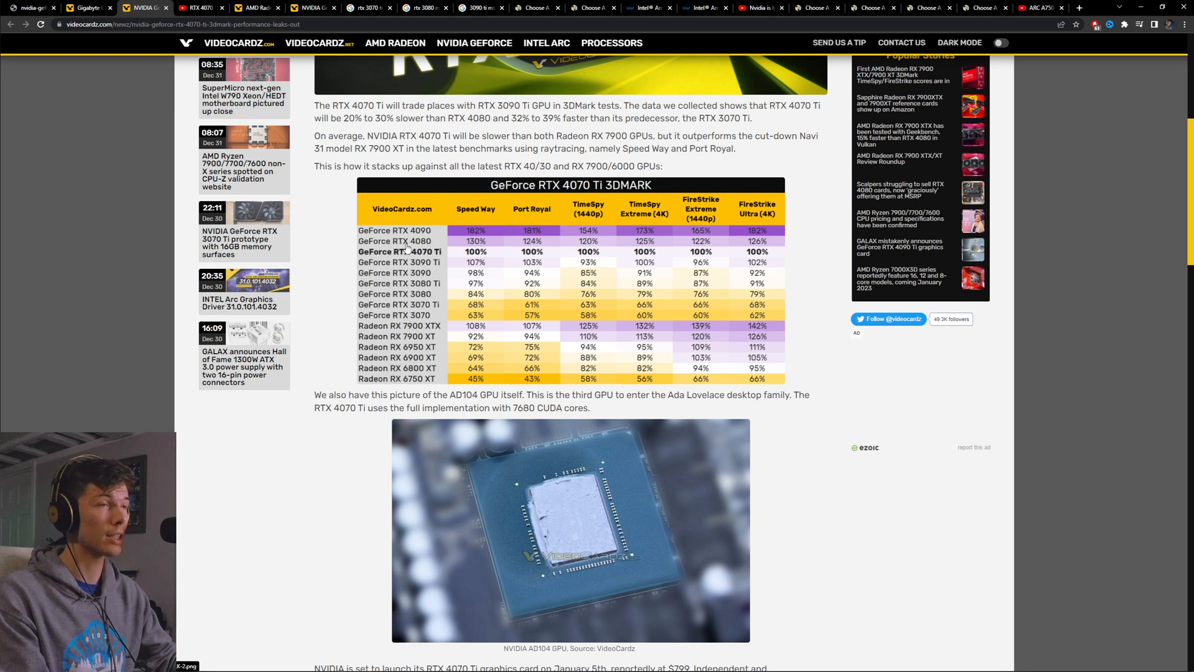
{"action": "scroll", "scroll_direction": "down", "scroll_amount": 3}
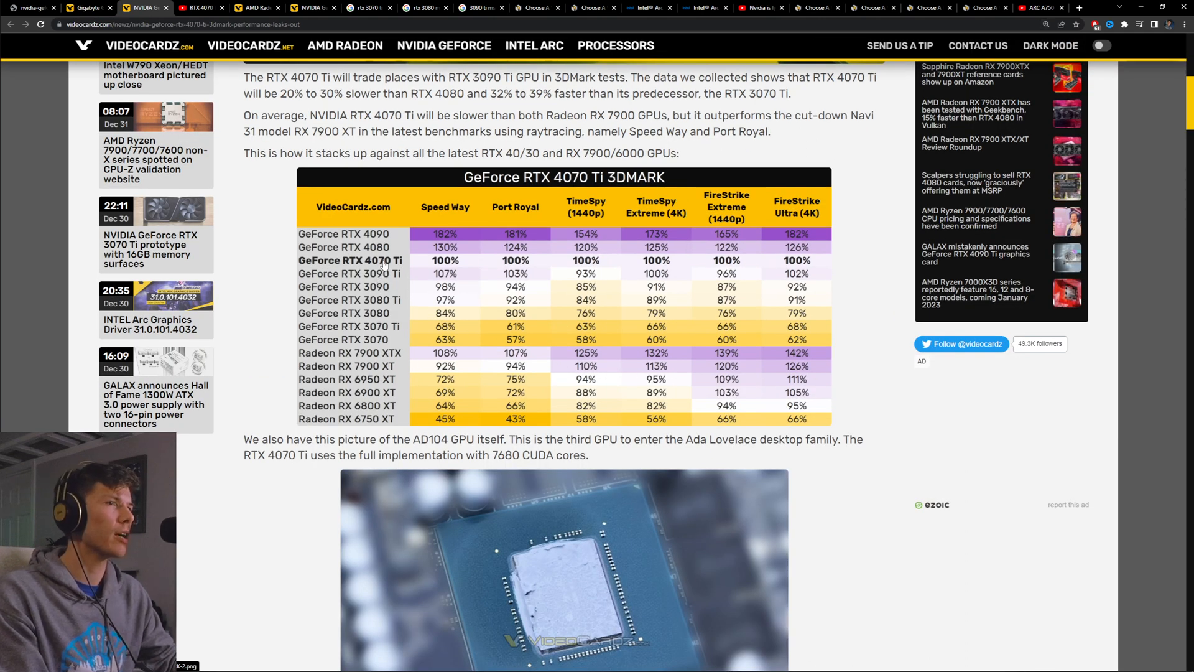
{"action": "mouse_move", "coordinate": [421, 281]}
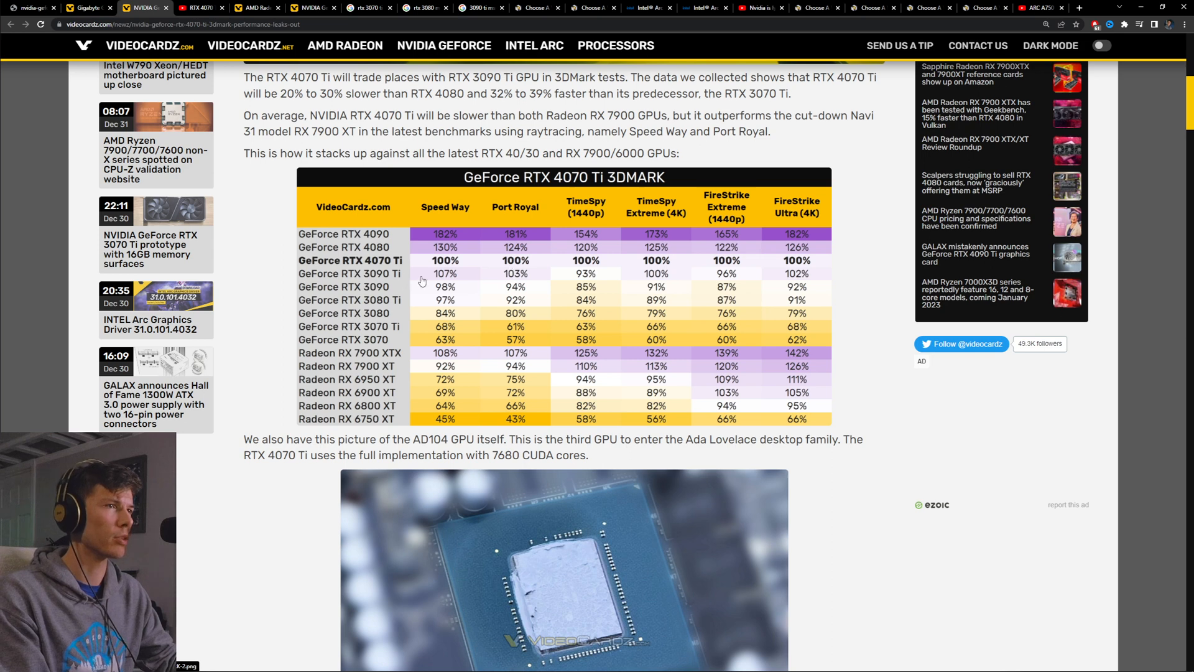
{"action": "mouse_move", "coordinate": [779, 284]}
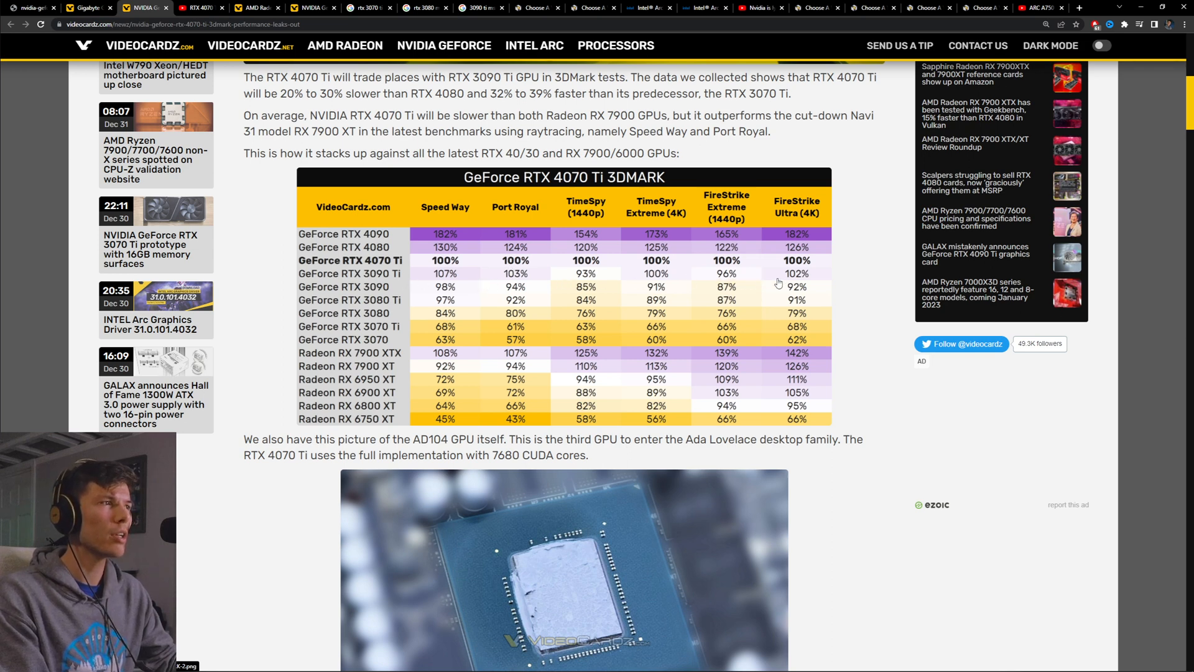
{"action": "mouse_move", "coordinate": [514, 256]}
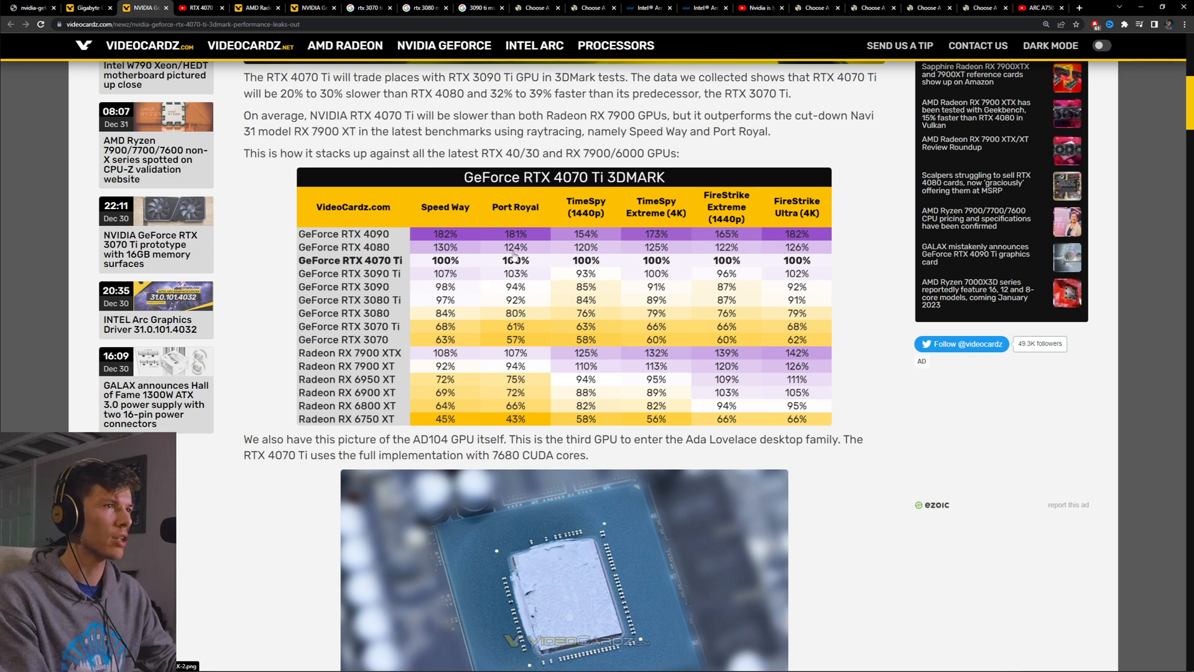
{"action": "mouse_move", "coordinate": [622, 248]}
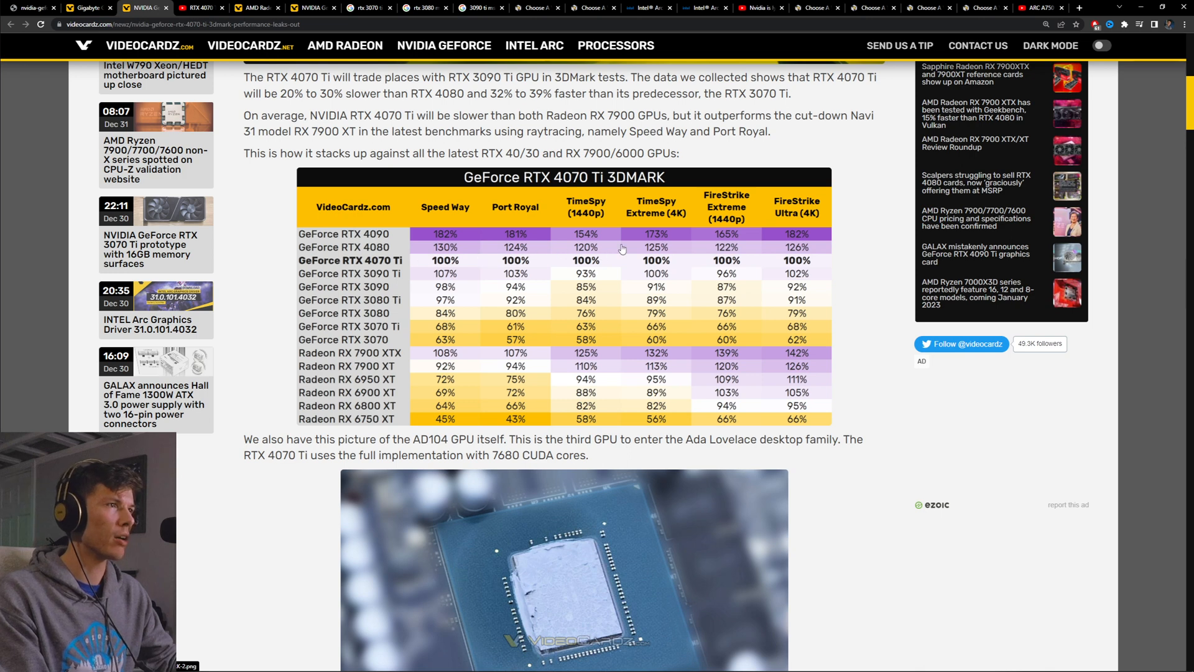
{"action": "mouse_move", "coordinate": [506, 291]}
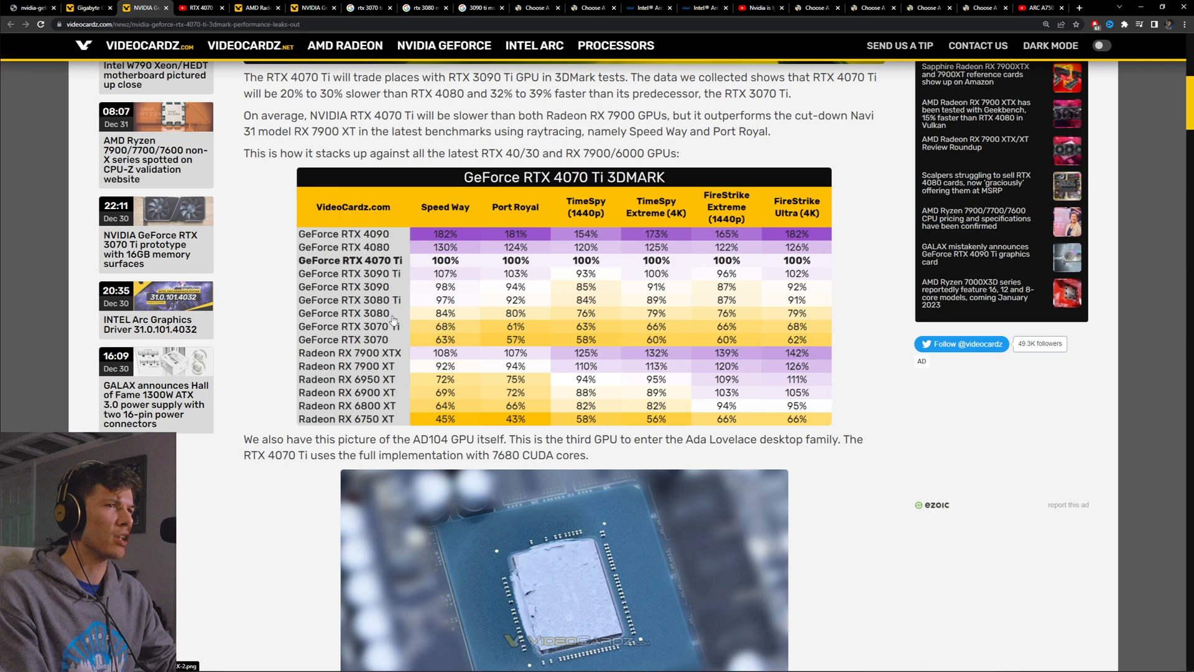
{"action": "mouse_move", "coordinate": [656, 320]}
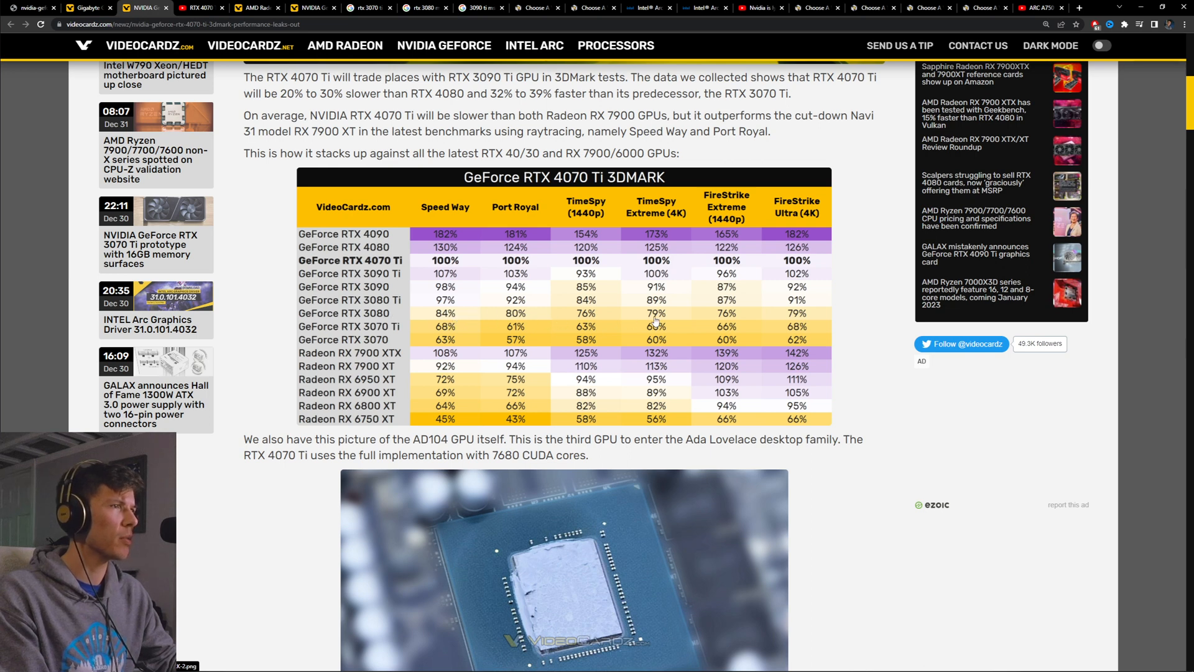
{"action": "mouse_move", "coordinate": [426, 320]}
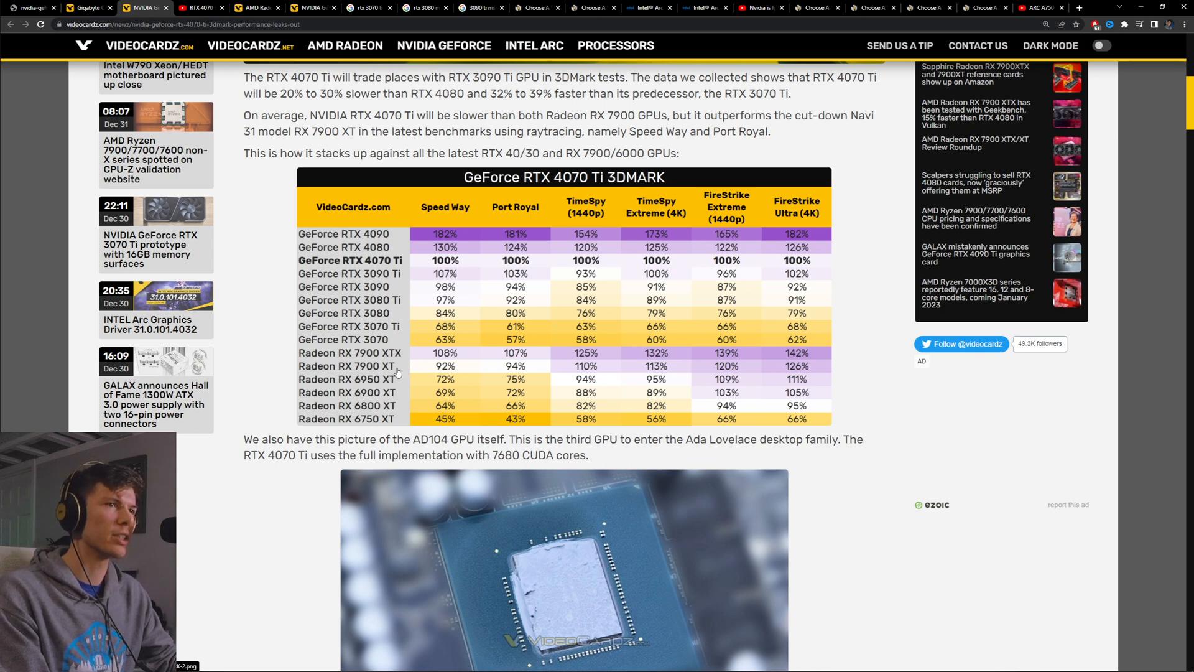
{"action": "mouse_move", "coordinate": [409, 361]}
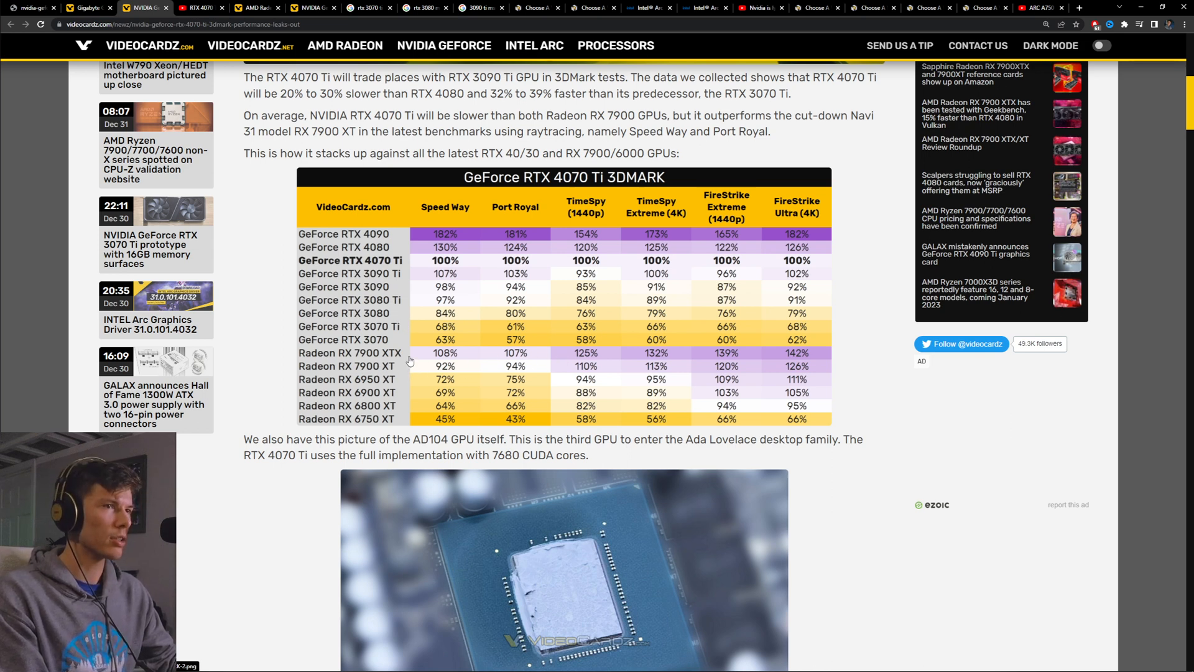
{"action": "mouse_move", "coordinate": [432, 362]}
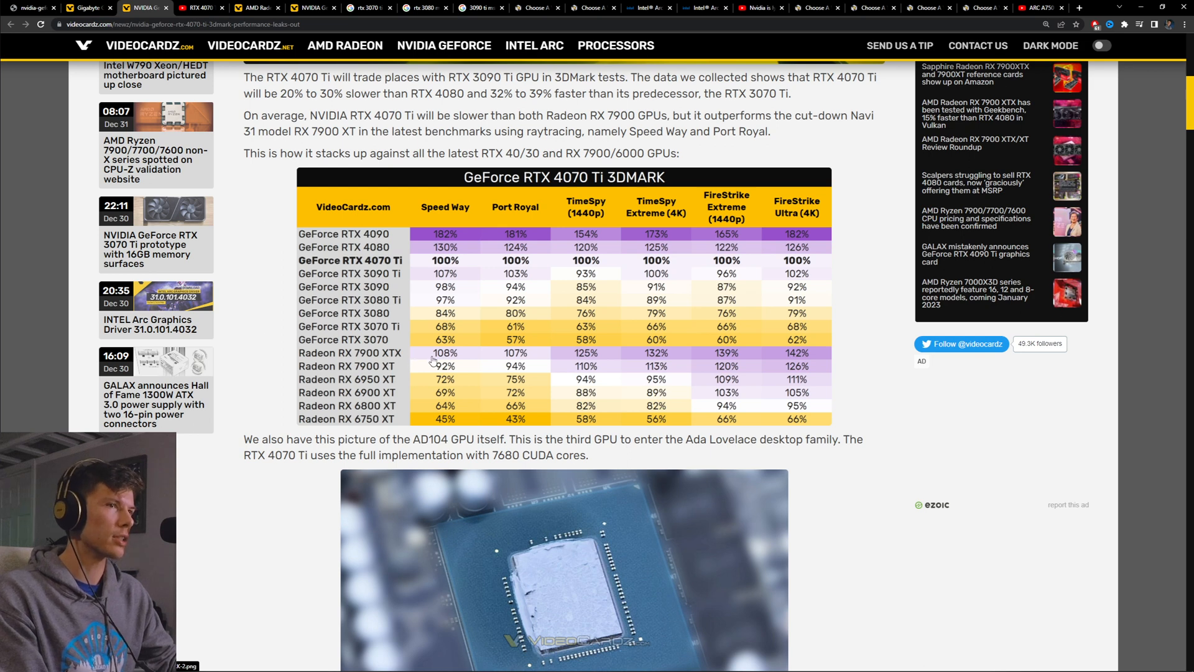
{"action": "mouse_move", "coordinate": [670, 353]}
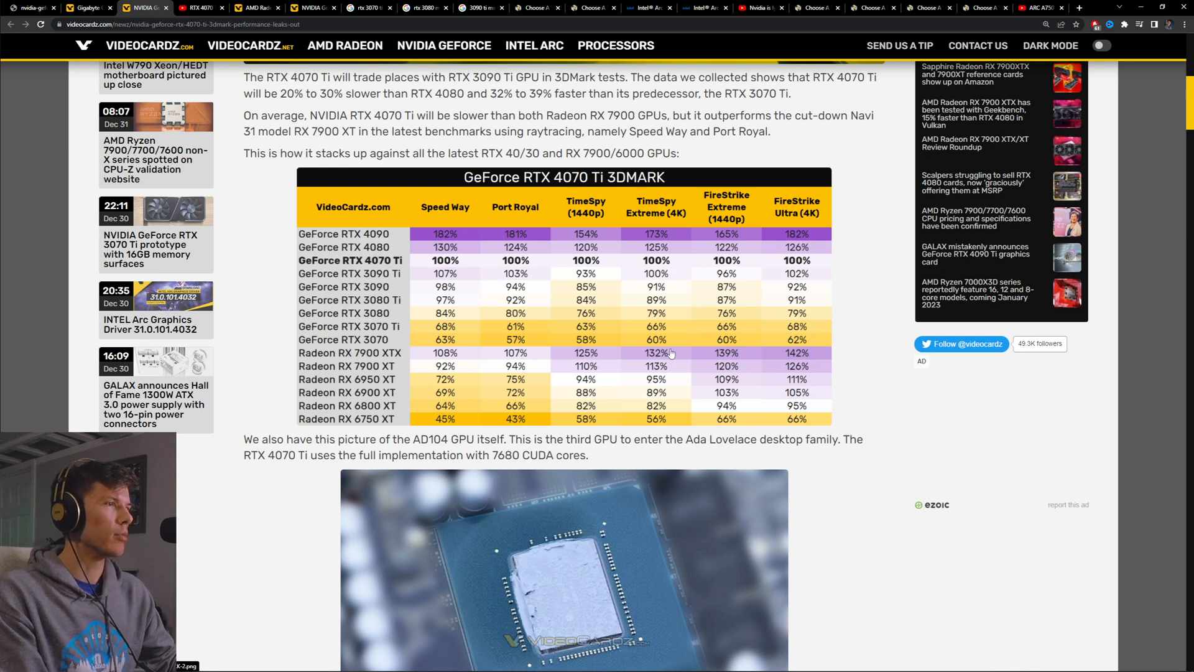
{"action": "mouse_move", "coordinate": [503, 359]}
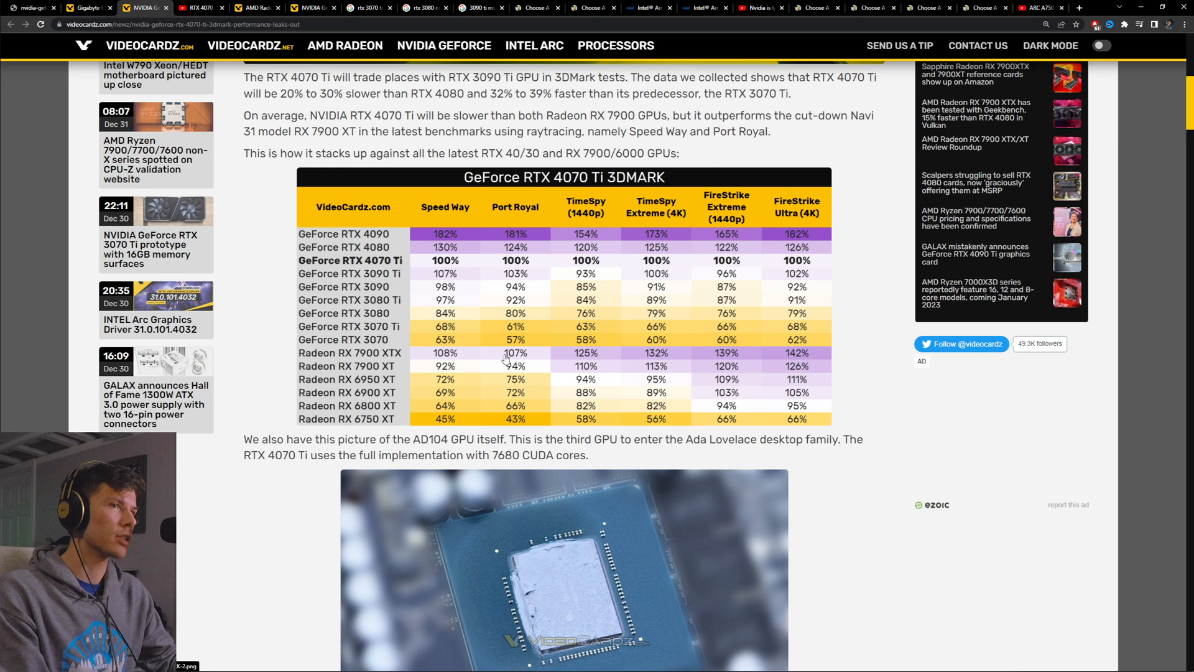
{"action": "mouse_move", "coordinate": [649, 359]}
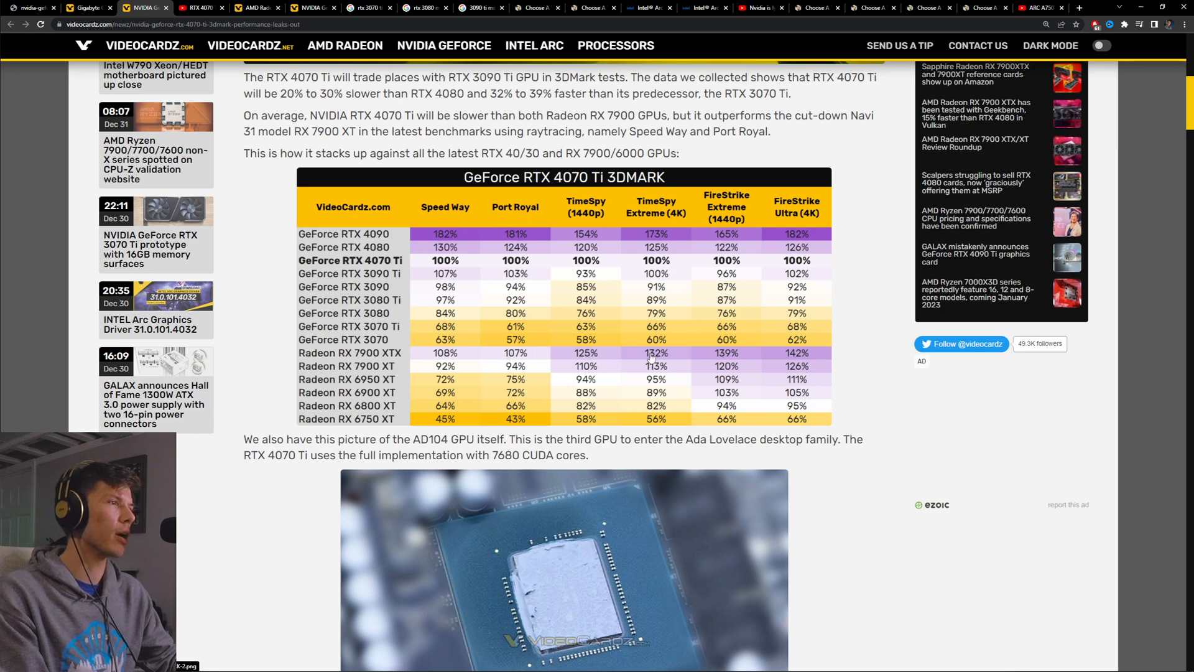
{"action": "mouse_move", "coordinate": [692, 356]}
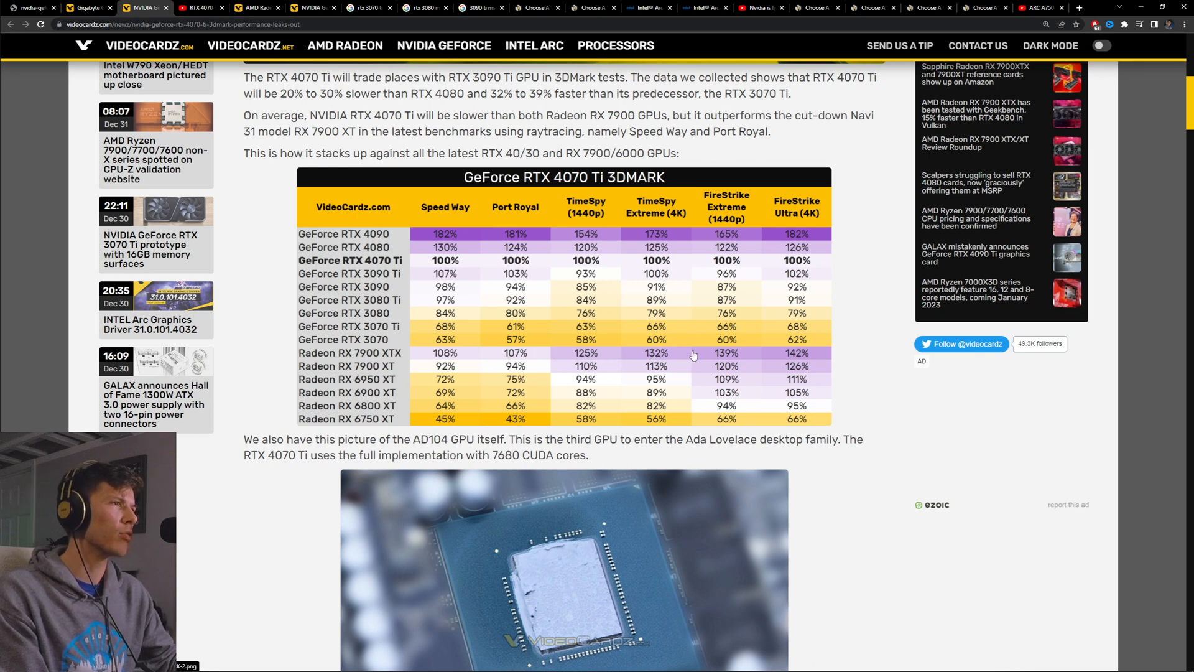
{"action": "mouse_move", "coordinate": [813, 360]}
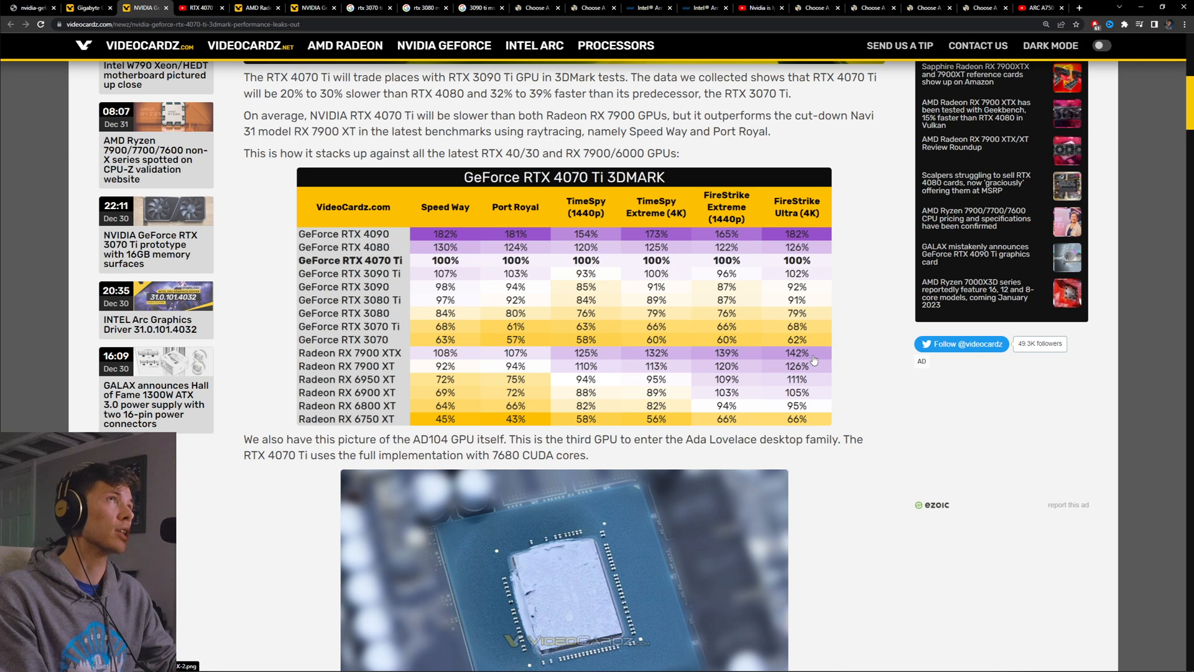
{"action": "mouse_move", "coordinate": [463, 355]}
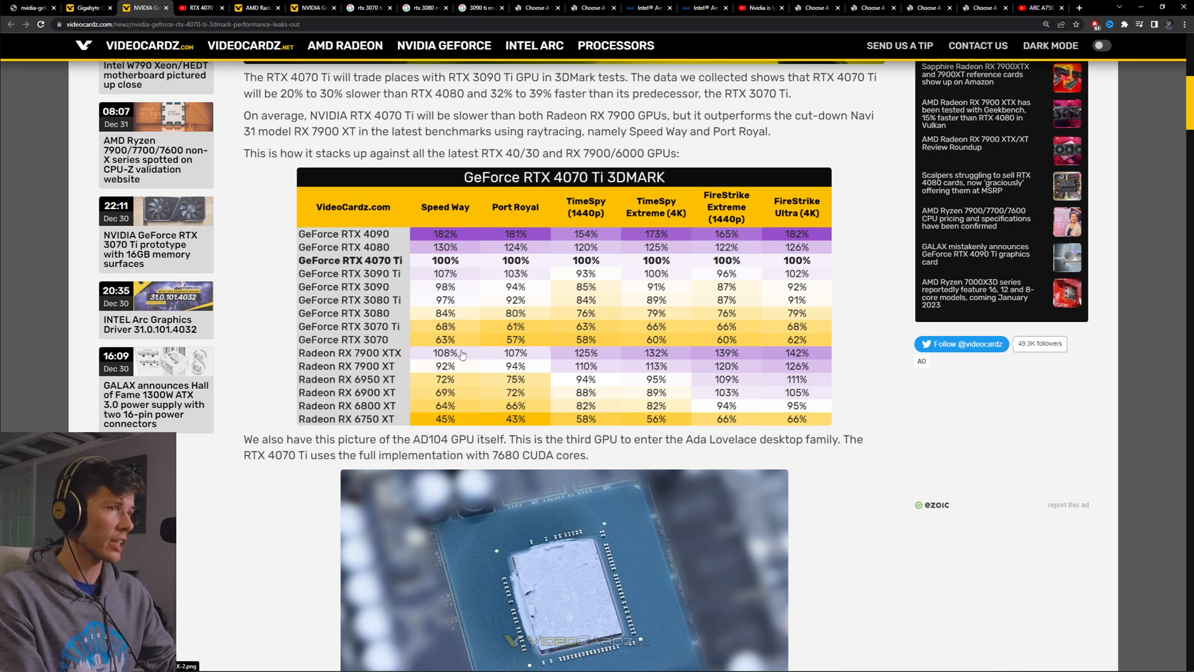
{"action": "mouse_move", "coordinate": [494, 320]}
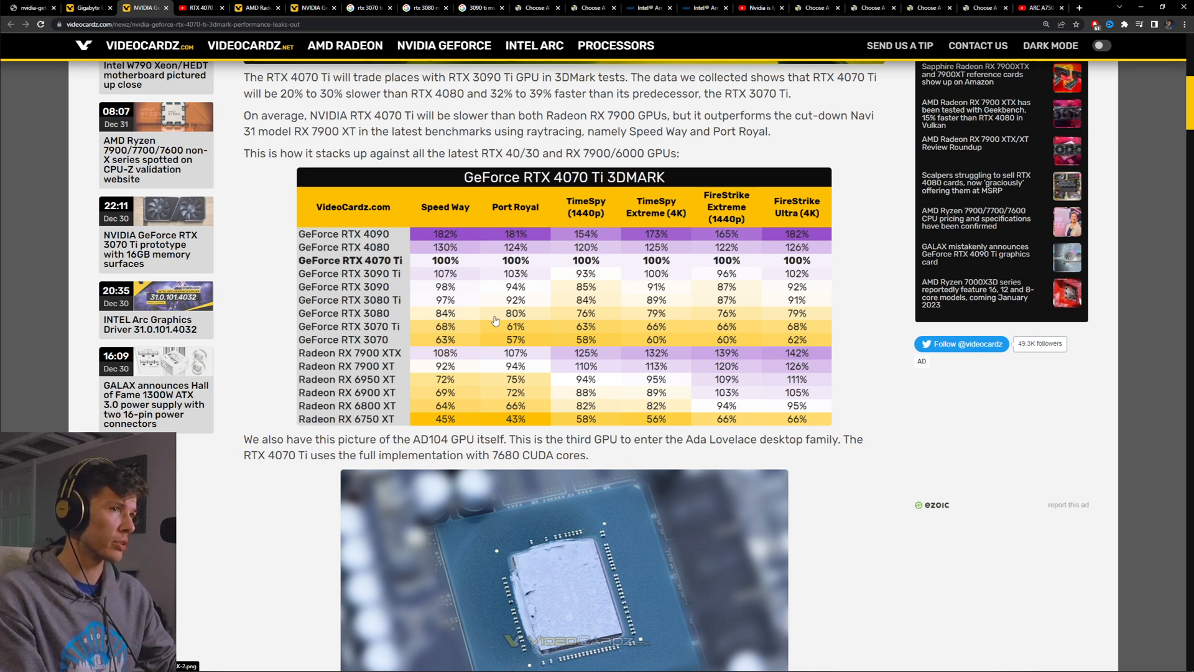
{"action": "mouse_move", "coordinate": [499, 313]}
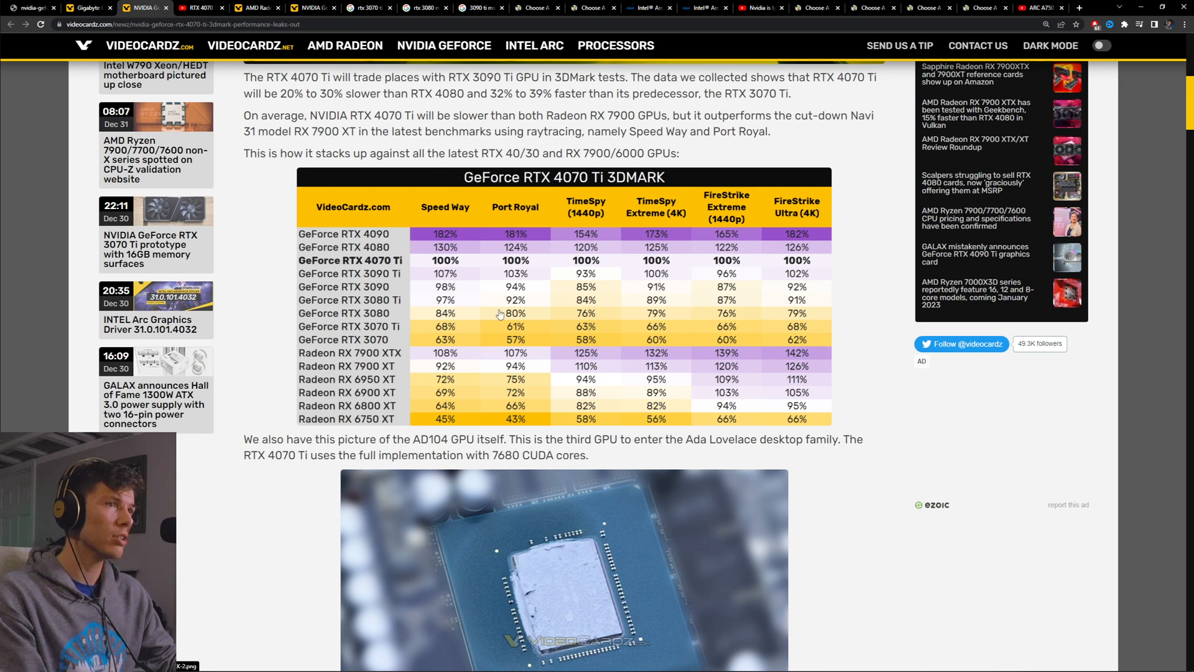
{"action": "mouse_move", "coordinate": [499, 362]}
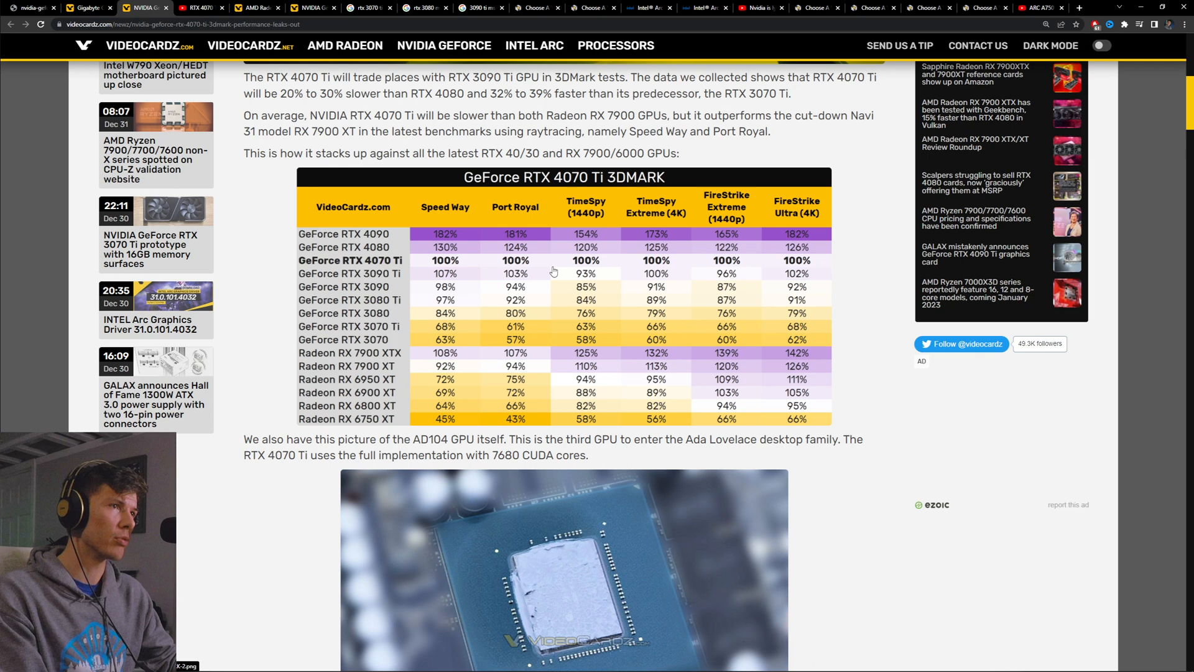
{"action": "mouse_move", "coordinate": [548, 217]}
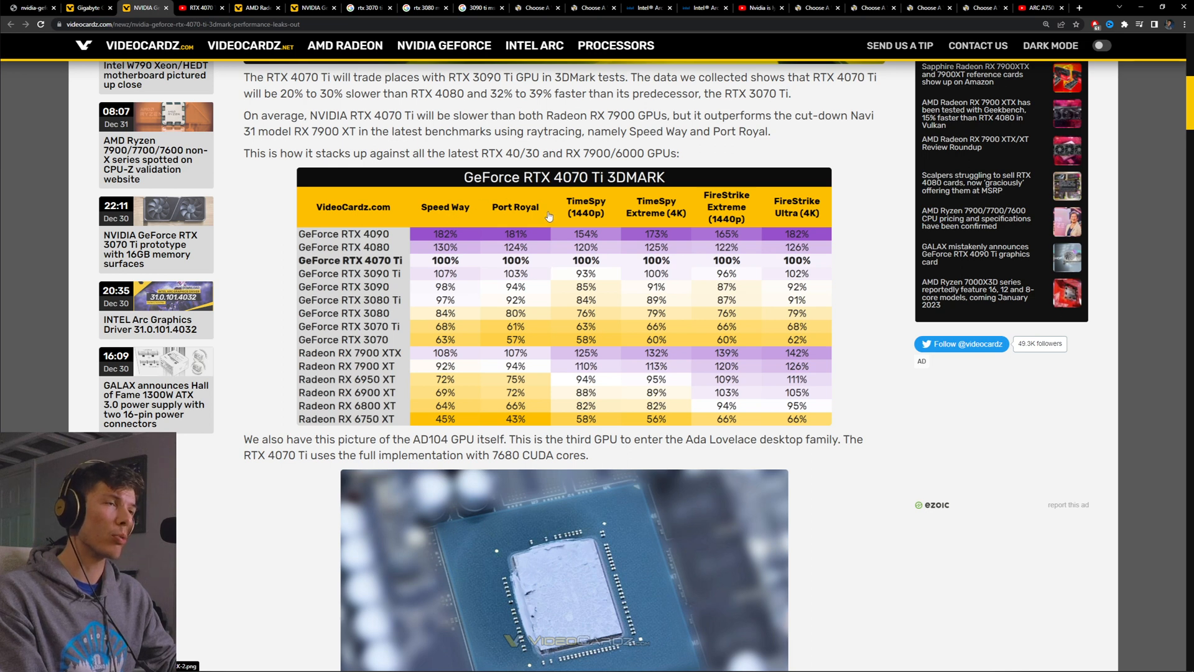
{"action": "mouse_move", "coordinate": [470, 231]}
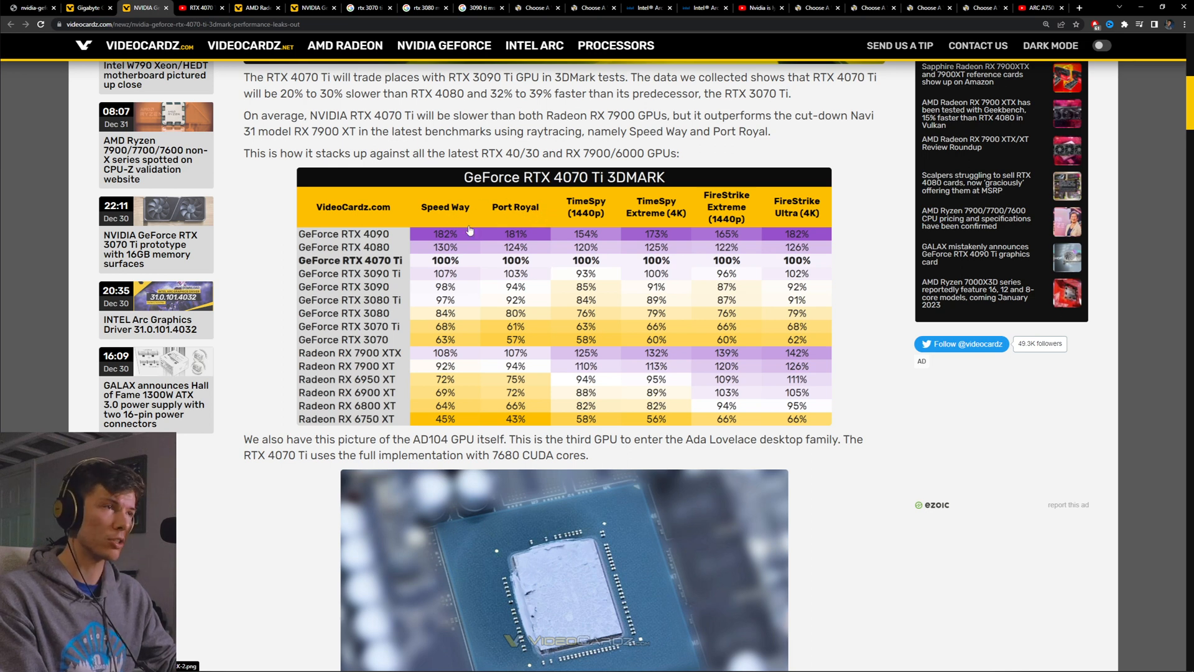
{"action": "scroll", "scroll_direction": "down", "scroll_amount": 3}
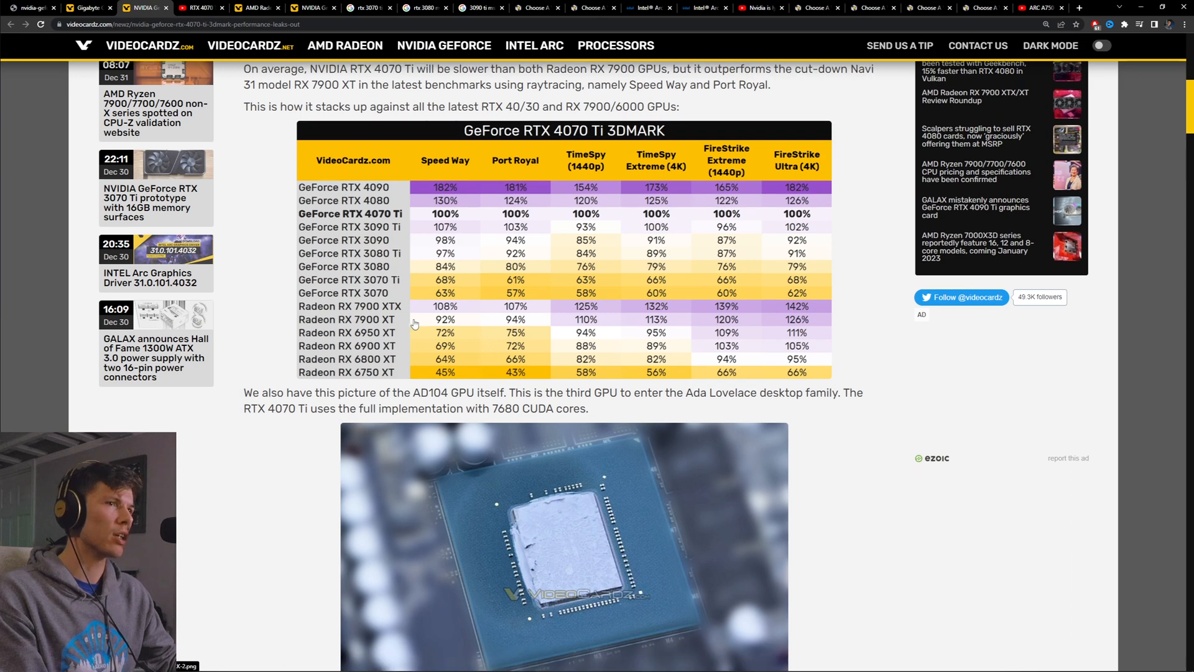
{"action": "mouse_move", "coordinate": [511, 322]}
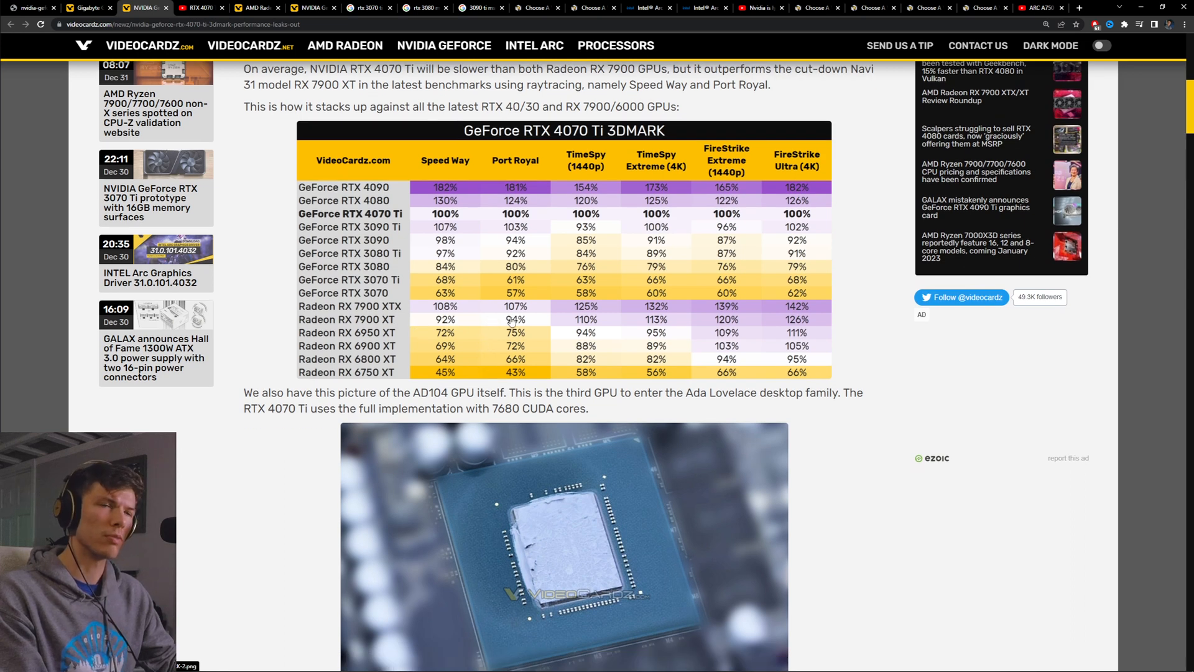
{"action": "mouse_move", "coordinate": [525, 318]}
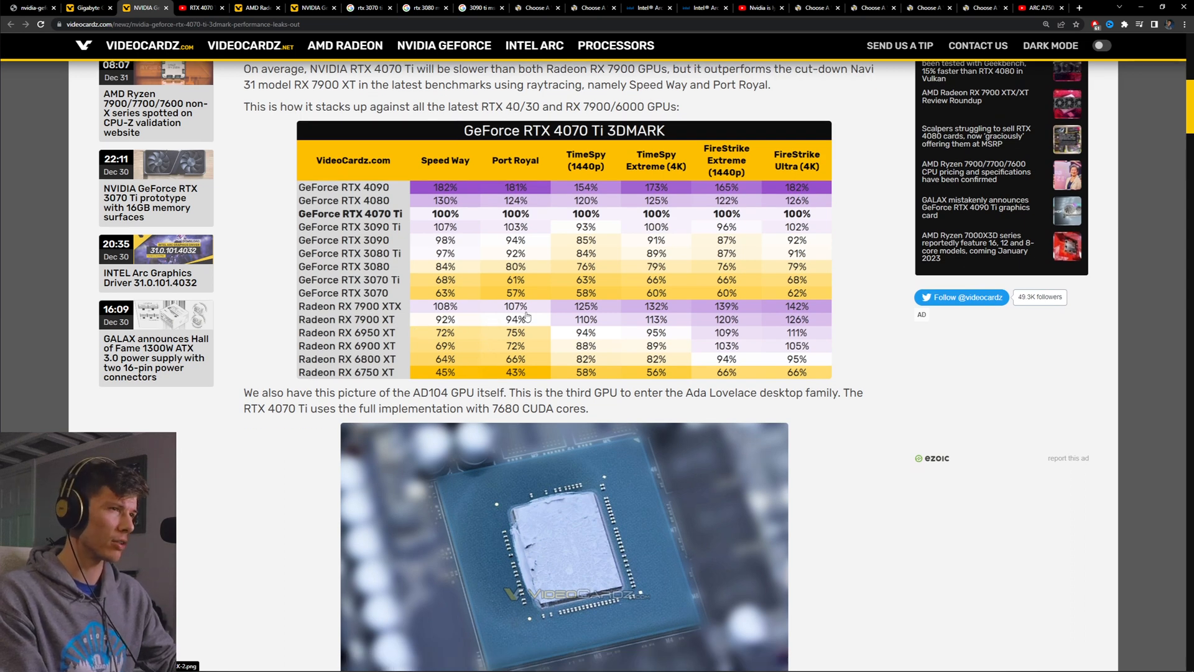
{"action": "mouse_move", "coordinate": [507, 319]}
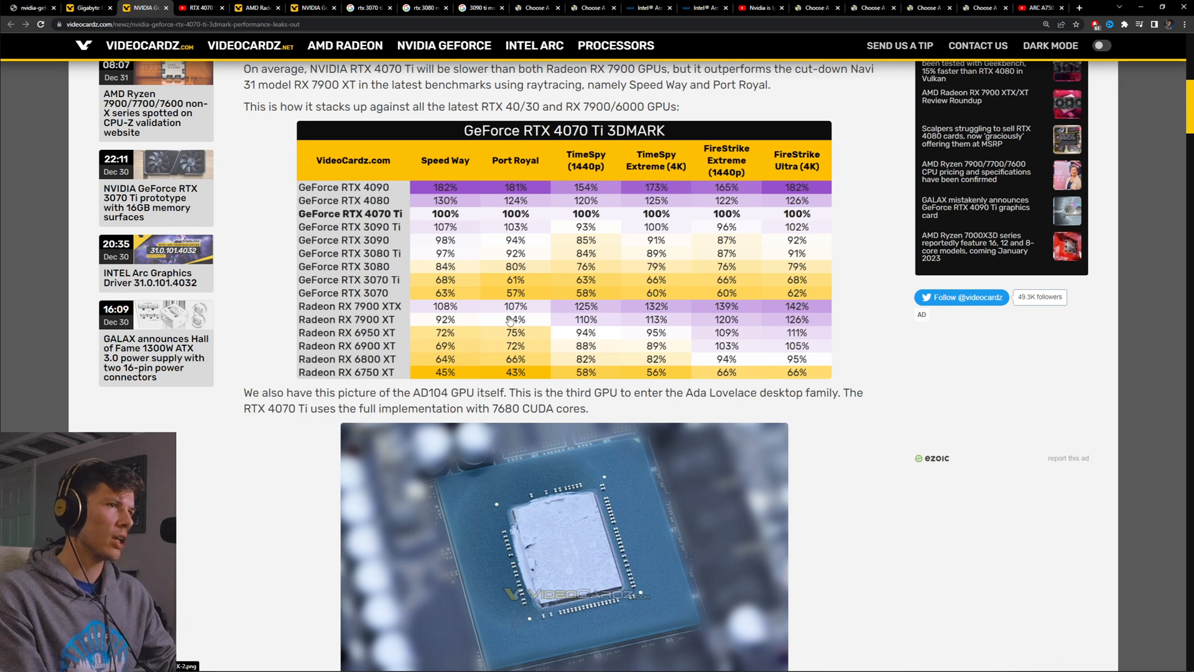
{"action": "scroll", "scroll_direction": "down", "scroll_amount": 3}
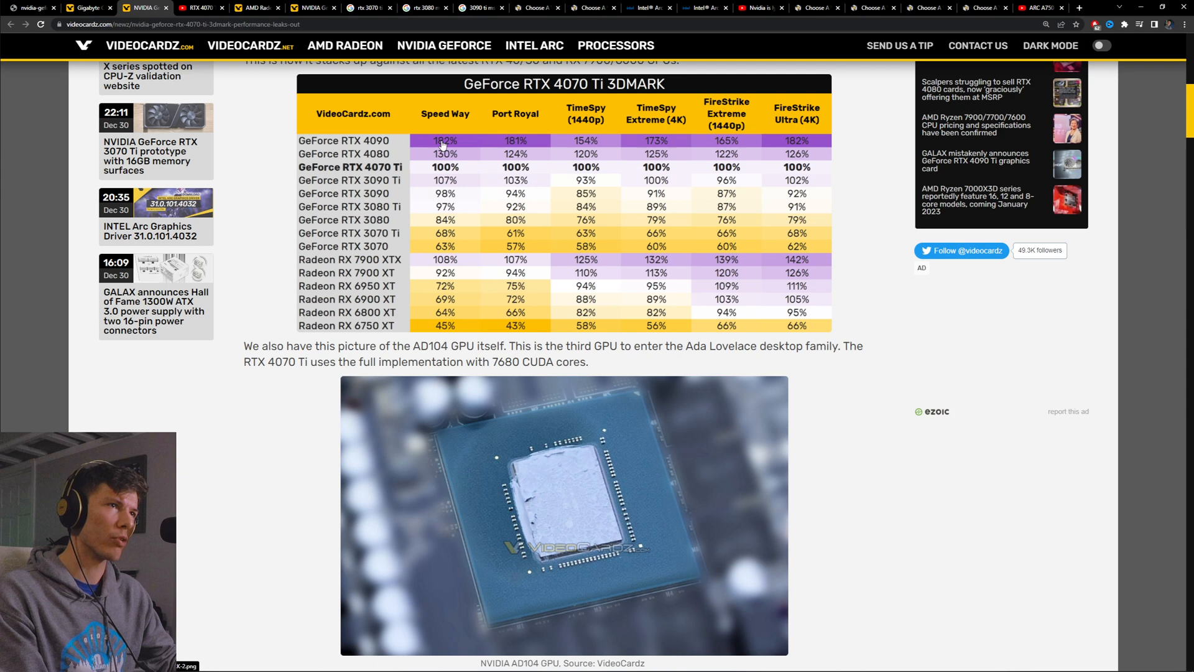
{"action": "mouse_move", "coordinate": [538, 229]}
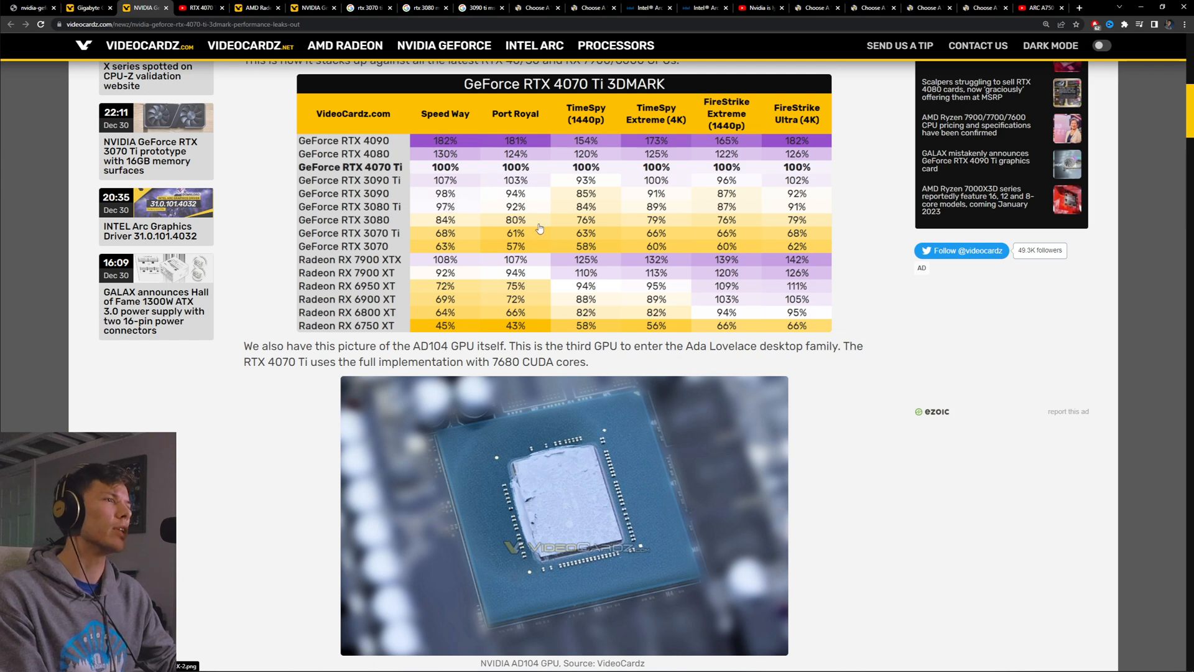
{"action": "mouse_move", "coordinate": [501, 281]}
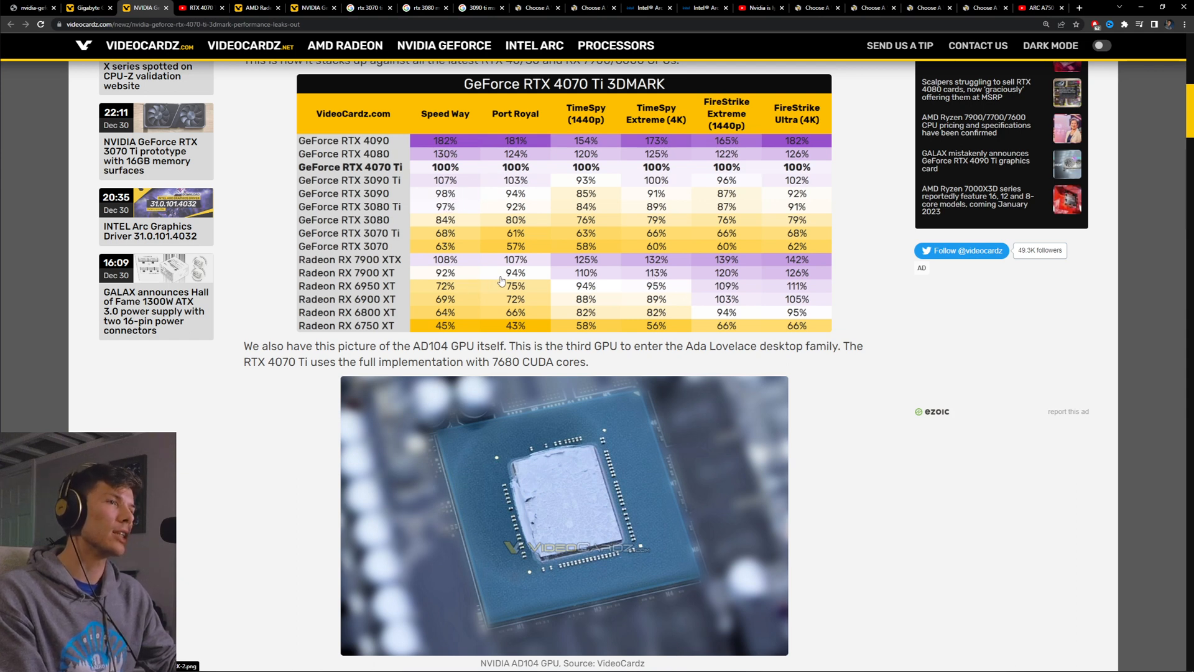
{"action": "mouse_move", "coordinate": [551, 283]}
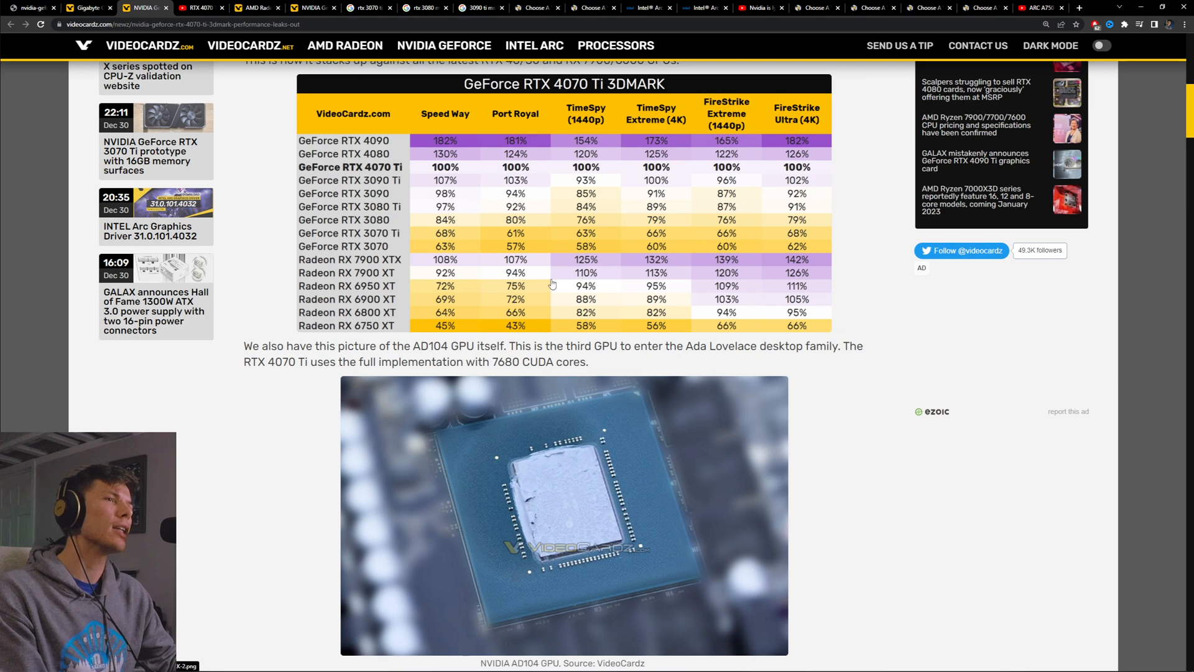
{"action": "mouse_move", "coordinate": [567, 266]}
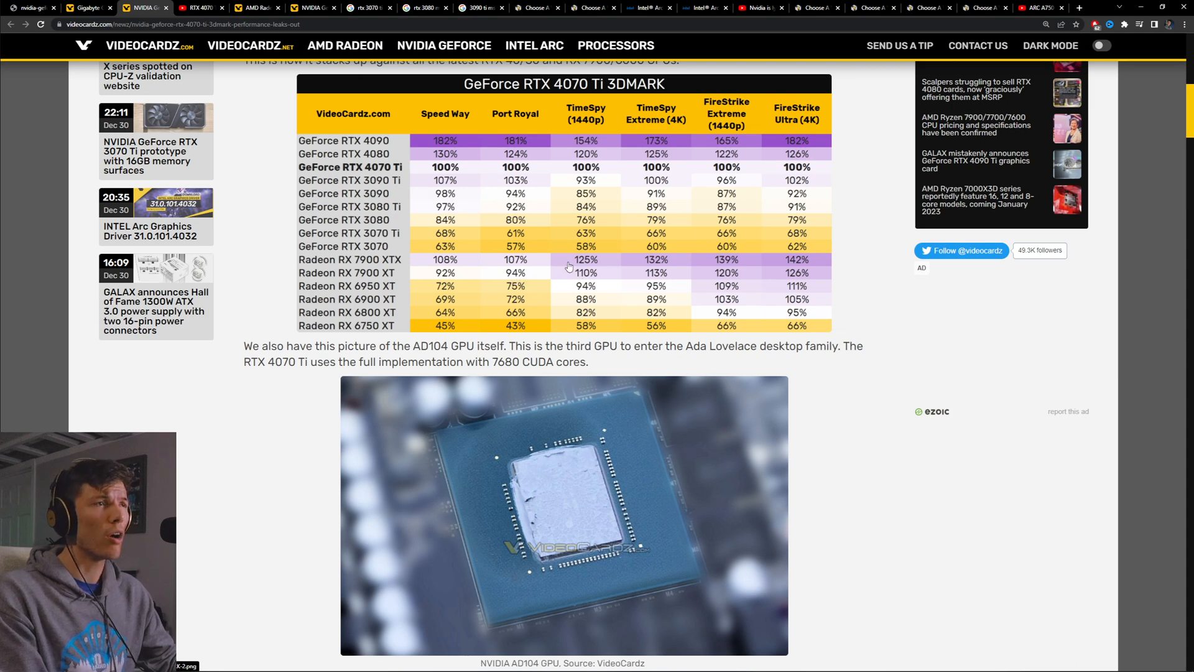
{"action": "mouse_move", "coordinate": [646, 276]}
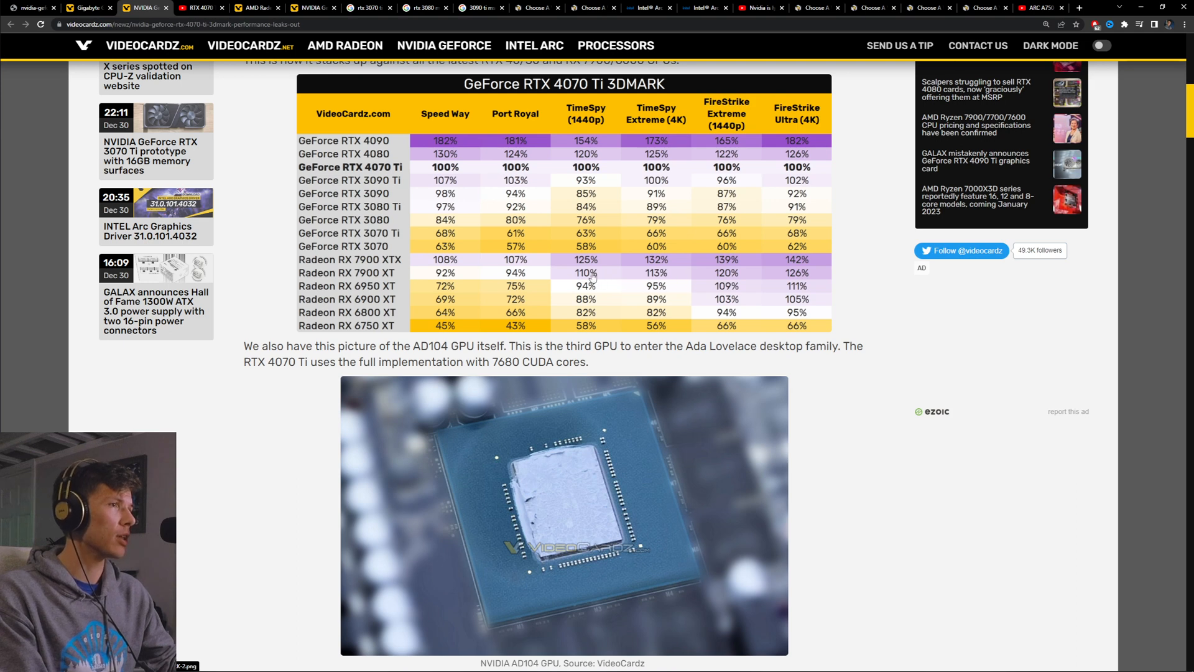
{"action": "mouse_move", "coordinate": [747, 270]}
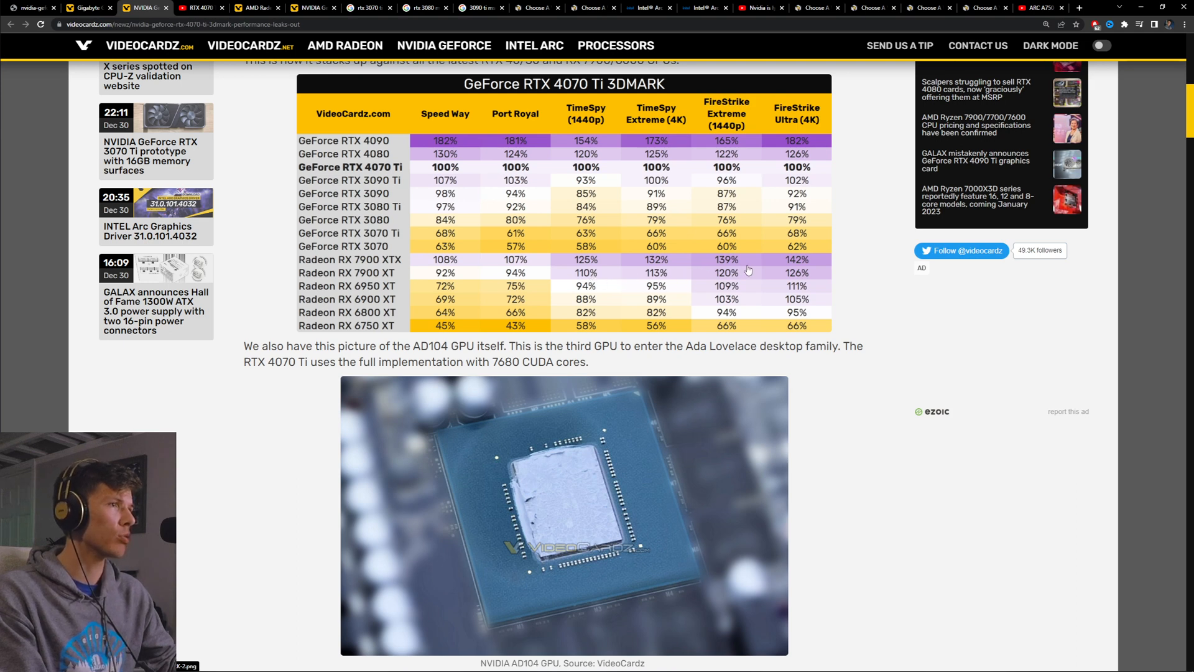
{"action": "mouse_move", "coordinate": [815, 272]}
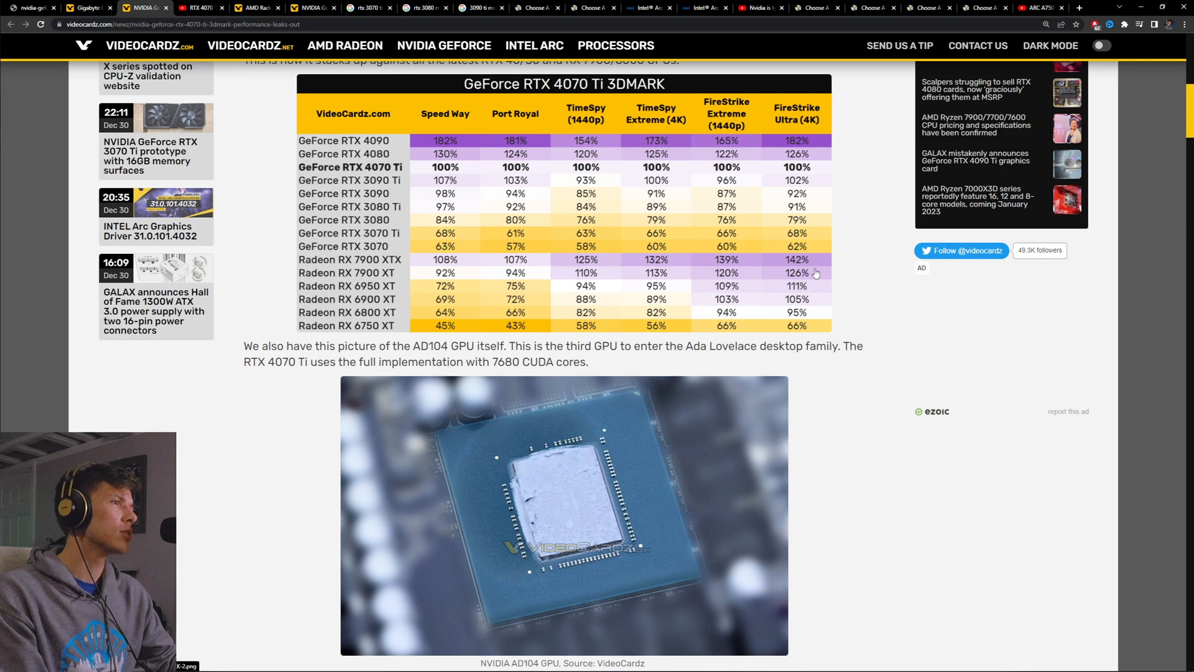
{"action": "mouse_move", "coordinate": [700, 290]}
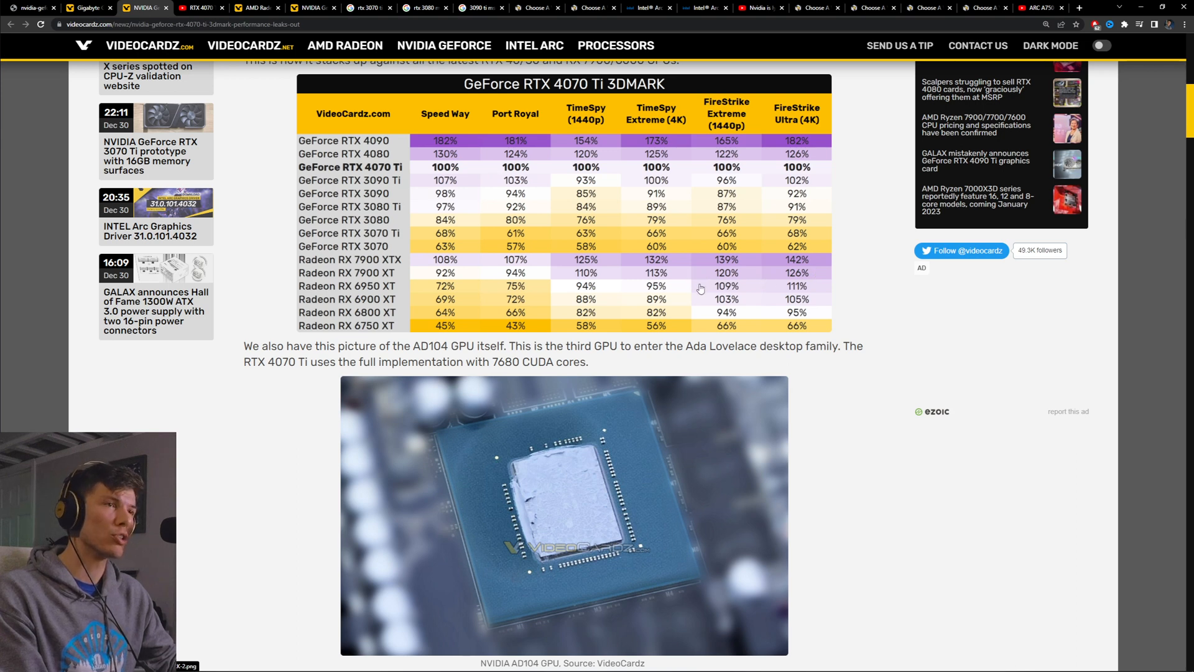
{"action": "mouse_move", "coordinate": [656, 300]}
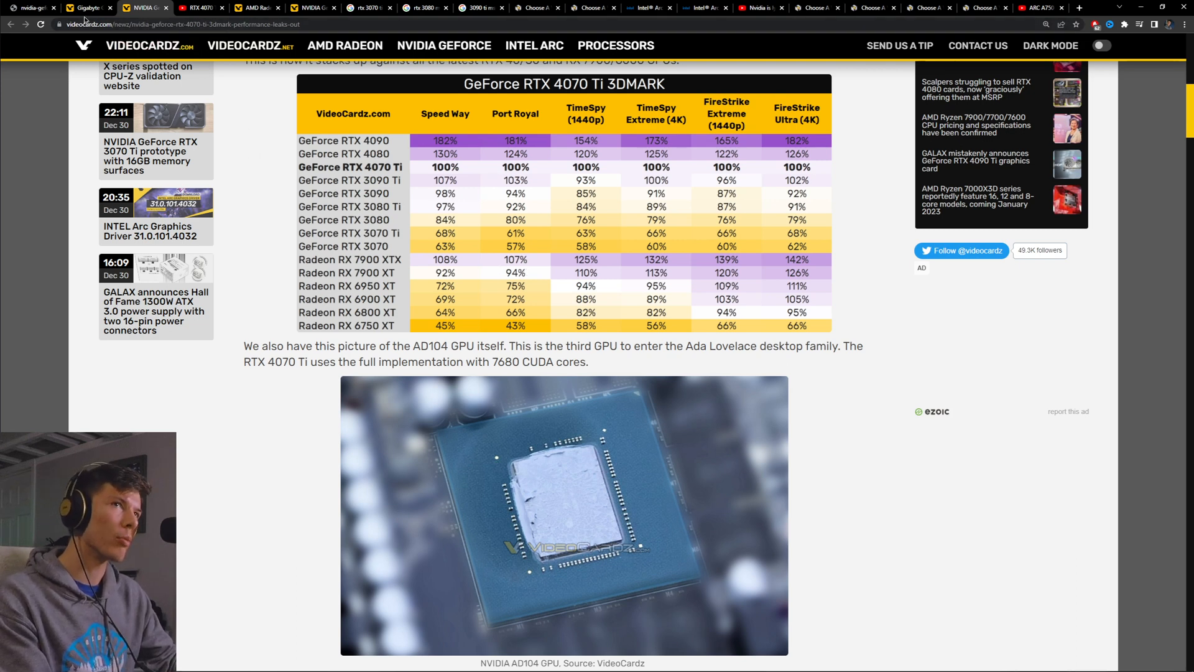
{"action": "left_click", "coordinate": [161, 7]}
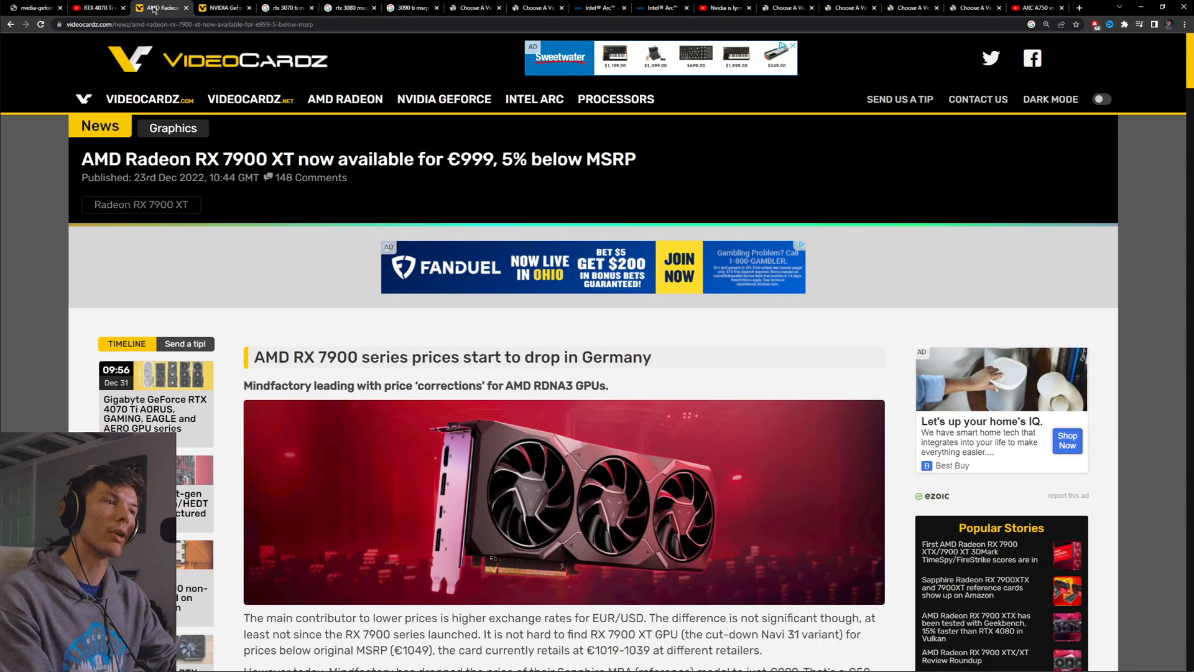
{"action": "left_click", "coordinate": [223, 7]}
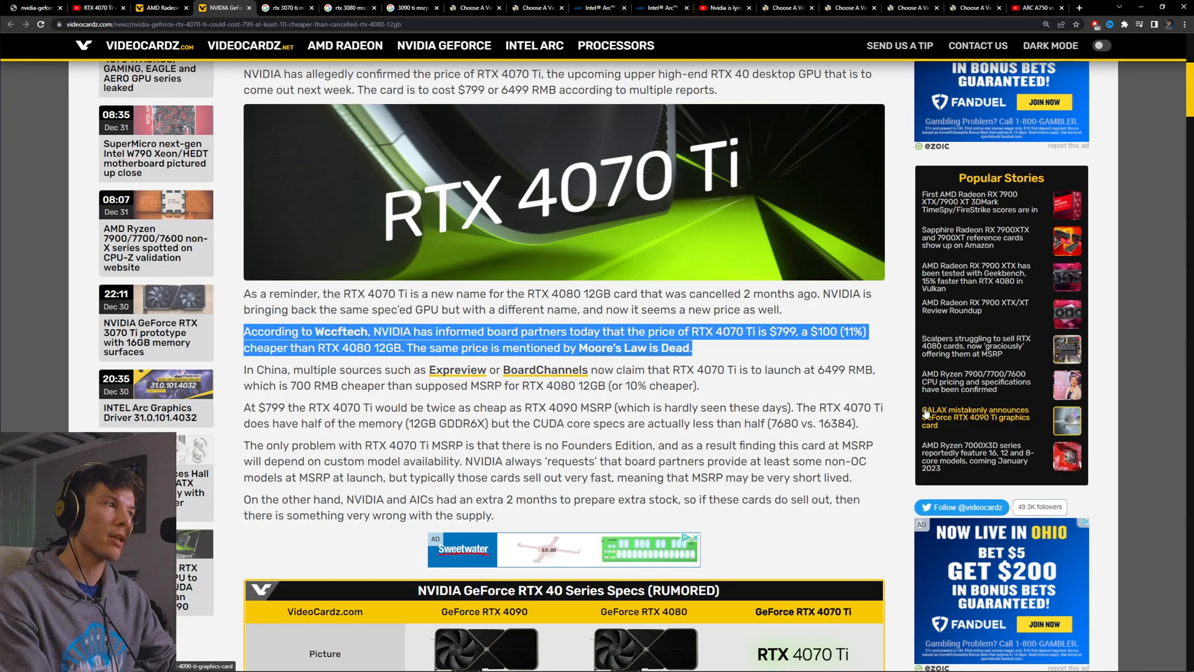
{"action": "scroll", "scroll_direction": "down", "scroll_amount": 3}
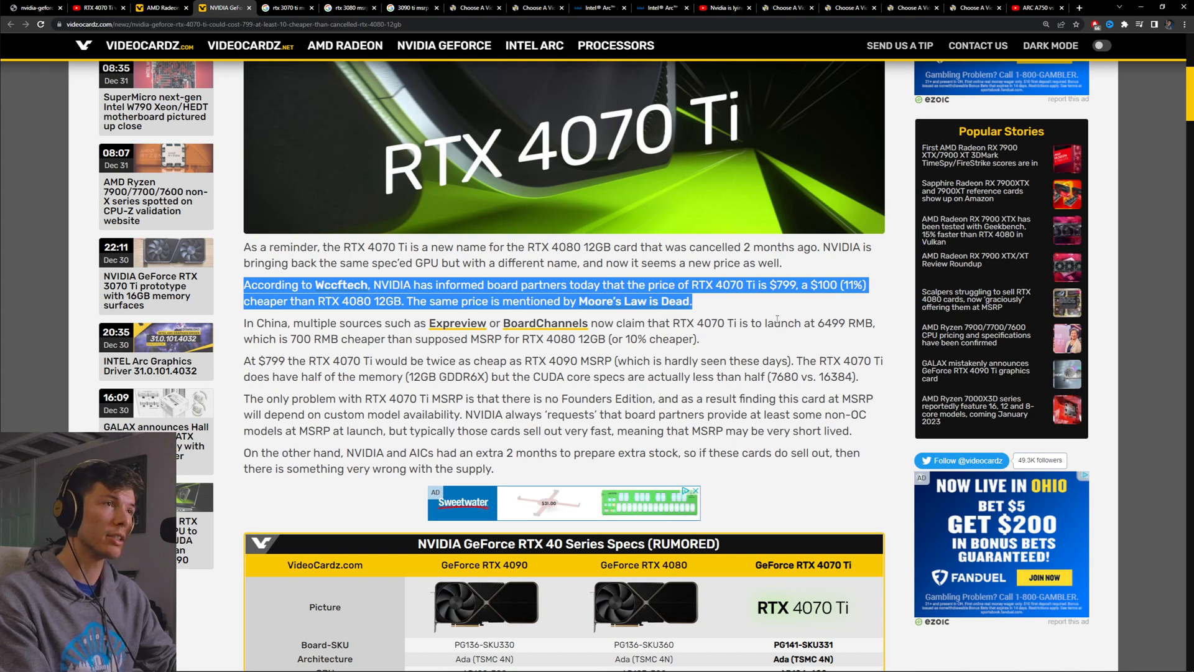
{"action": "mouse_move", "coordinate": [776, 318]}
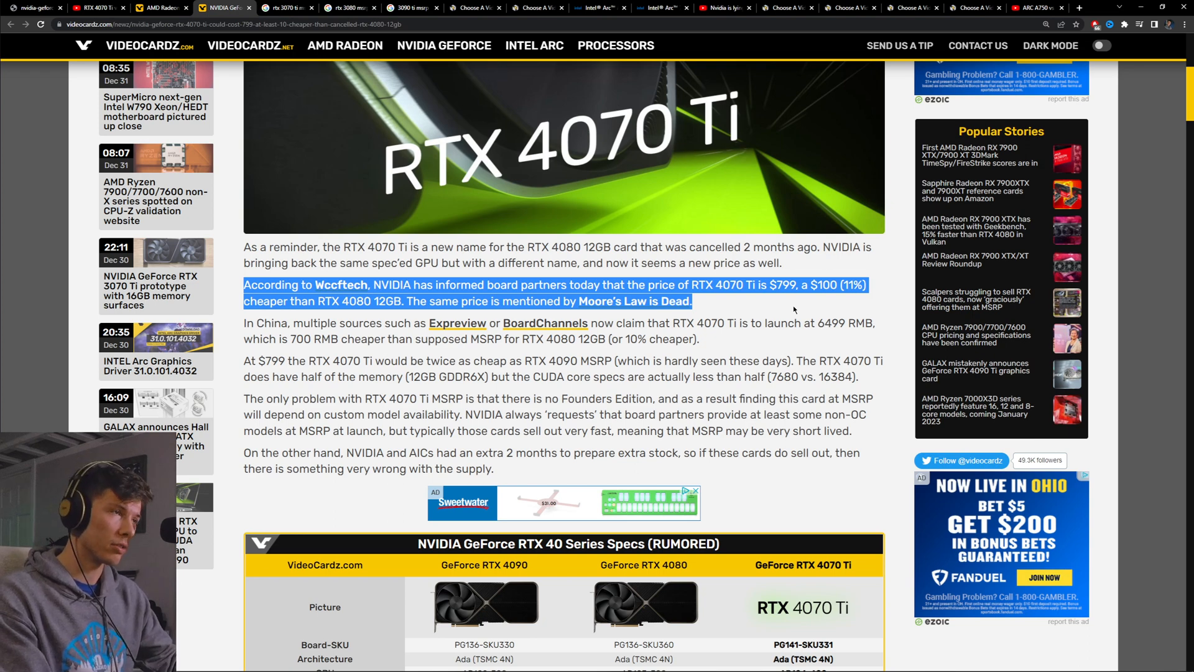
{"action": "mouse_move", "coordinate": [792, 307]}
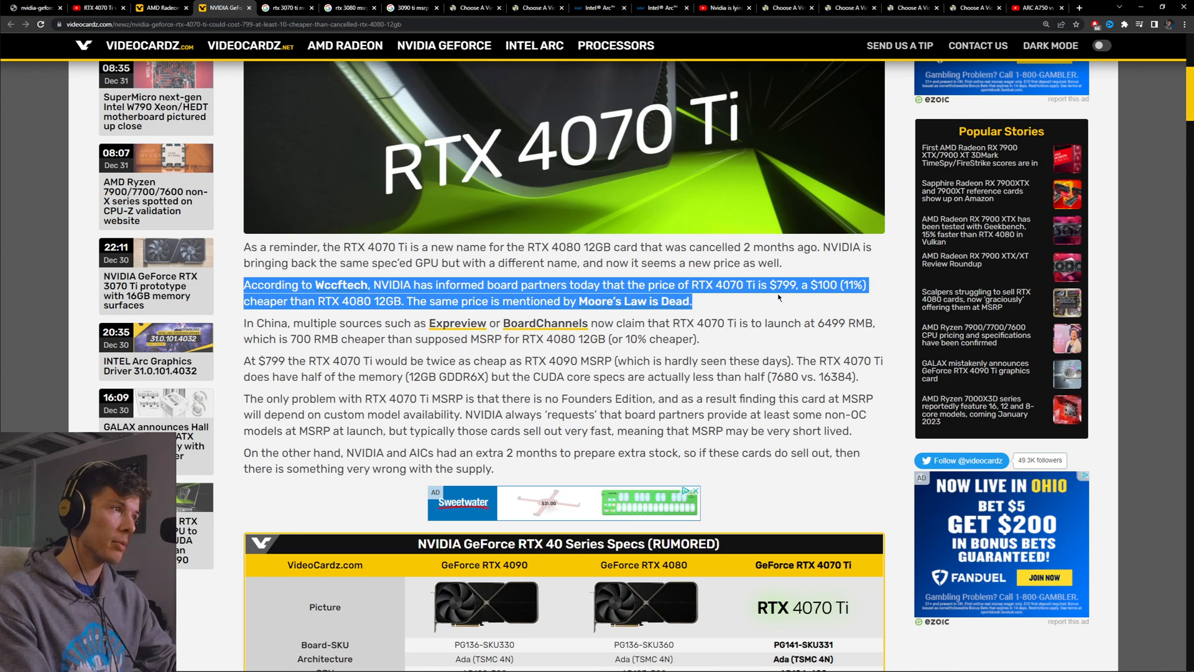
{"action": "mouse_move", "coordinate": [776, 296]}
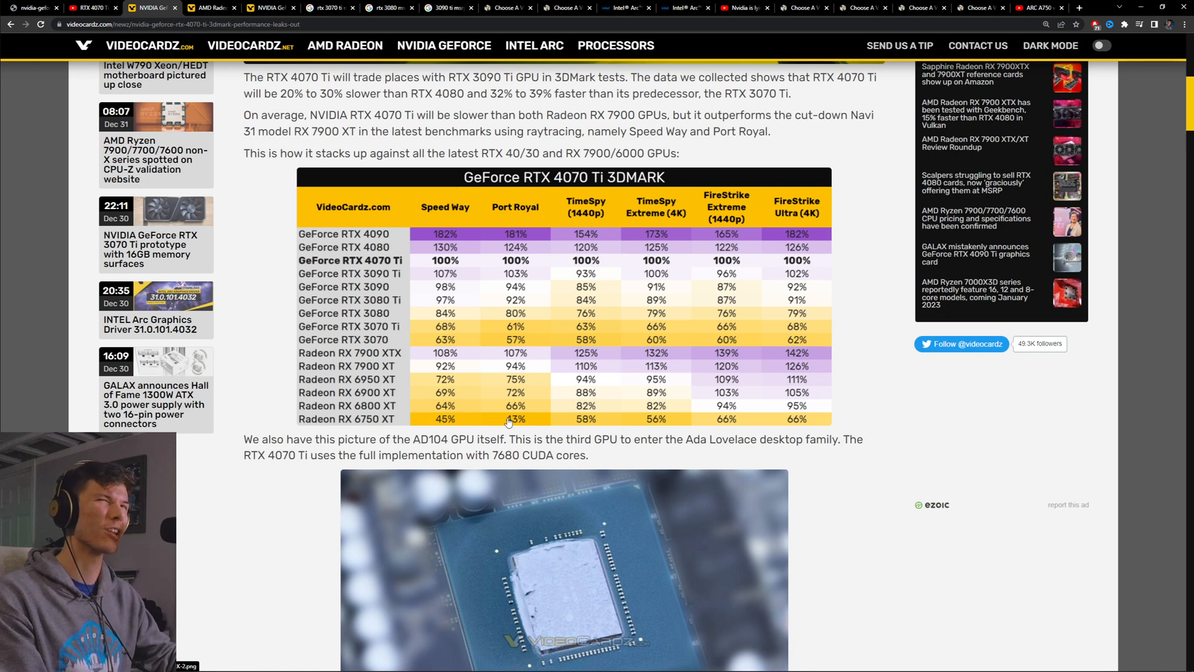
- Show the Mindfactory €999 Sapphire RX 7900 XT paragraph in the VideoCardz price-drop article
{"action": "left_click", "coordinate": [205, 8]}
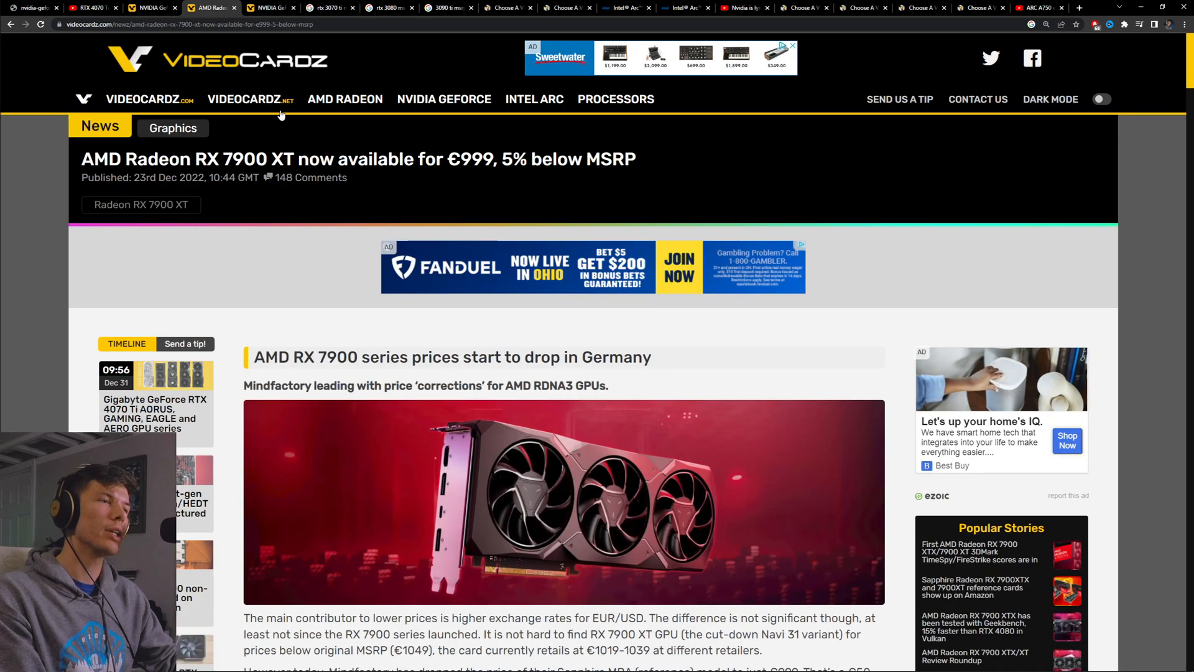
{"action": "scroll", "scroll_direction": "down", "scroll_amount": 3}
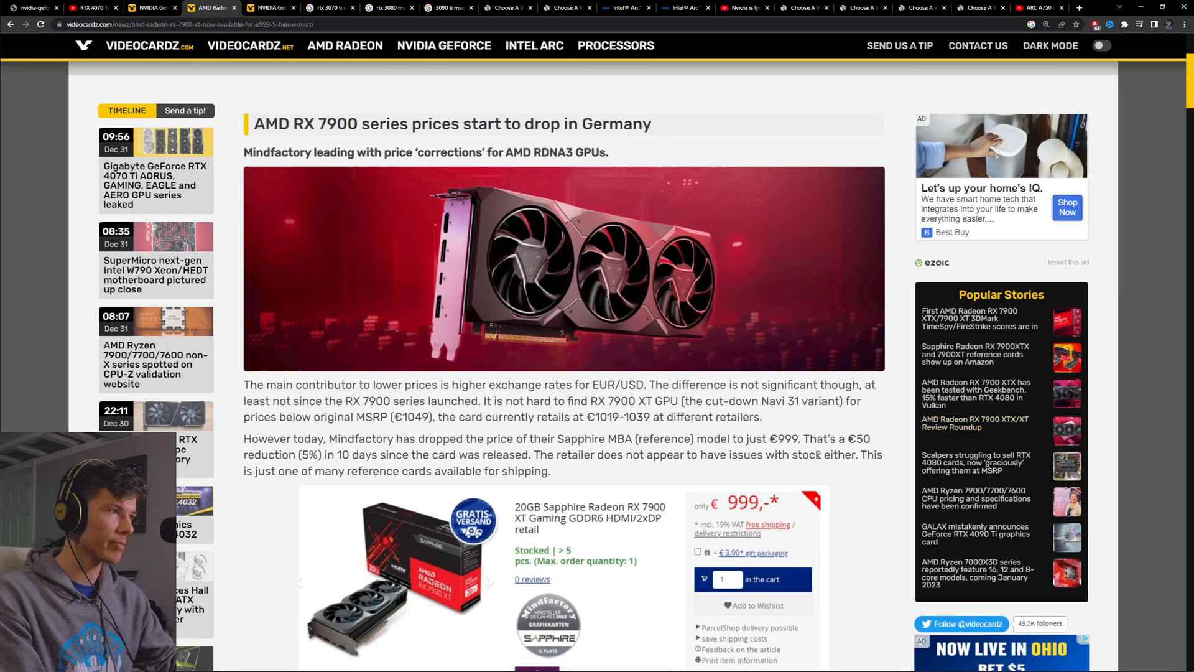
{"action": "mouse_move", "coordinate": [552, 480]}
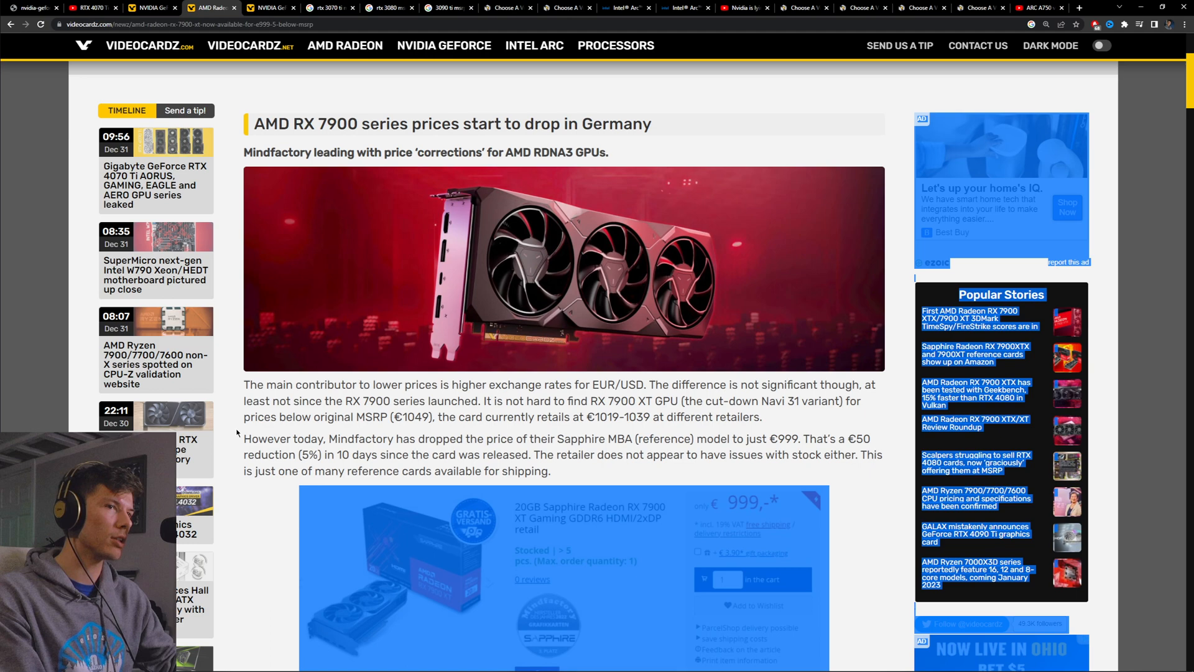
{"action": "scroll", "scroll_direction": "down", "scroll_amount": 3}
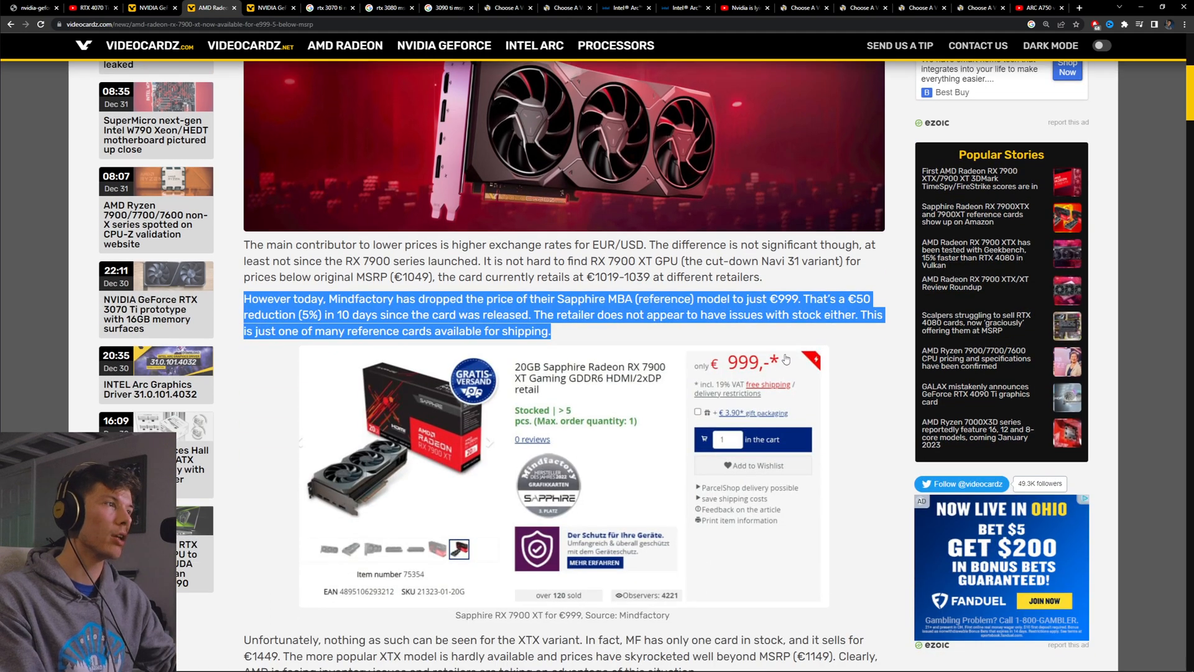
{"action": "mouse_move", "coordinate": [633, 348]}
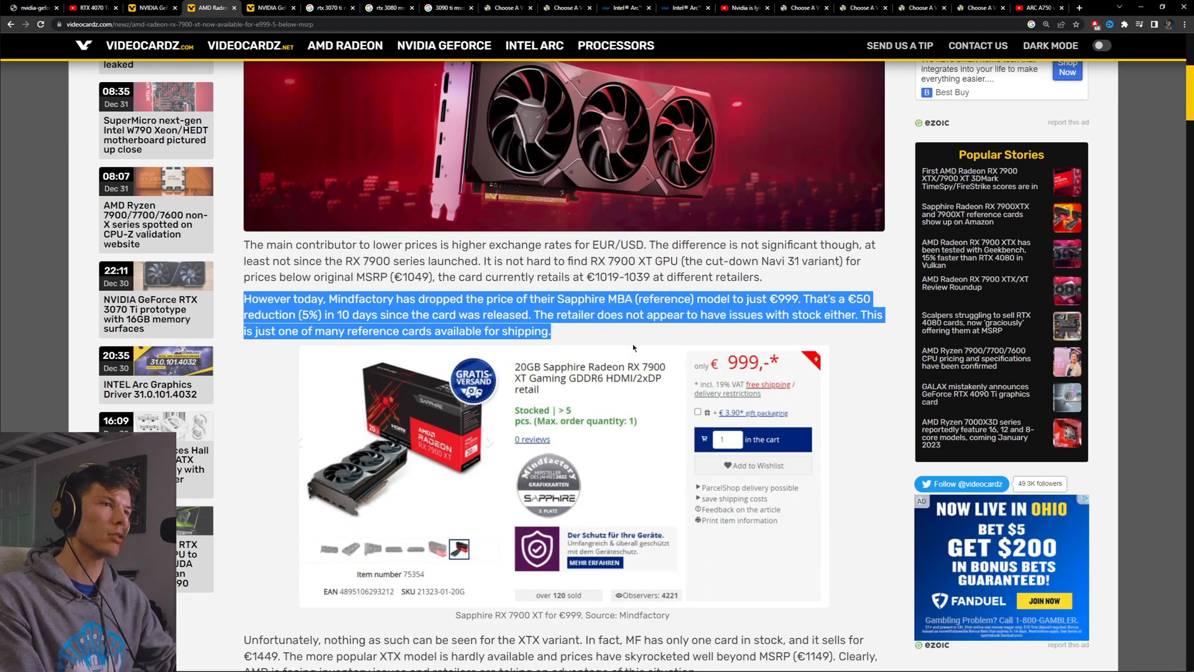
{"action": "mouse_move", "coordinate": [628, 342]}
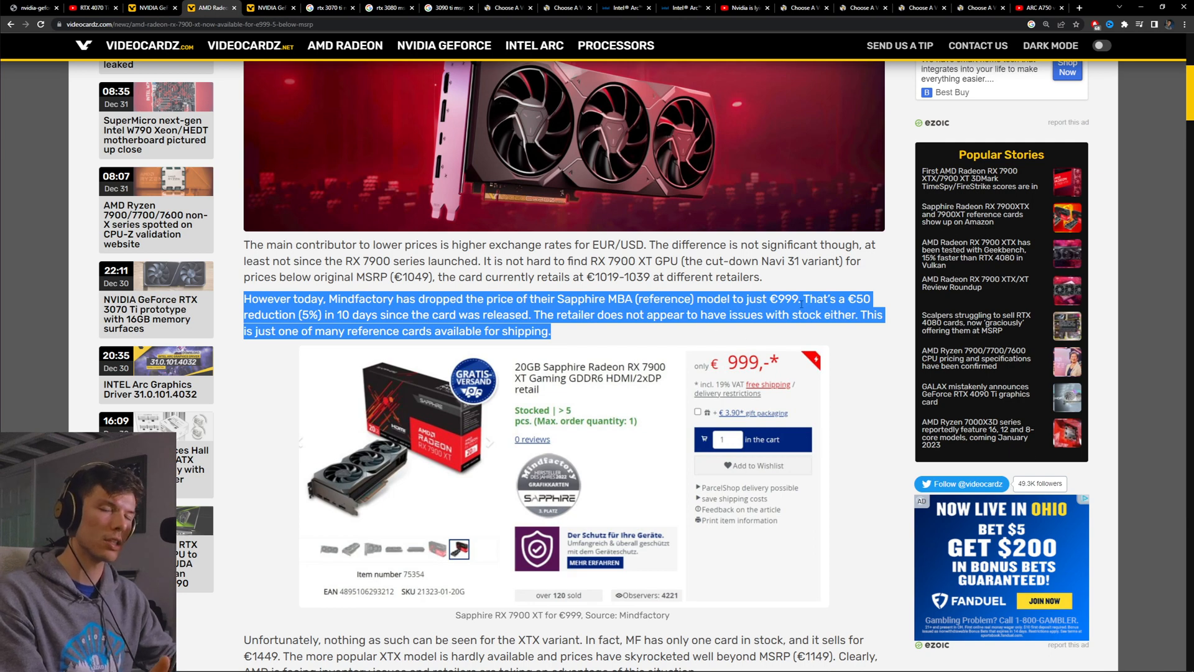
{"action": "mouse_move", "coordinate": [682, 273]}
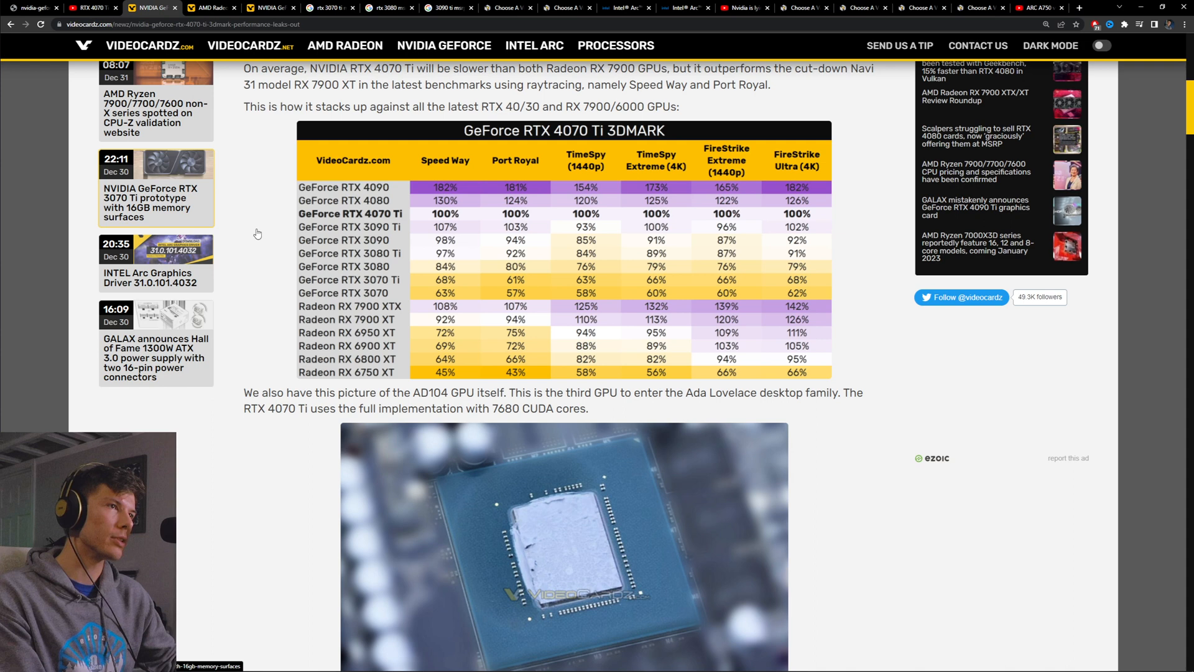
{"action": "mouse_move", "coordinate": [477, 222]}
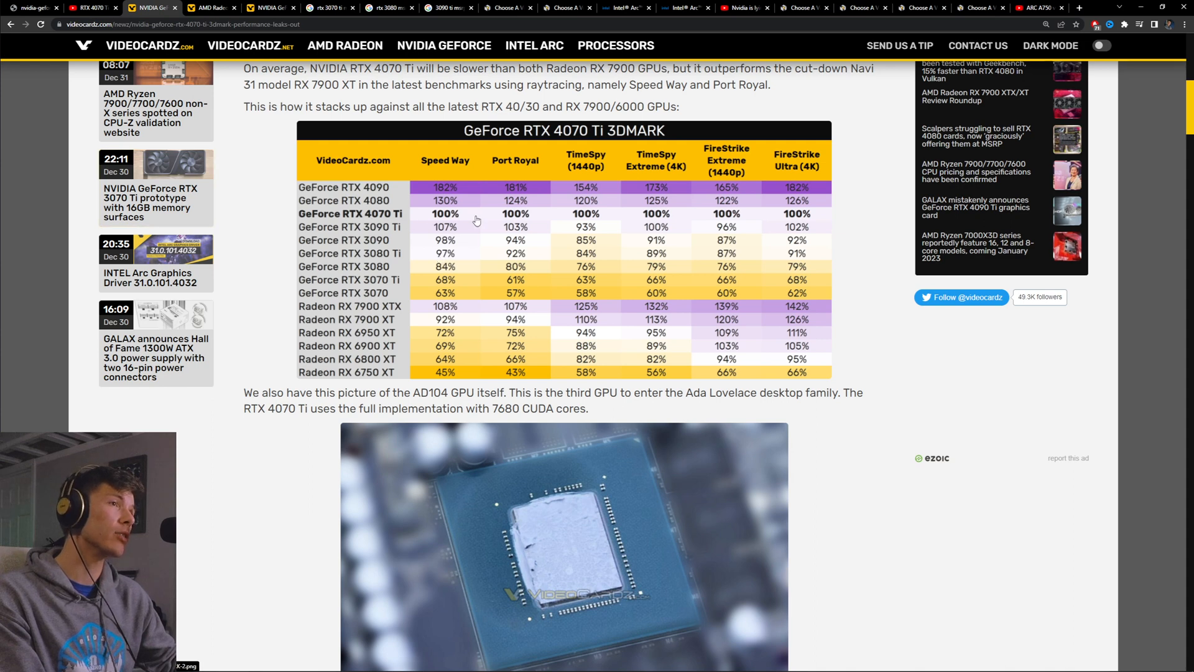
{"action": "mouse_move", "coordinate": [417, 308]}
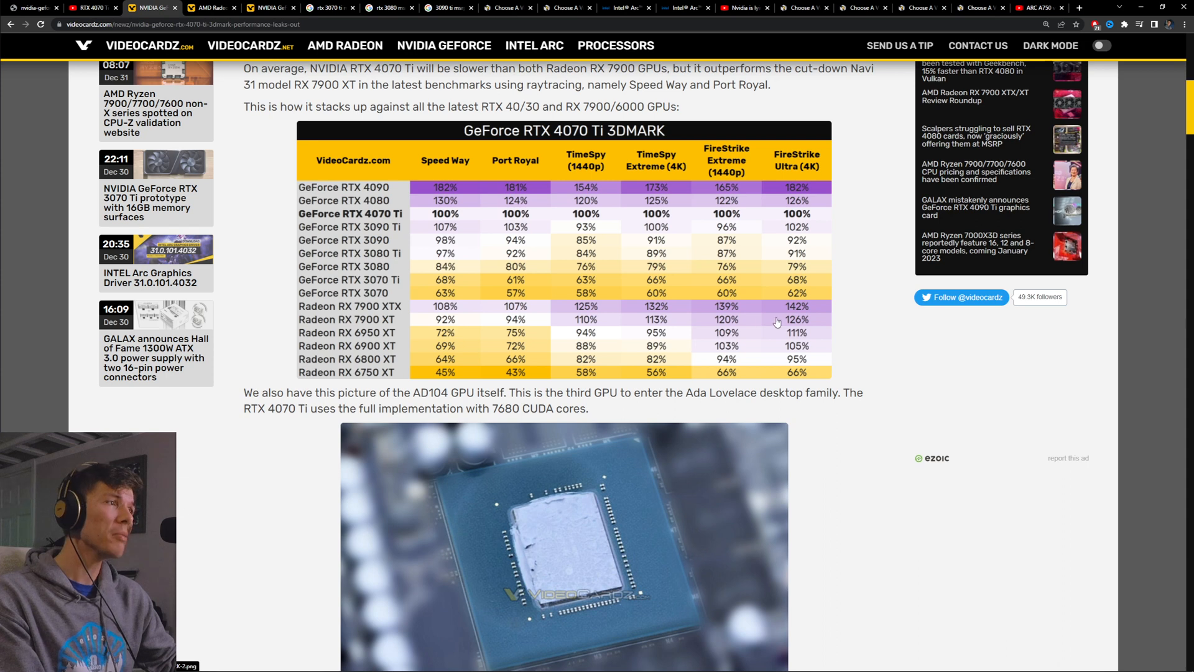
{"action": "mouse_move", "coordinate": [607, 326]}
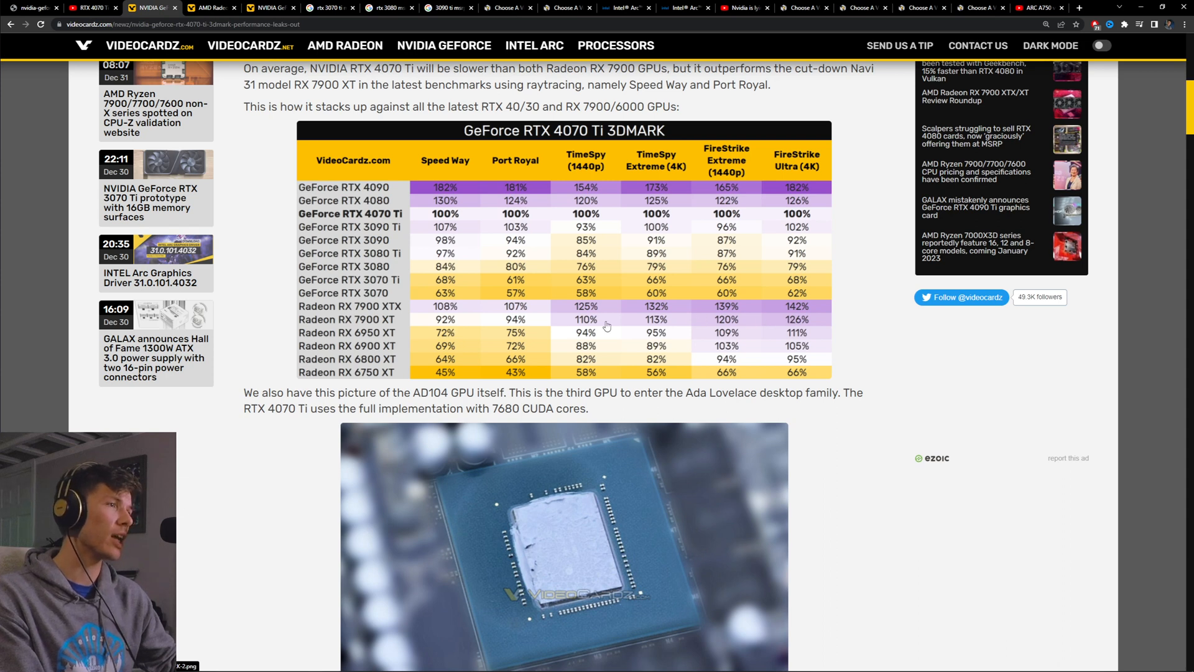
{"action": "mouse_move", "coordinate": [659, 331]}
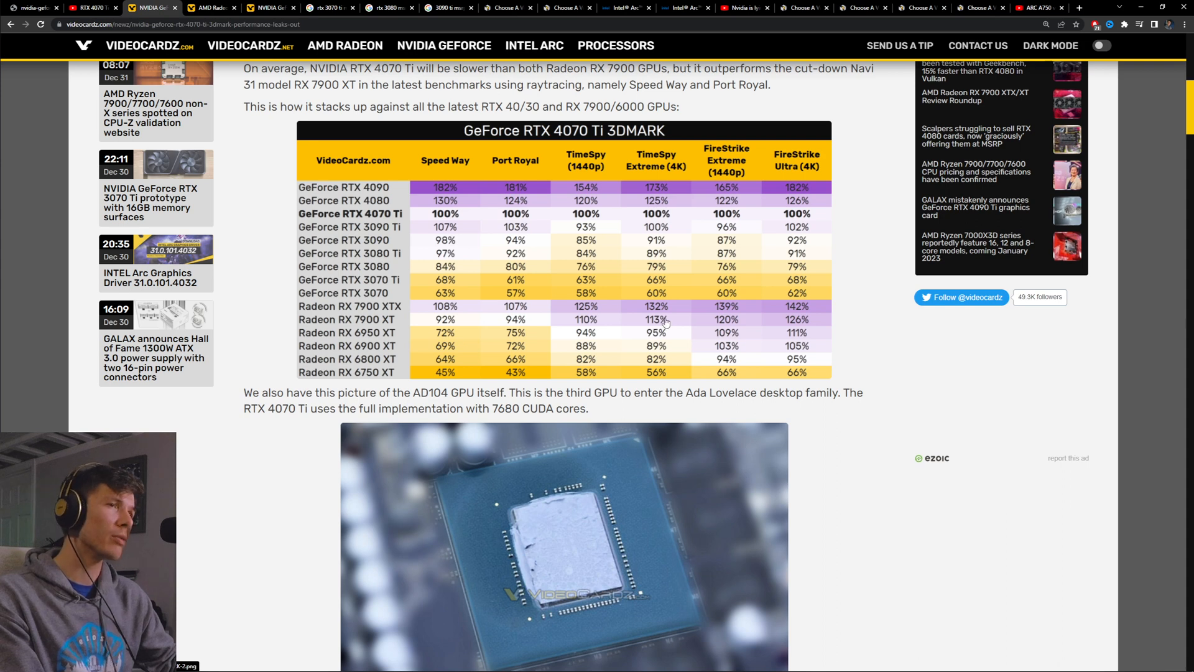
{"action": "mouse_move", "coordinate": [544, 188]}
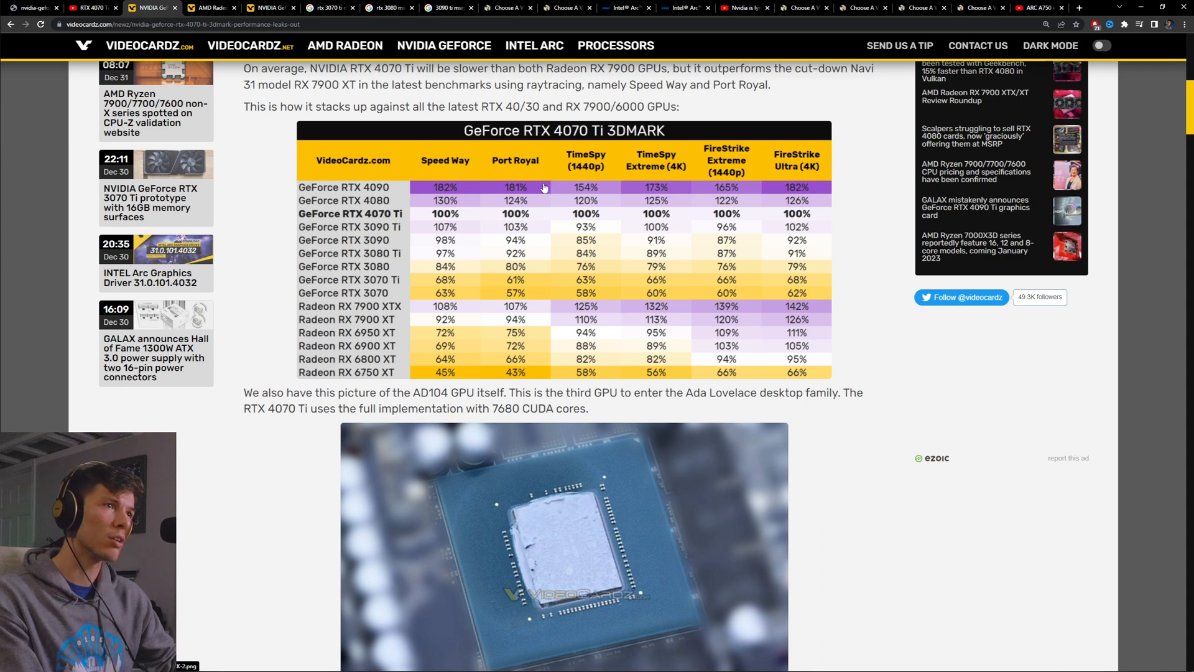
{"action": "mouse_move", "coordinate": [432, 211]}
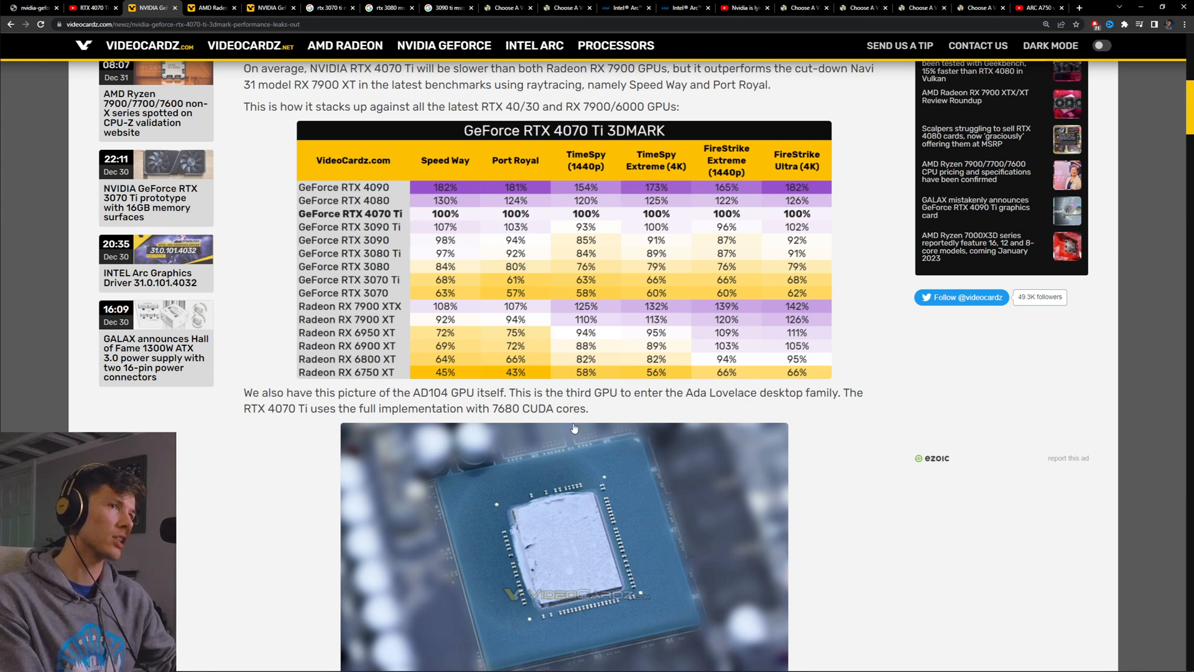
{"action": "mouse_move", "coordinate": [390, 213]}
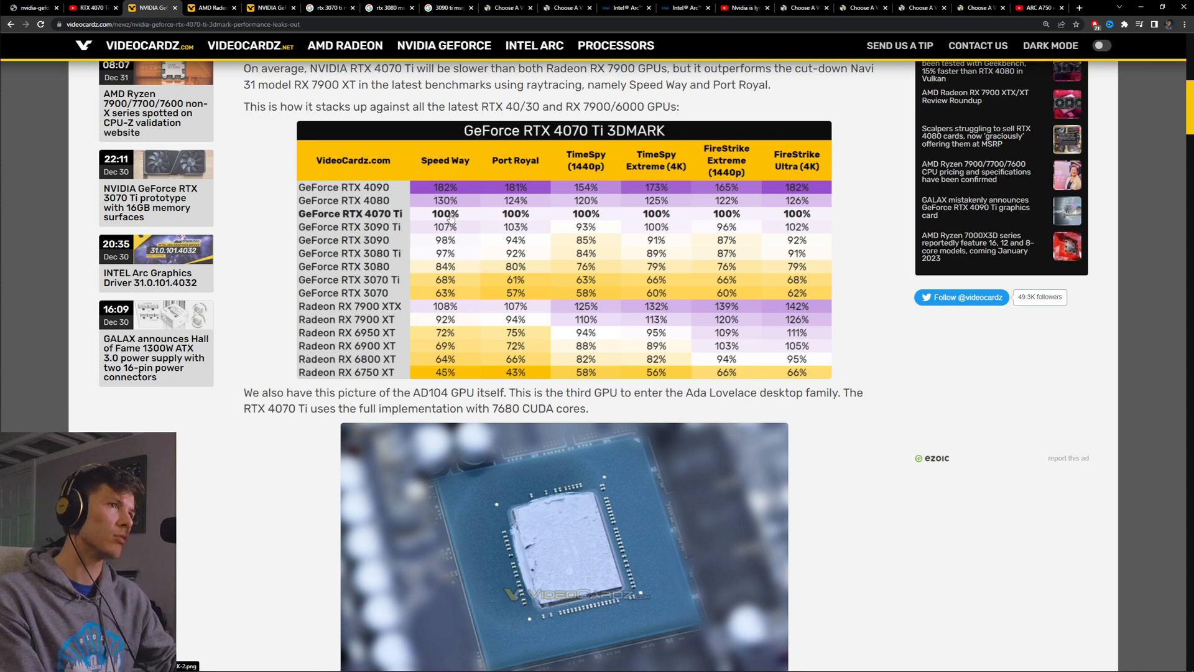
{"action": "mouse_move", "coordinate": [486, 225]}
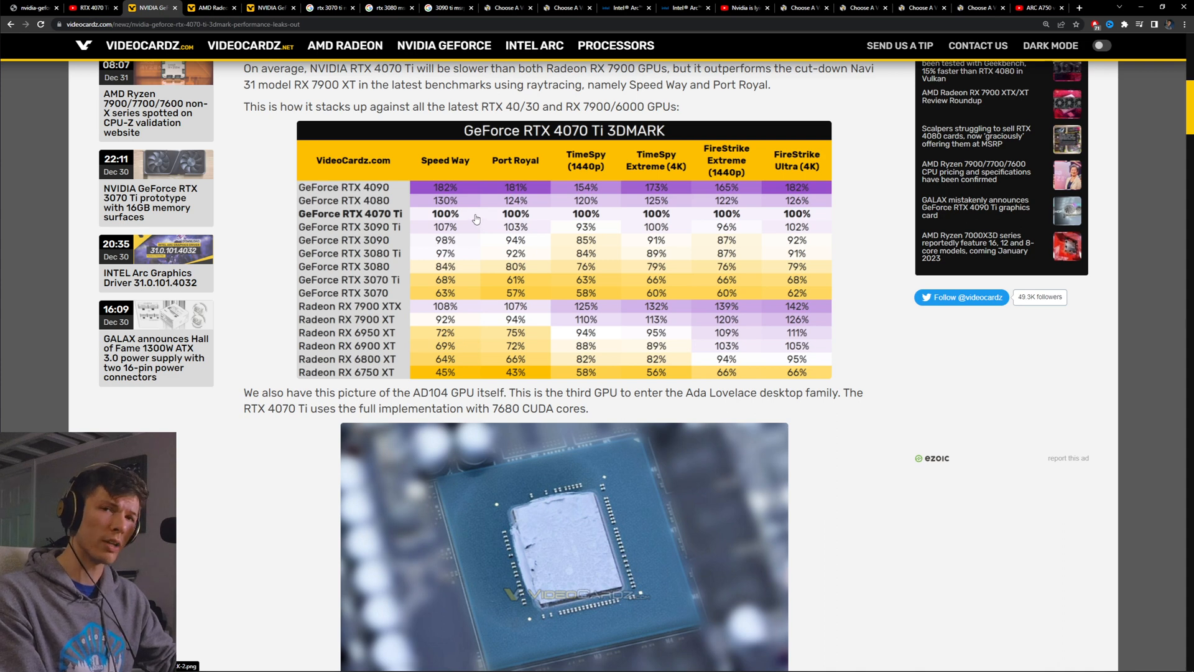
{"action": "mouse_move", "coordinate": [669, 324]}
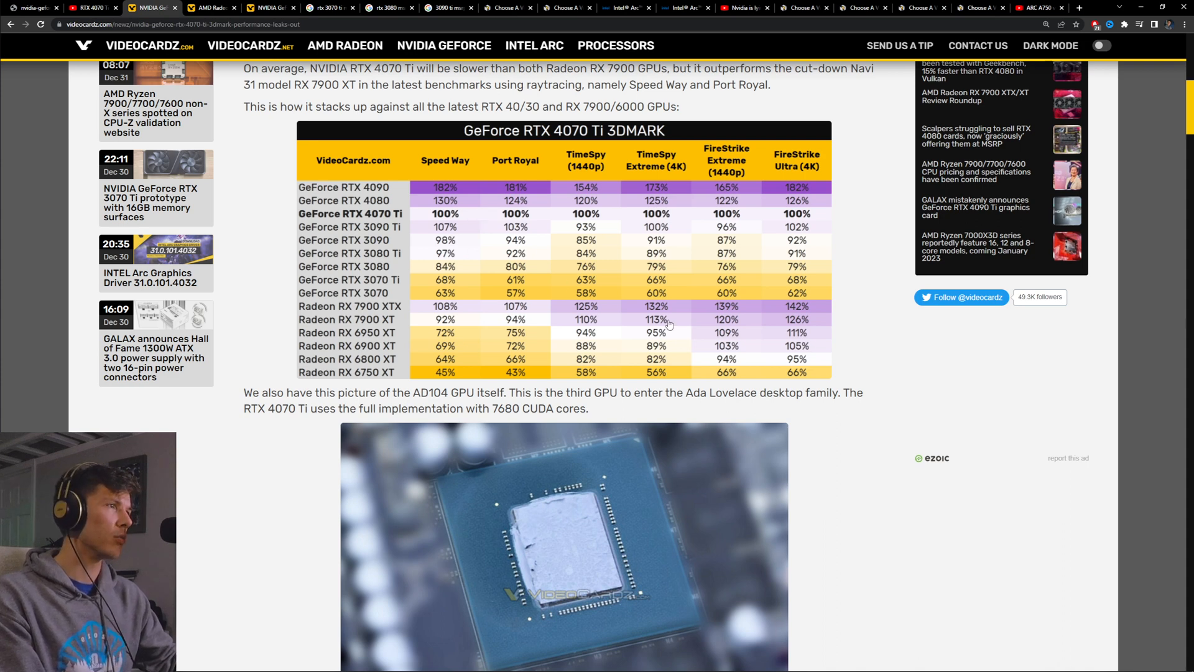
- Highlight the RTX 3070 Ti's $599 MSRP in the Google search results
{"action": "left_click", "coordinate": [328, 8]}
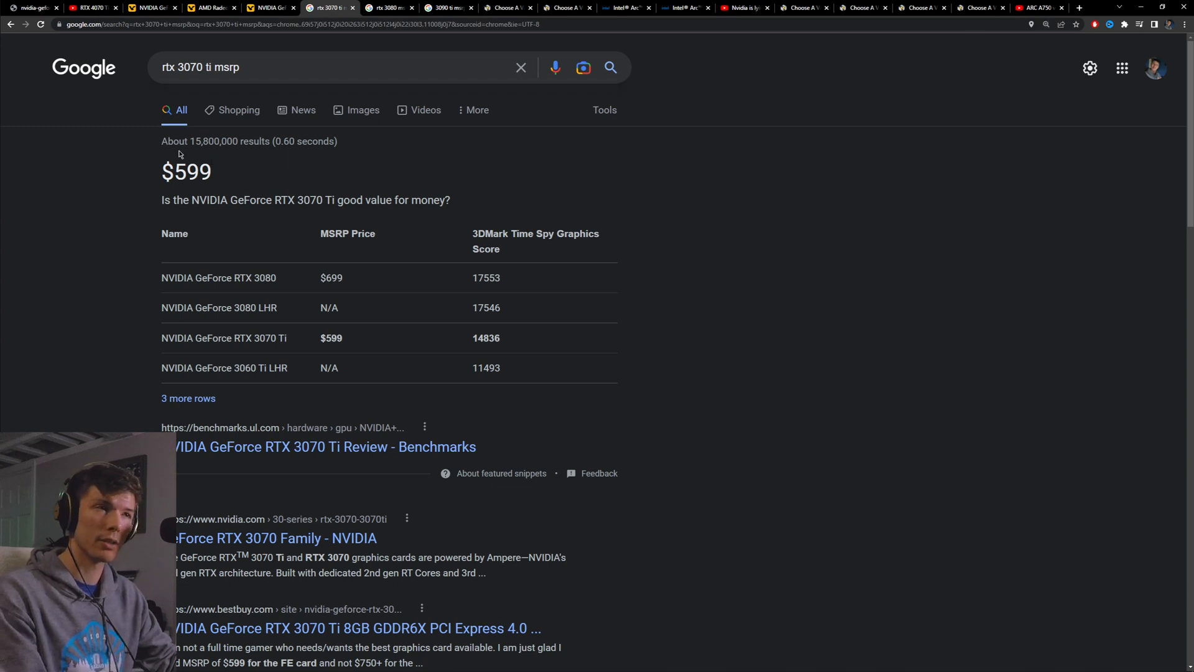
{"action": "mouse_move", "coordinate": [226, 291]}
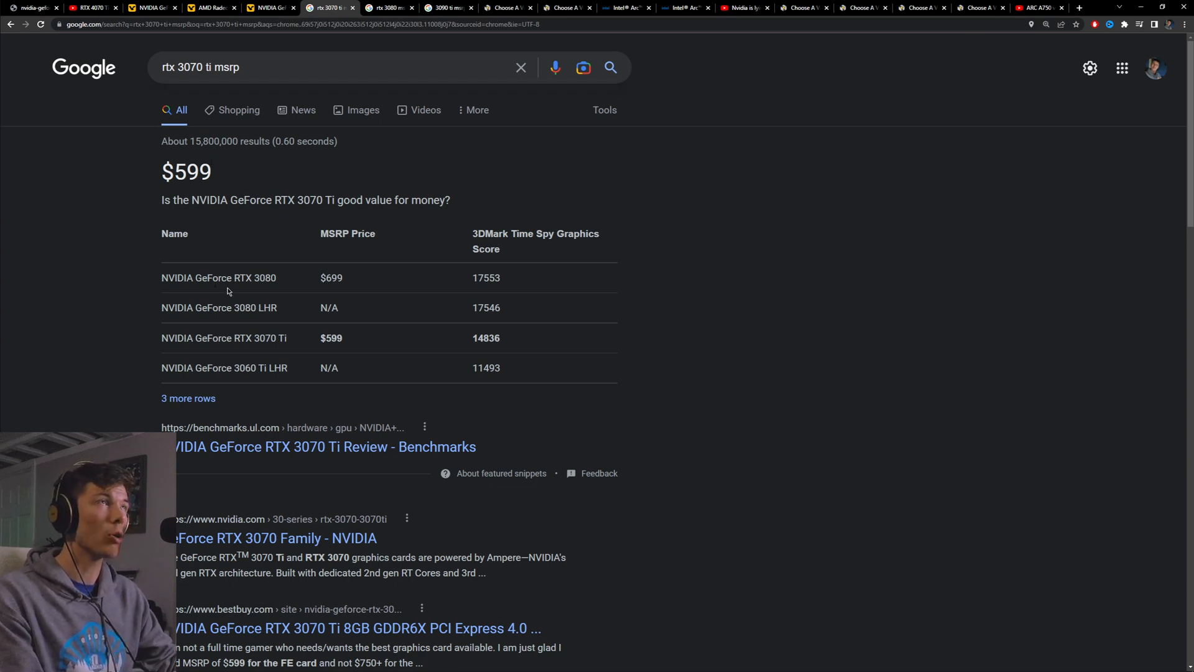
{"action": "scroll", "scroll_direction": "down", "scroll_amount": 3}
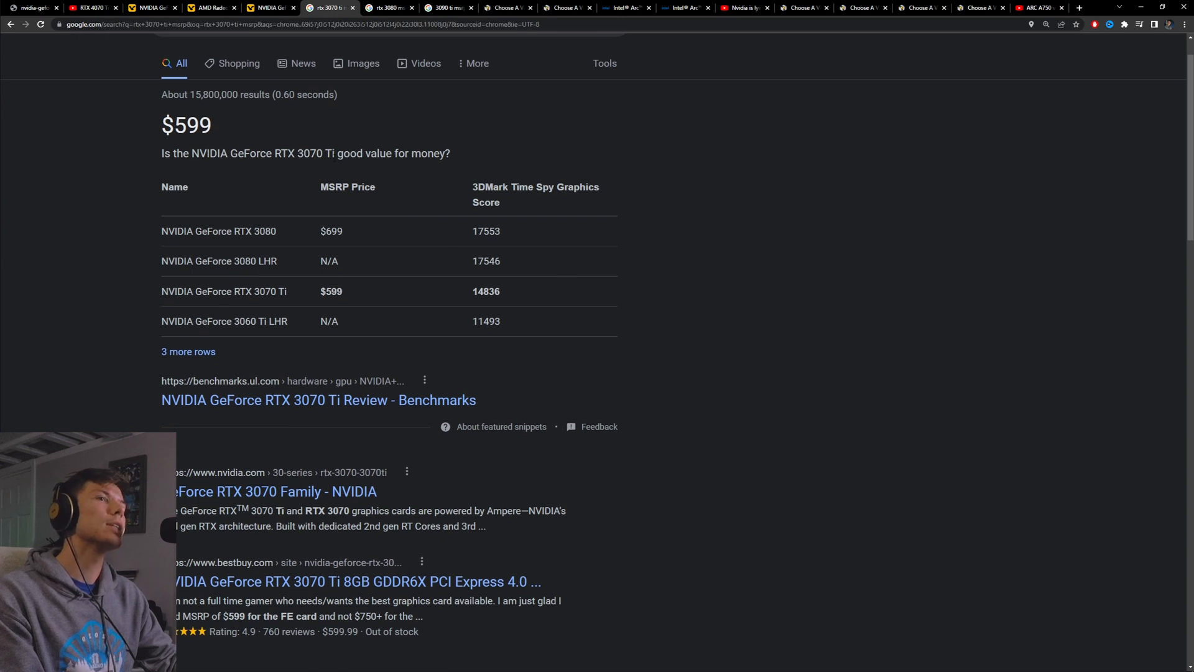
{"action": "mouse_move", "coordinate": [310, 186]}
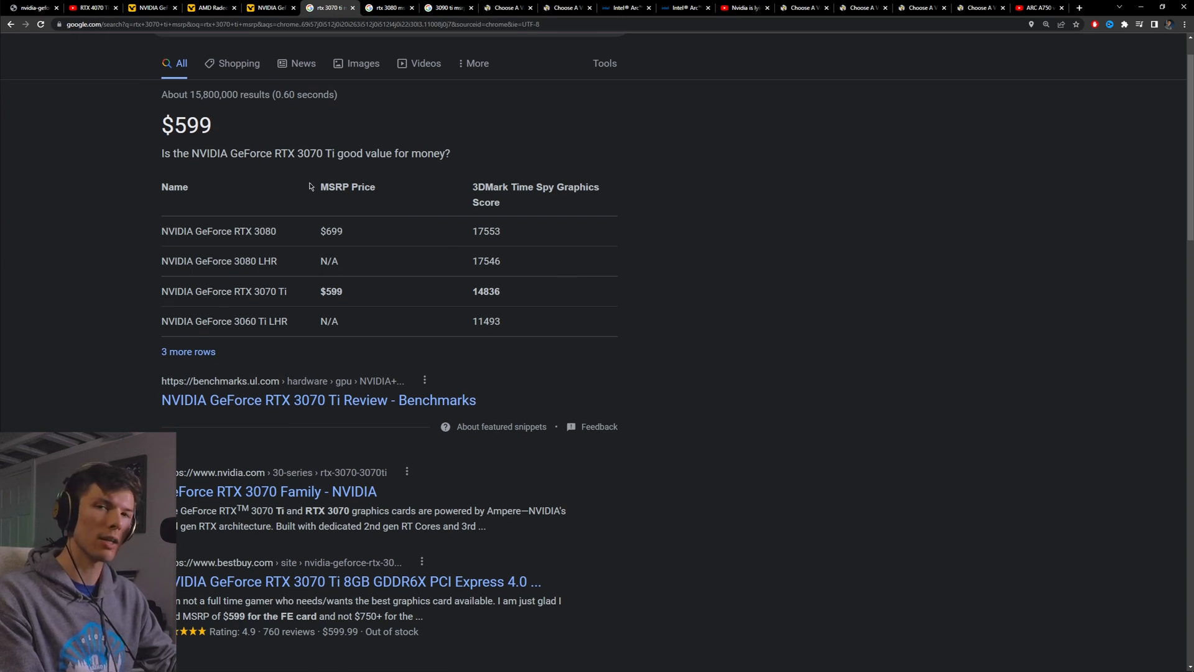
{"action": "mouse_move", "coordinate": [312, 184]}
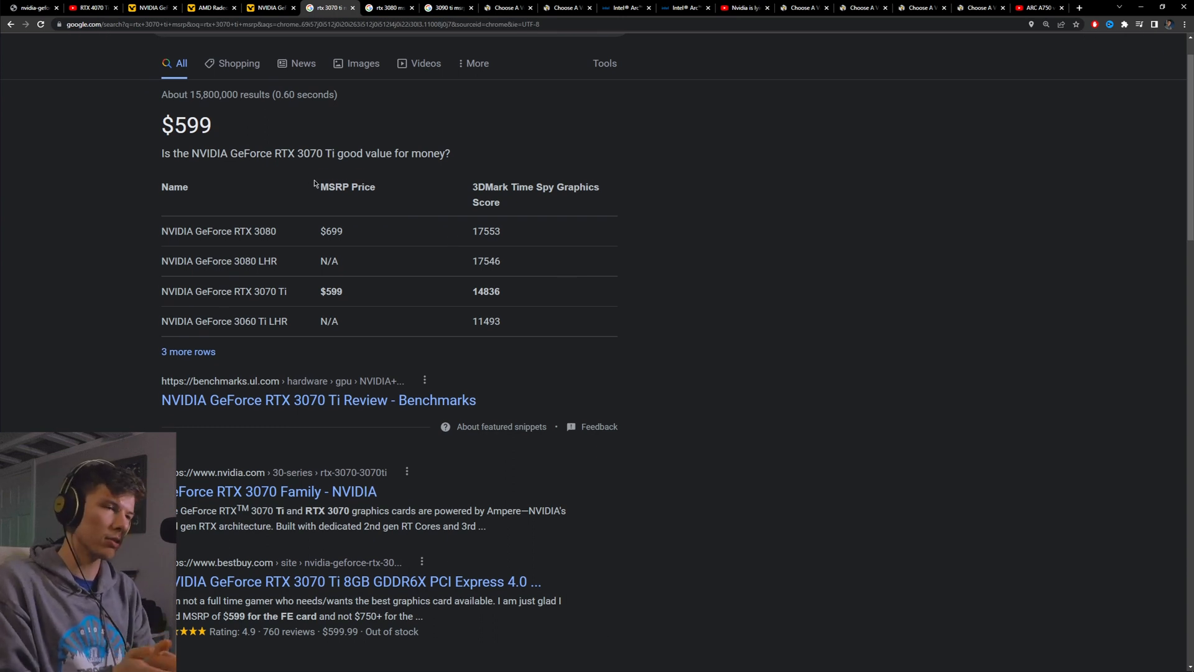
{"action": "mouse_move", "coordinate": [386, 240]}
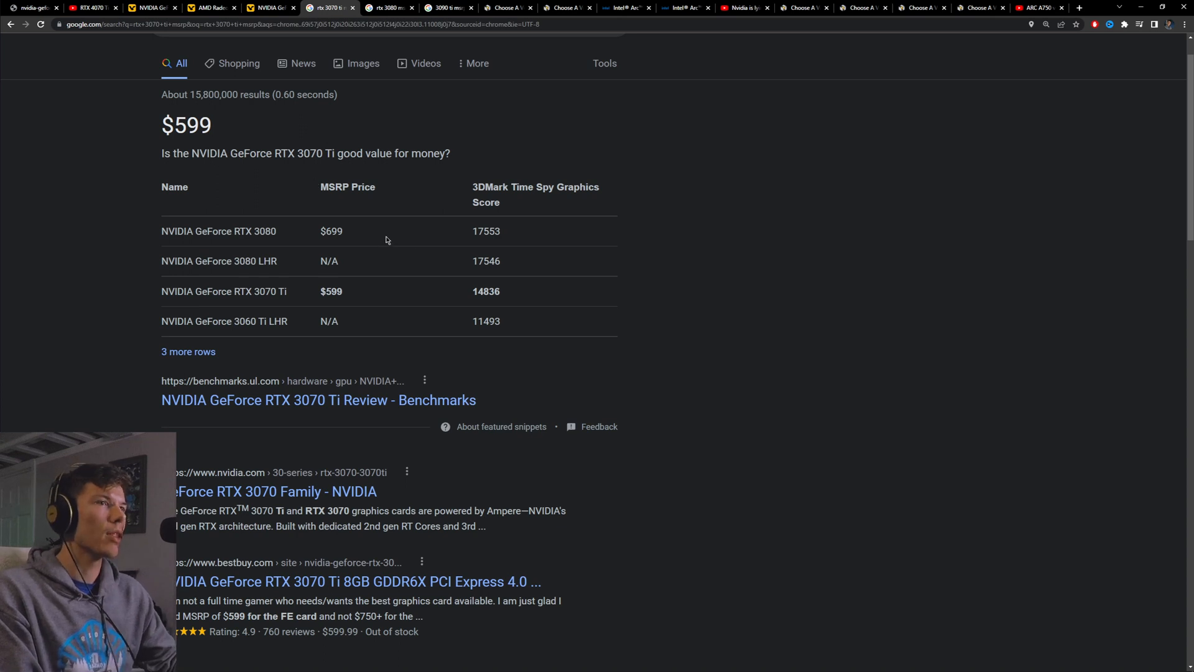
{"action": "double_click", "coordinate": [186, 124]}
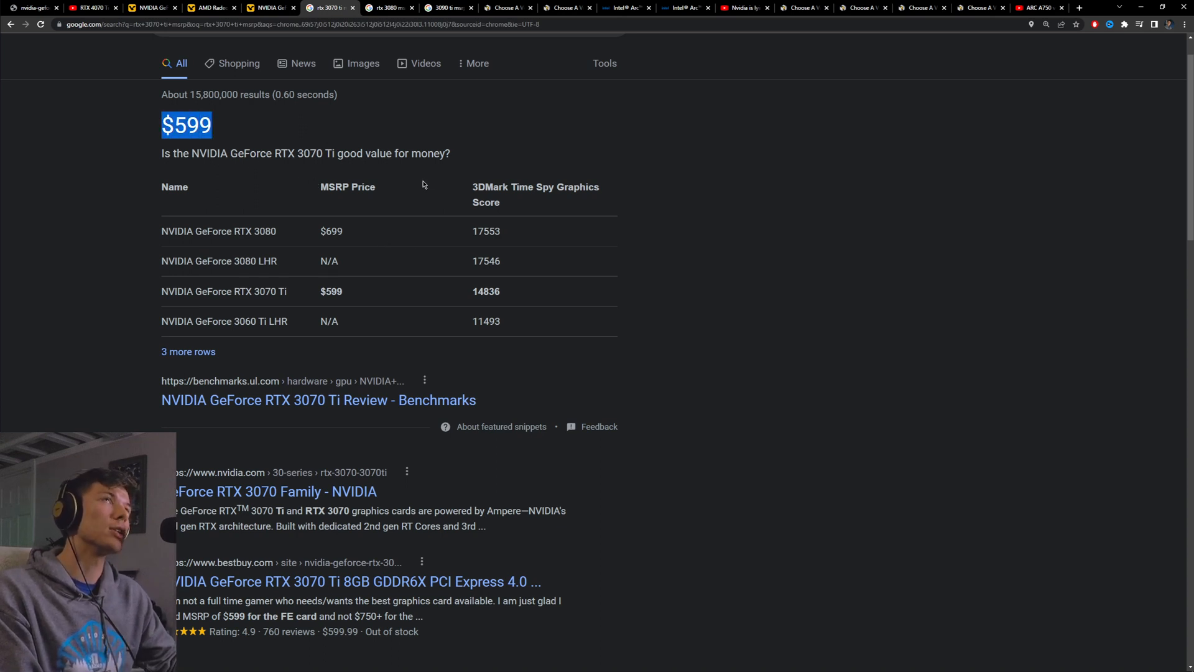
{"action": "scroll", "scroll_direction": "up", "scroll_amount": 3}
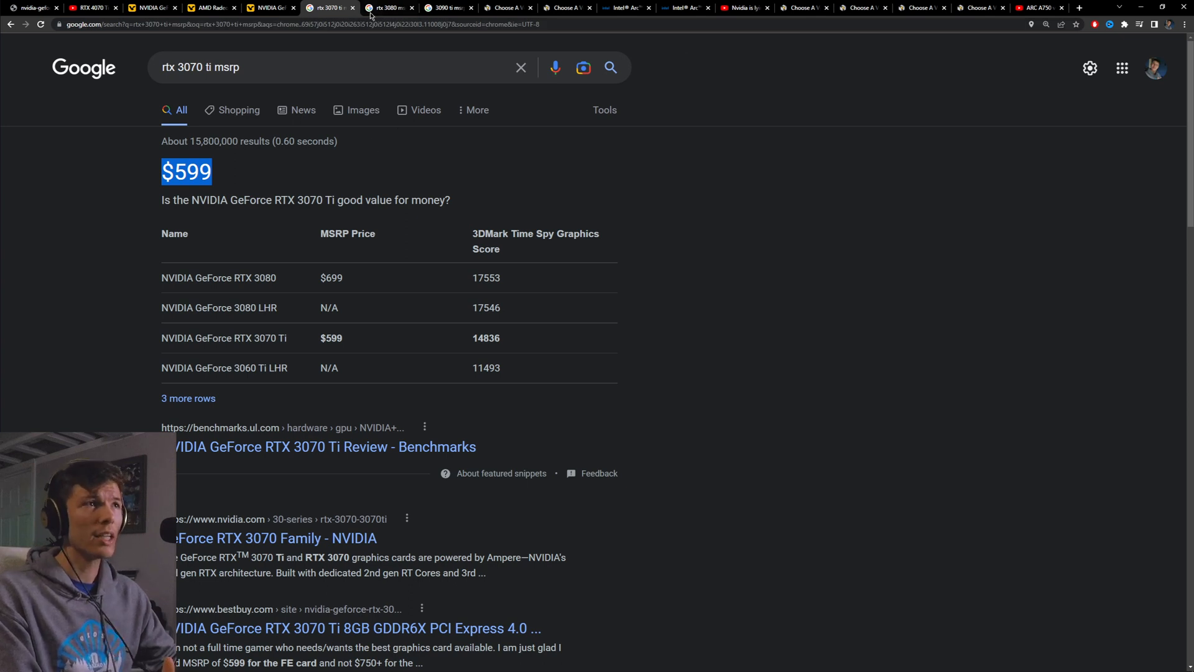
- Revisit the 4070 Ti benchmark and $799 price articles, then land on the 'rtx 3080 msrp' search
{"action": "left_click", "coordinate": [388, 7]}
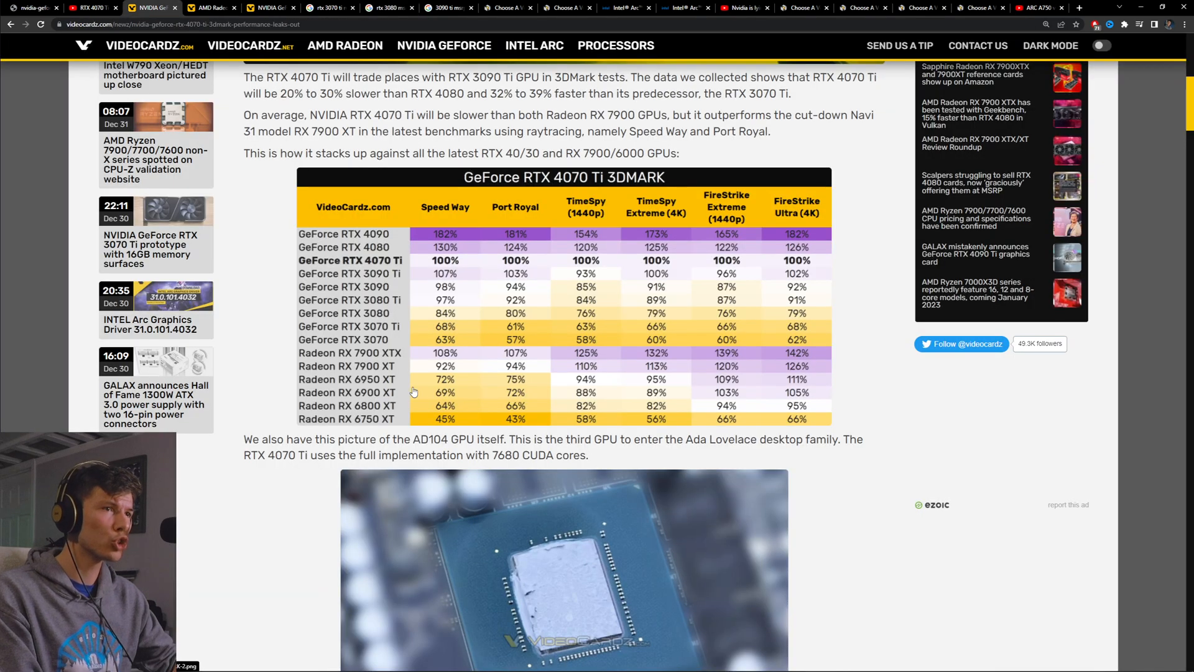
{"action": "mouse_move", "coordinate": [602, 315]}
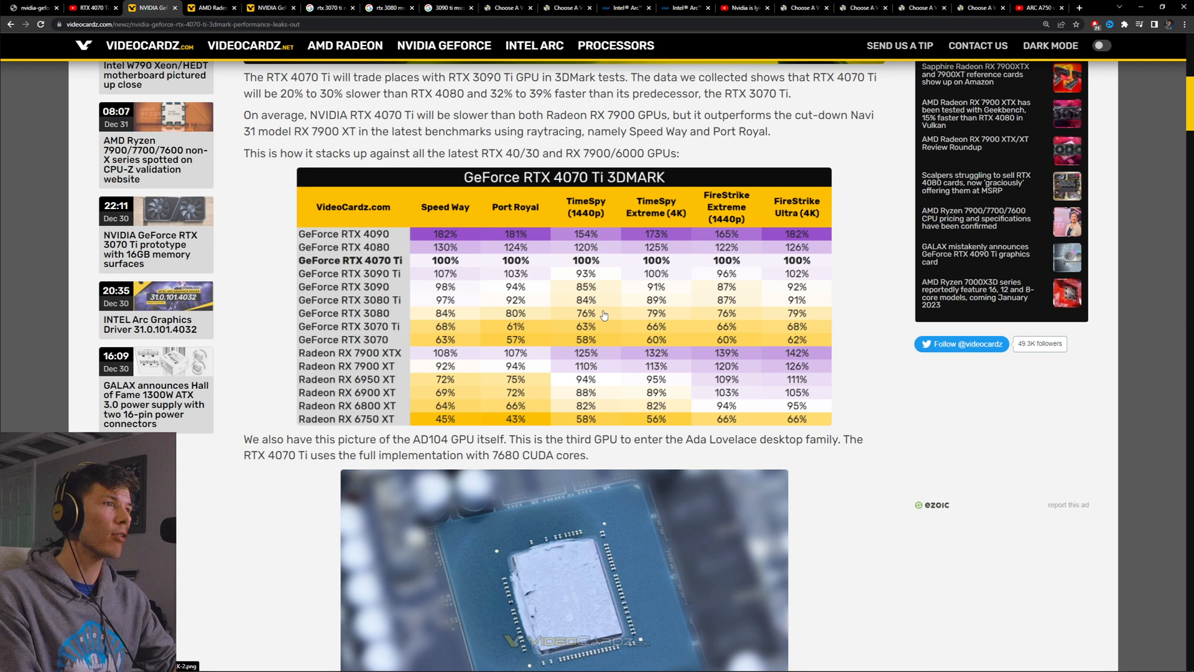
{"action": "mouse_move", "coordinate": [814, 319]}
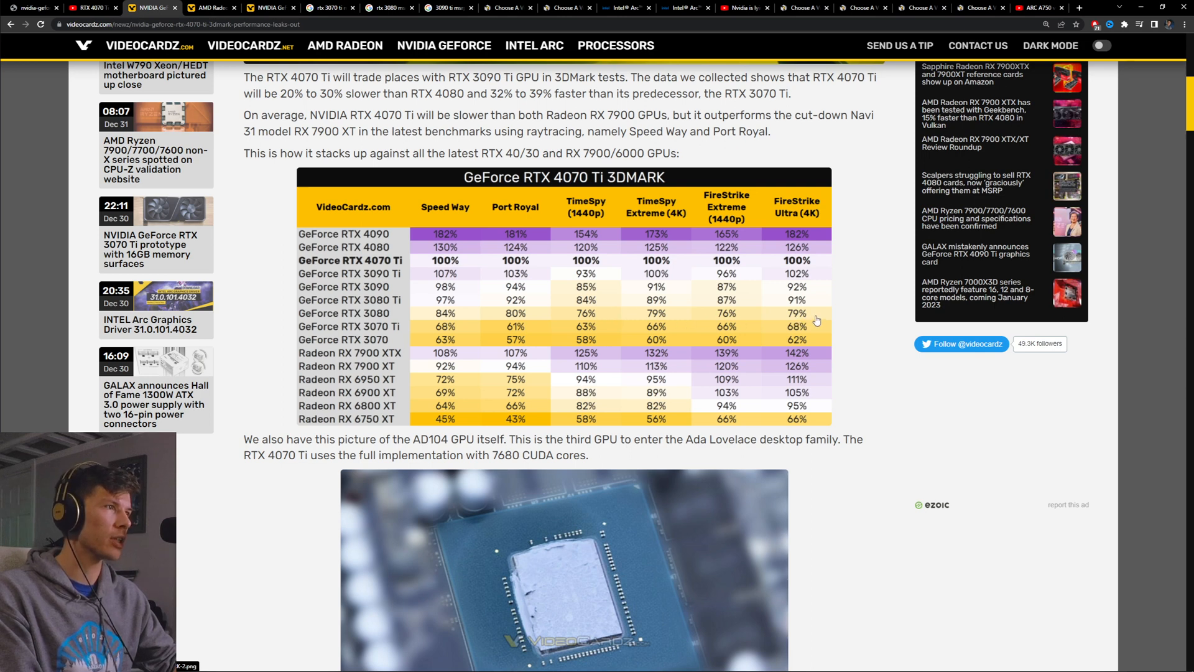
{"action": "mouse_move", "coordinate": [681, 320]}
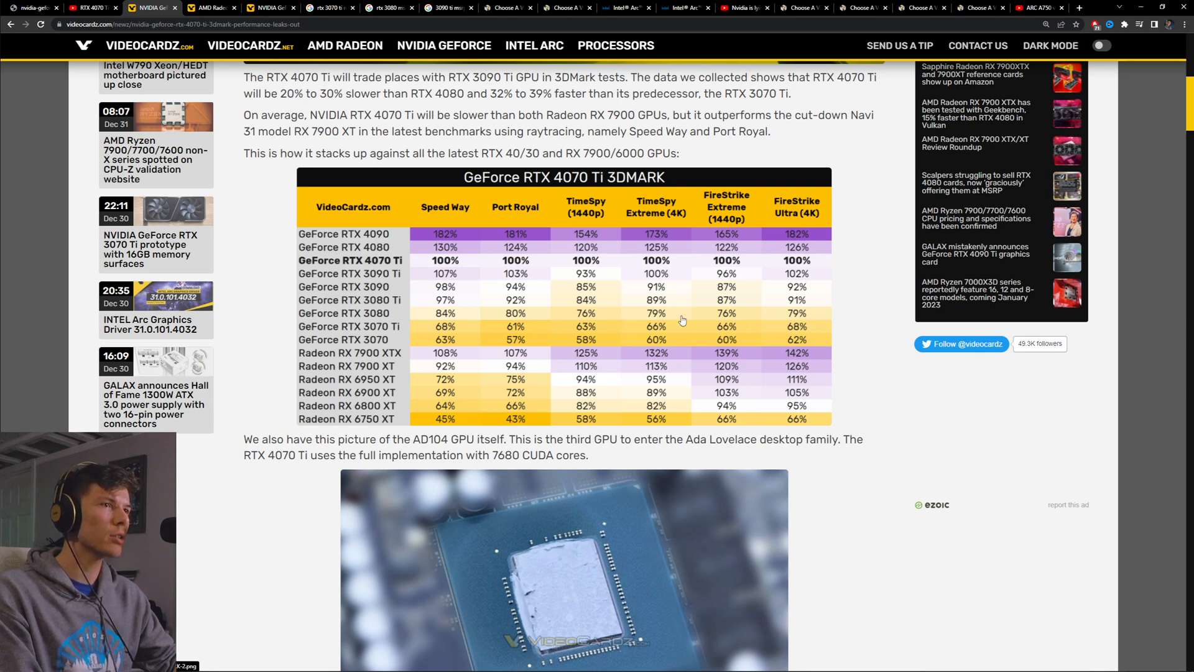
{"action": "left_click", "coordinate": [269, 7]}
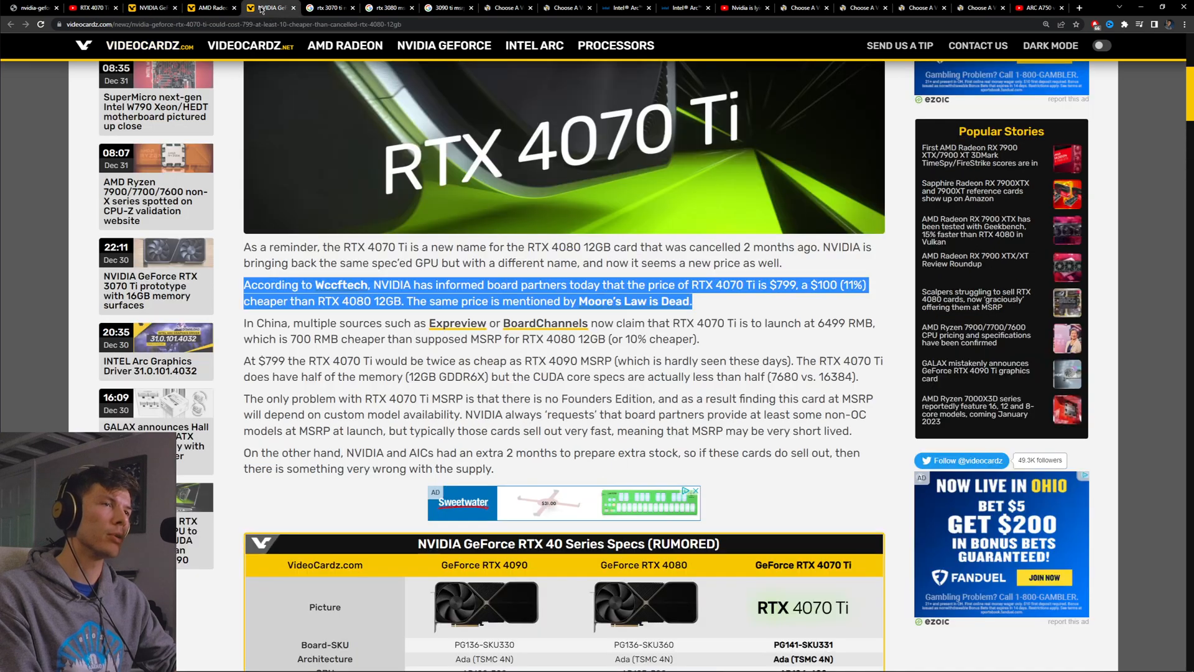
{"action": "left_click", "coordinate": [388, 7]}
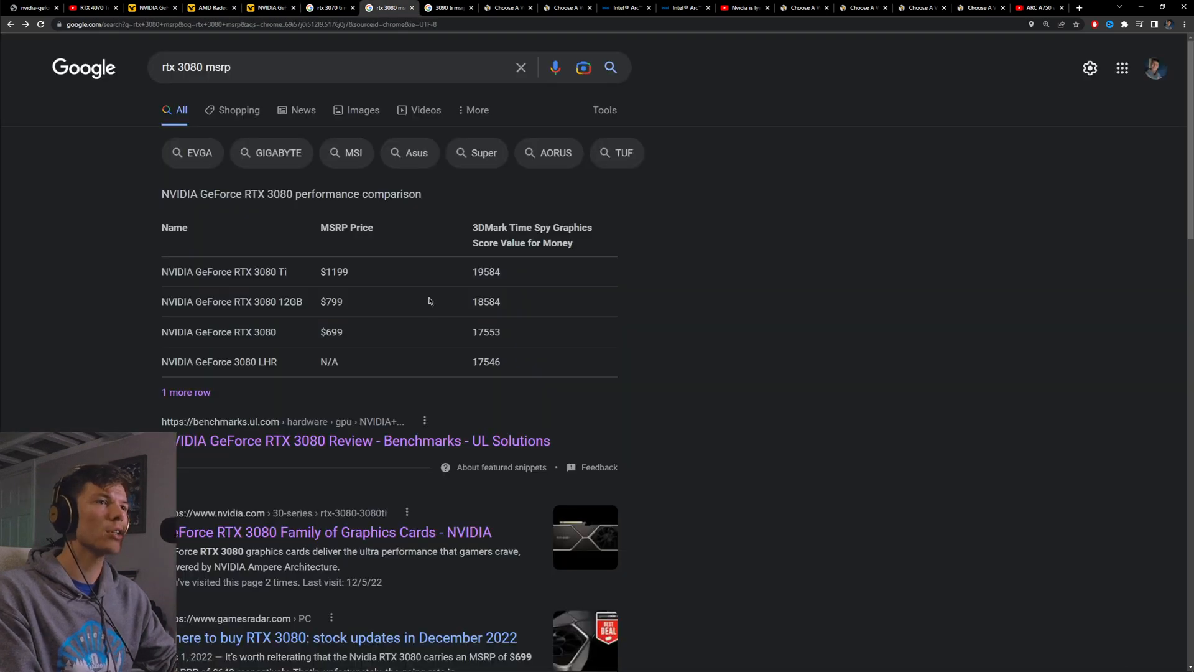
- Highlight the RTX 3080's $699 MSRP in Google's comparison table
{"action": "double_click", "coordinate": [331, 301]}
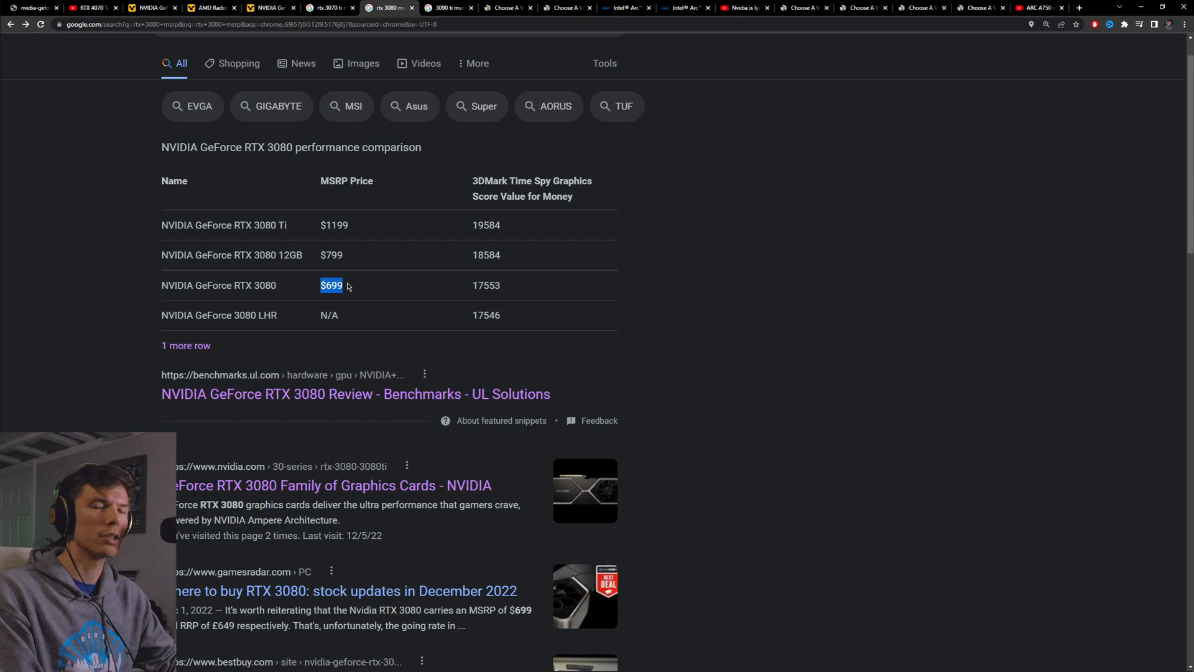
{"action": "mouse_move", "coordinate": [365, 236]}
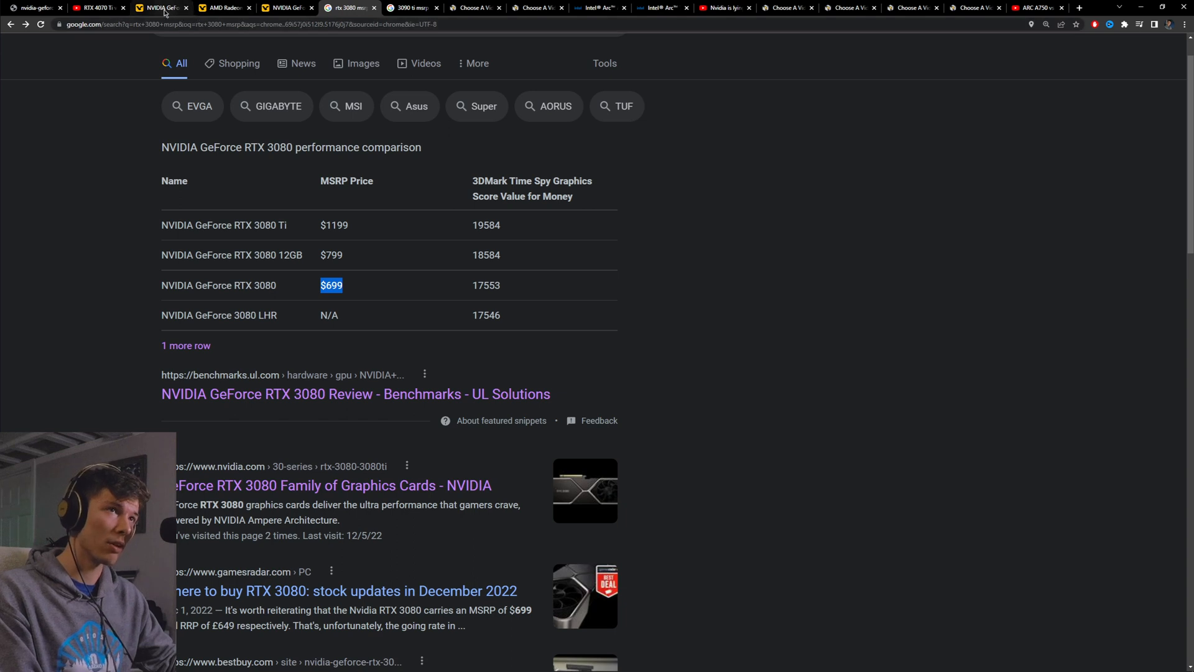
{"action": "mouse_move", "coordinate": [476, 105]}
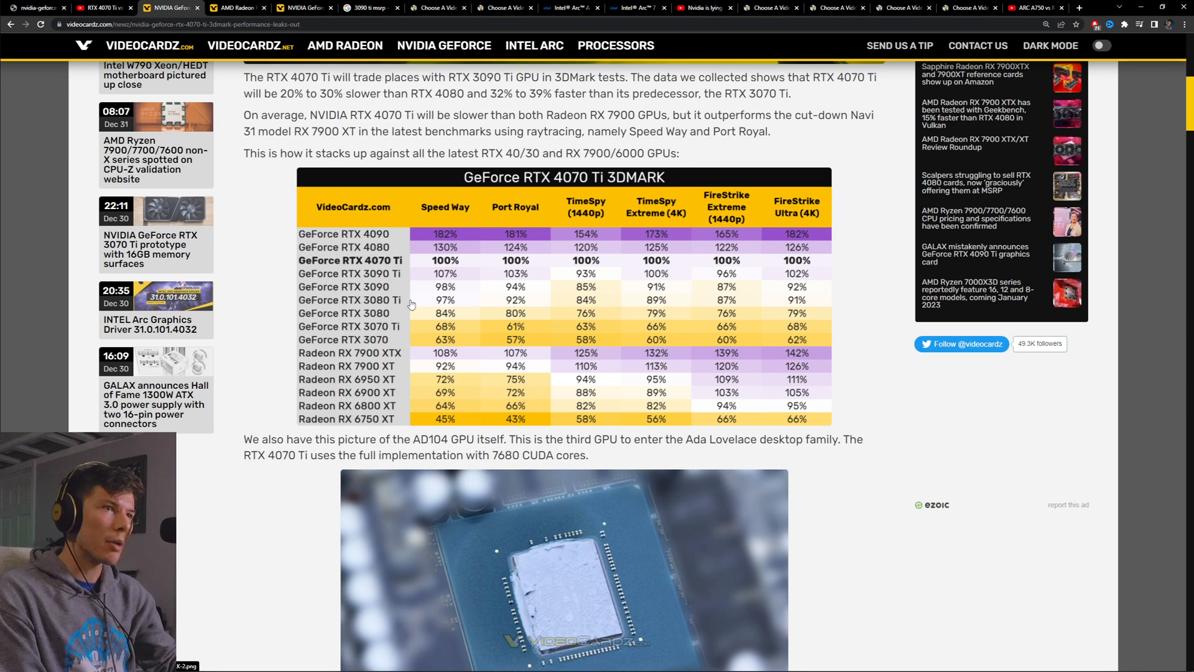
{"action": "mouse_move", "coordinate": [812, 280]}
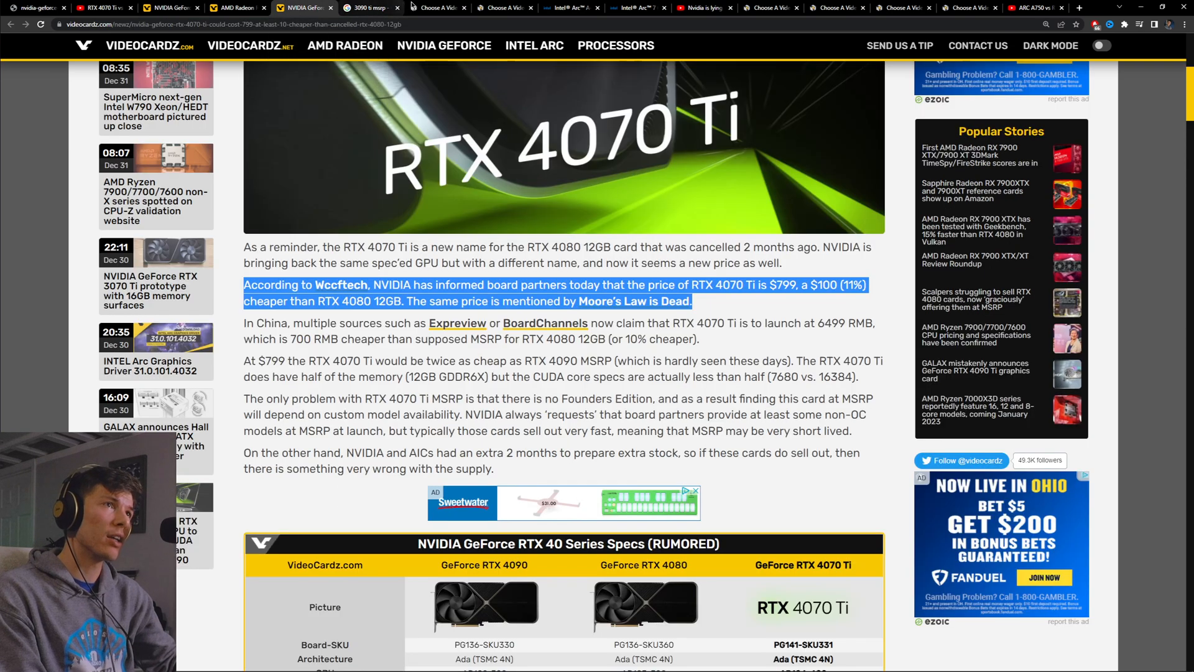
{"action": "left_click", "coordinate": [369, 7]}
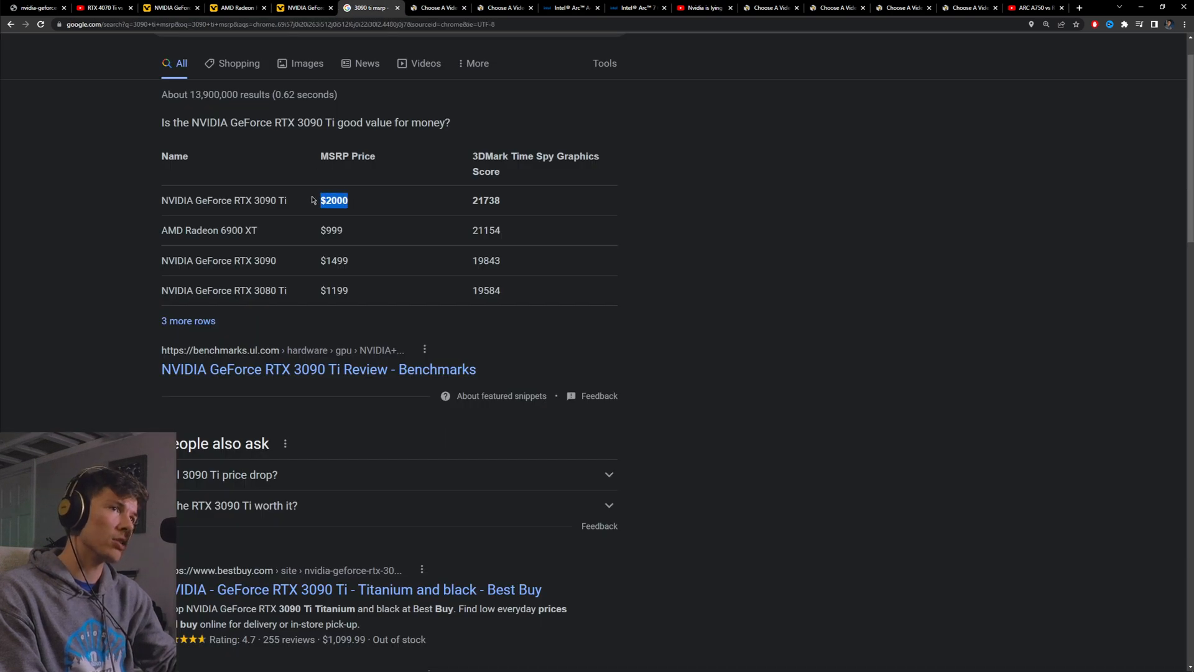
{"action": "mouse_move", "coordinate": [390, 209]}
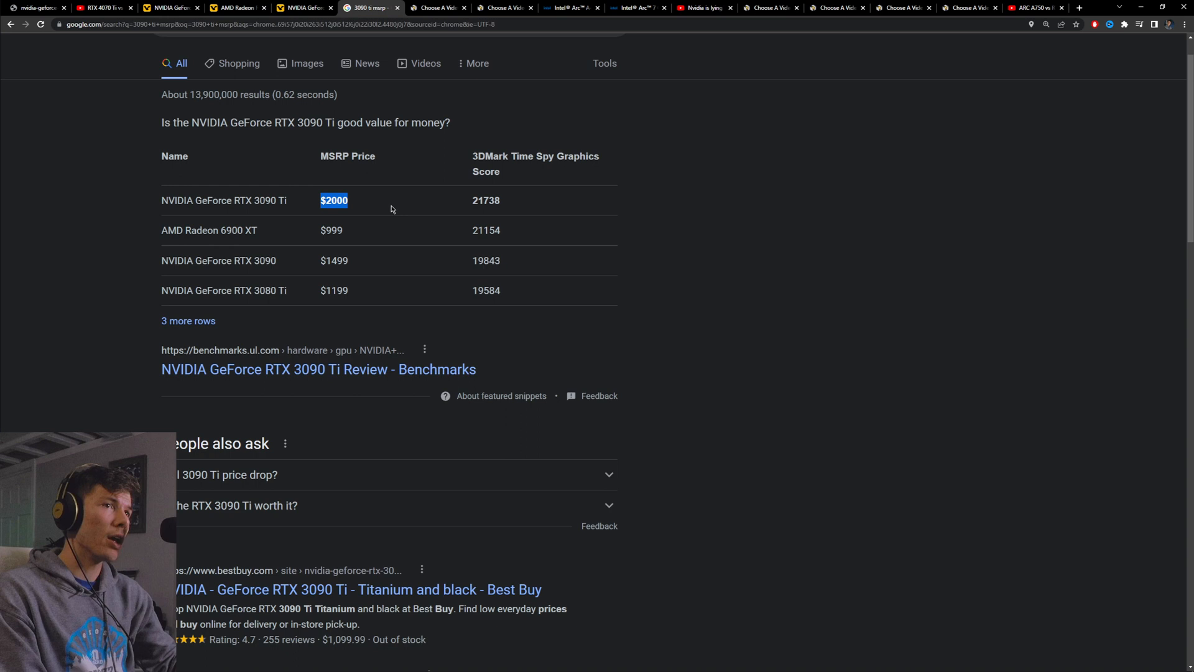
{"action": "mouse_move", "coordinate": [362, 215]}
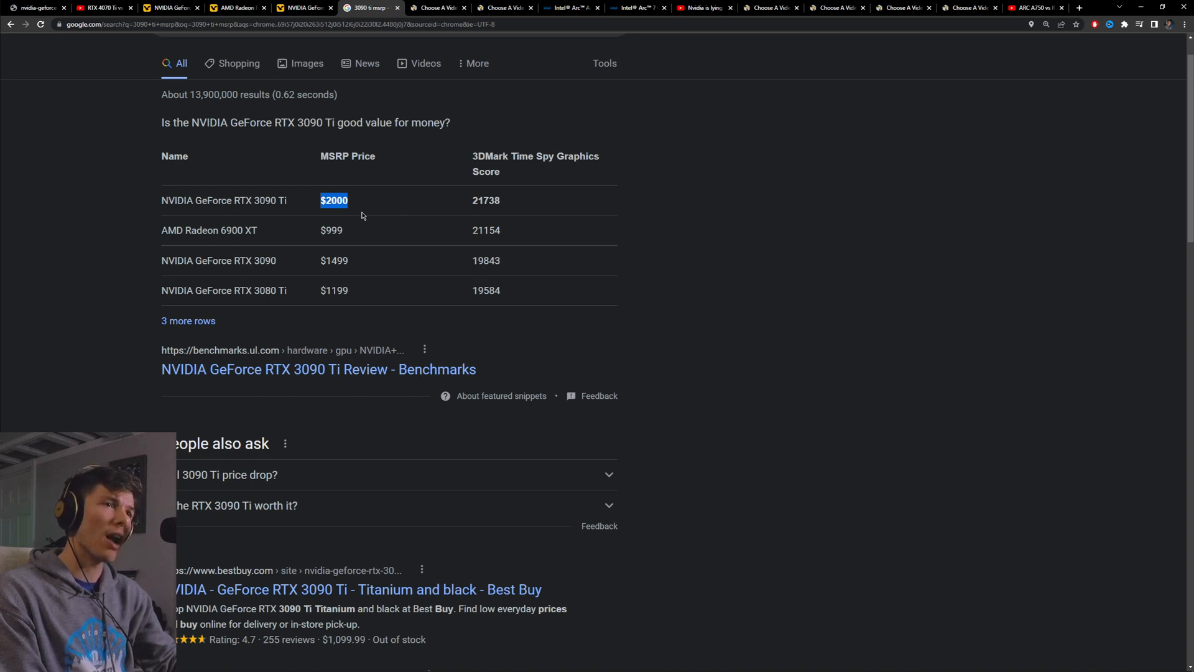
{"action": "mouse_move", "coordinate": [358, 217]}
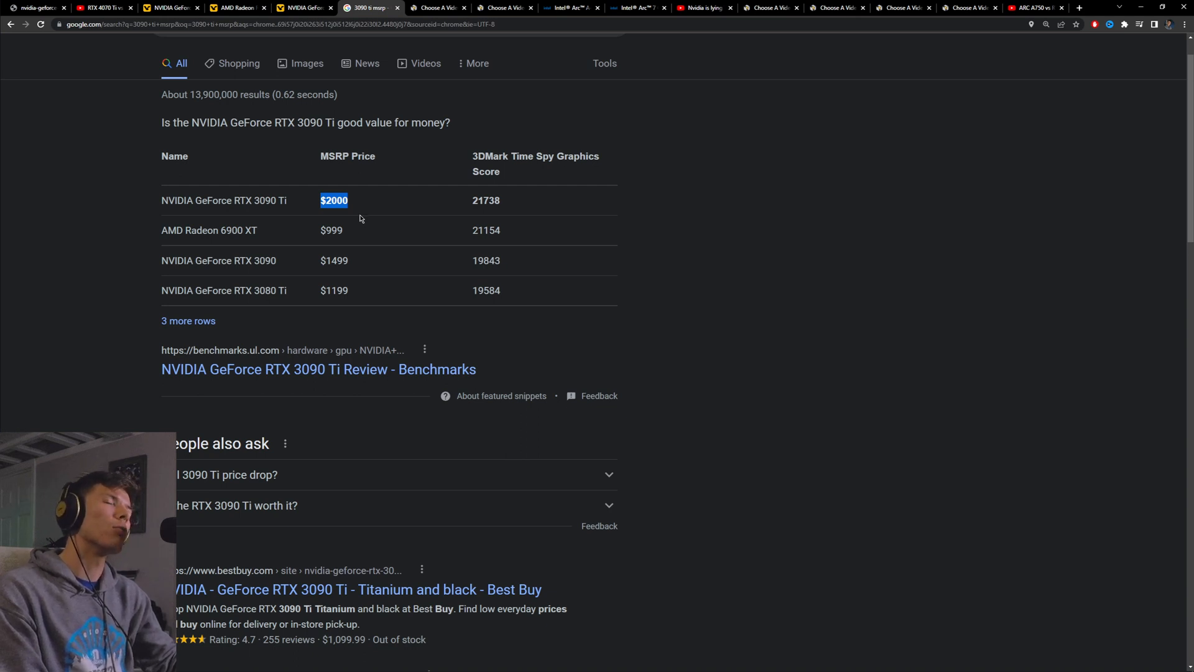
{"action": "mouse_move", "coordinate": [378, 237]}
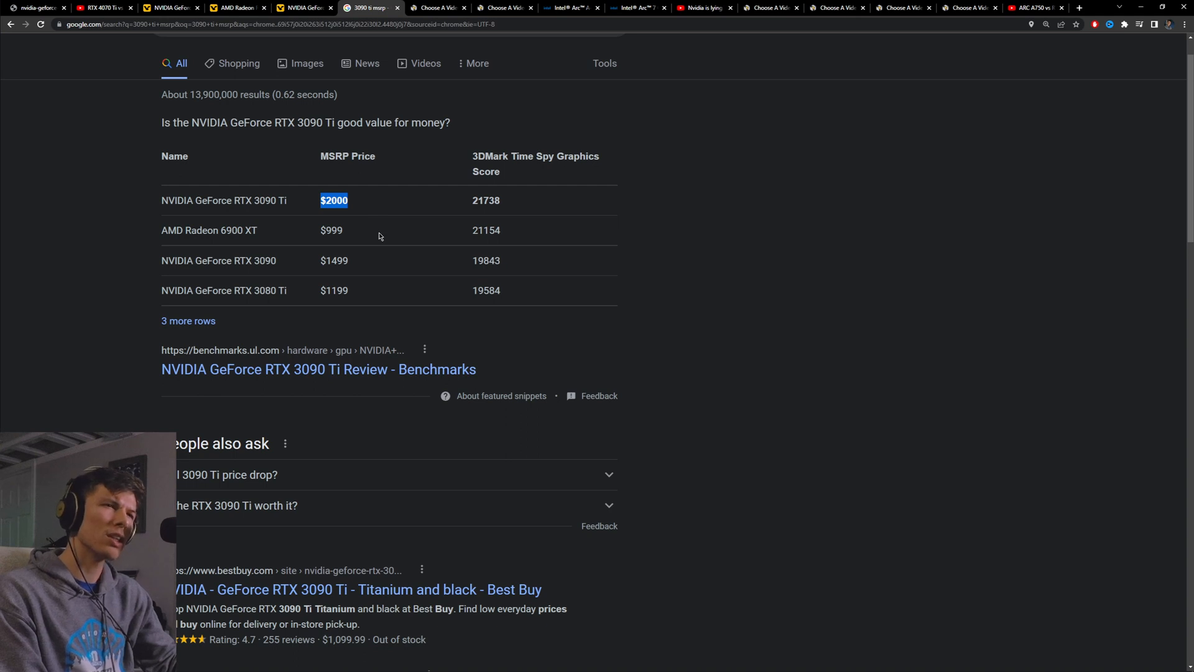
{"action": "mouse_move", "coordinate": [368, 232]}
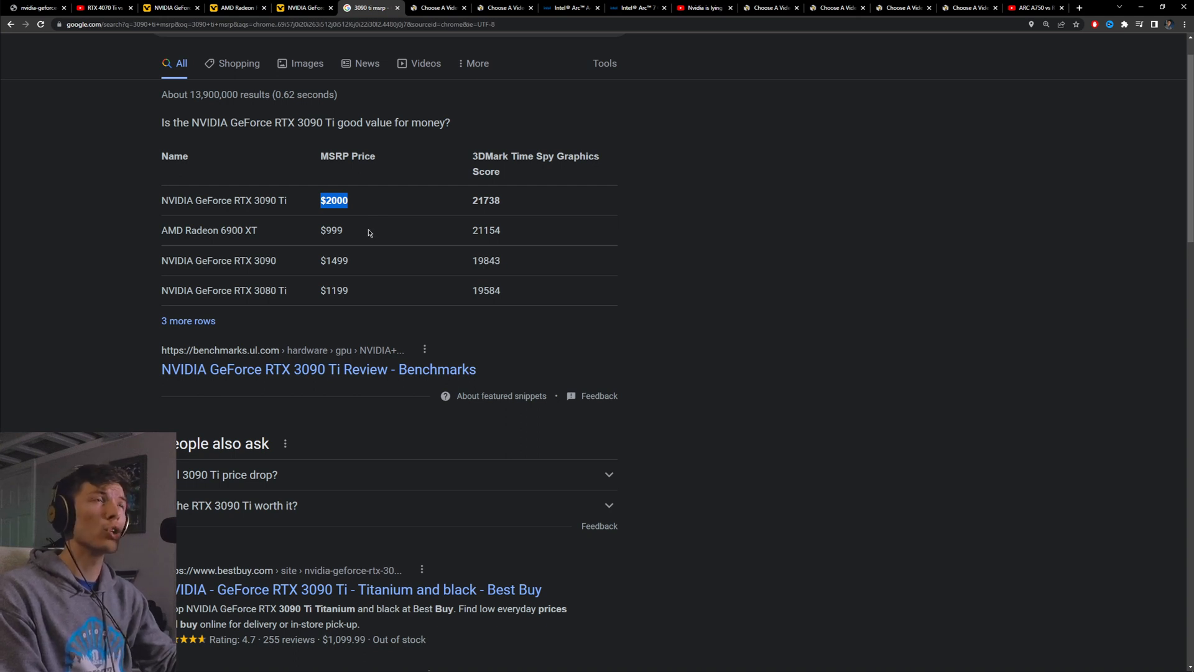
{"action": "mouse_move", "coordinate": [353, 236]}
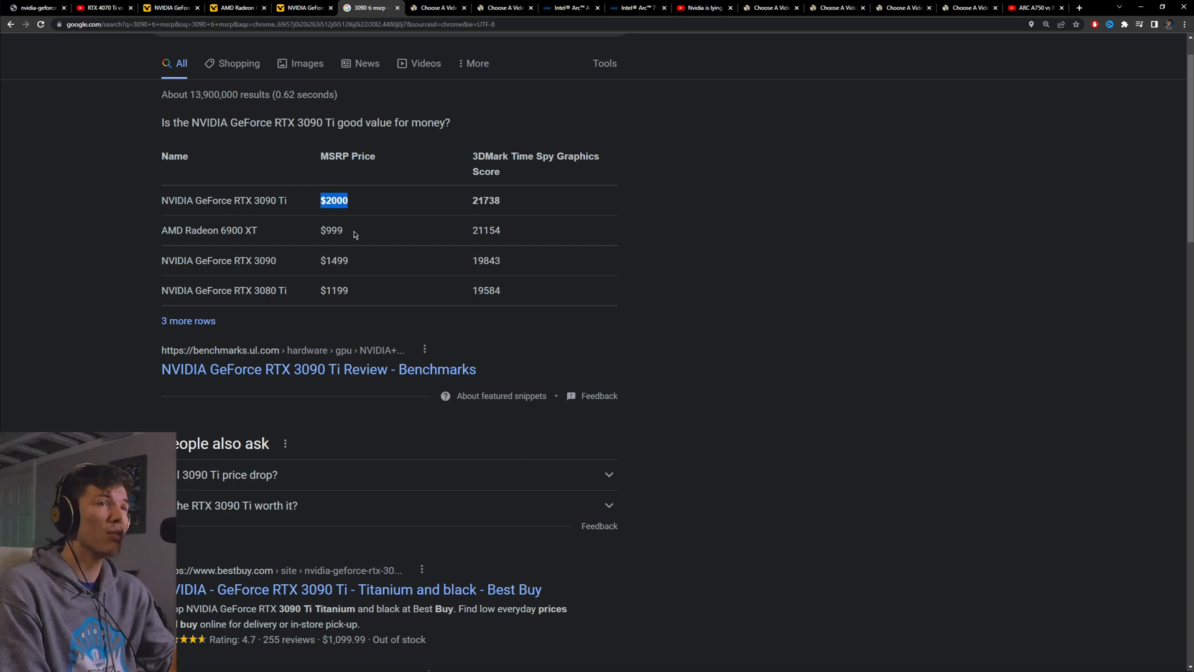
{"action": "mouse_move", "coordinate": [309, 155]}
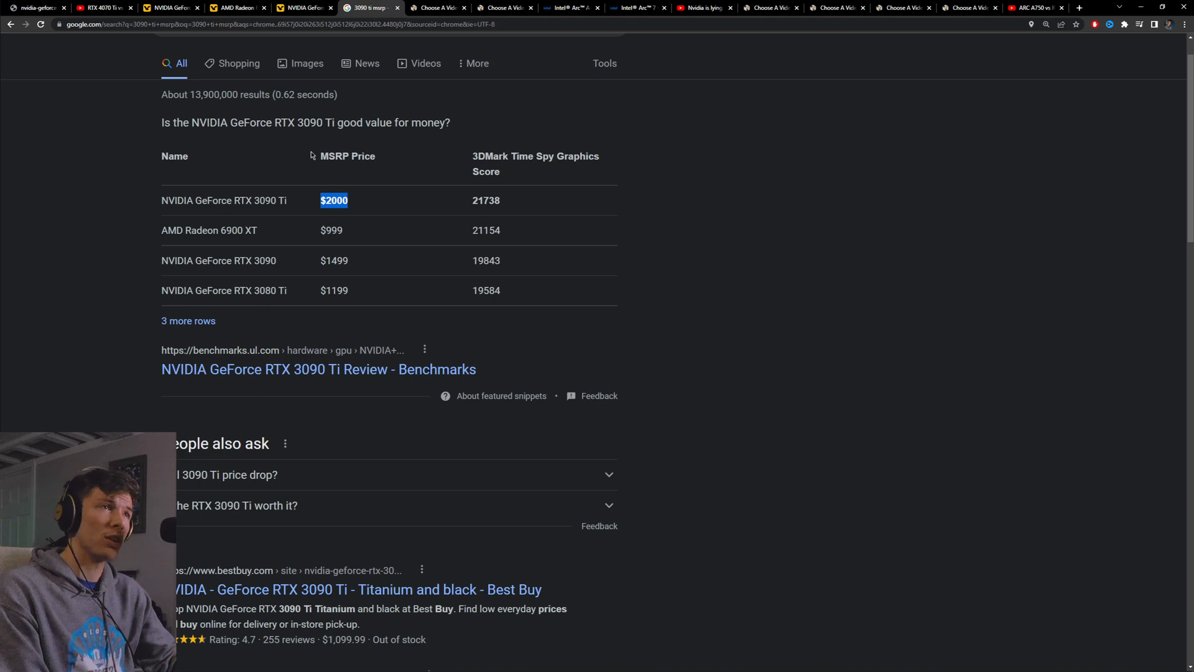
{"action": "left_click", "coordinate": [394, 7]}
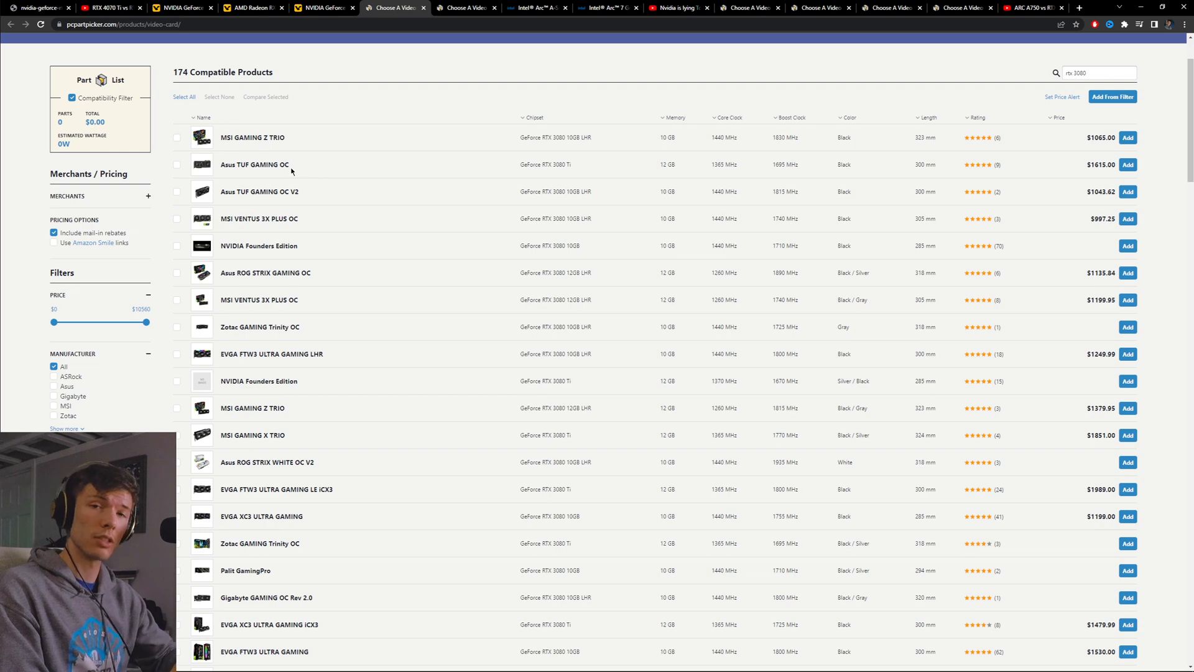
{"action": "mouse_move", "coordinate": [252, 136]}
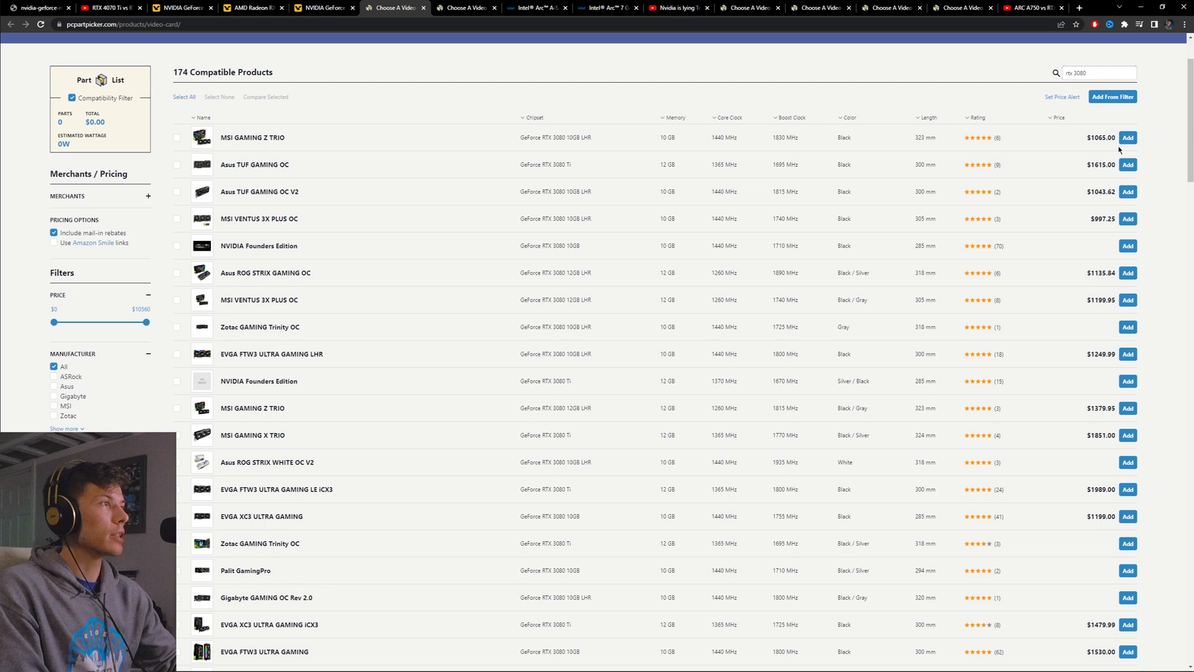
- Review PCPartPicker's RTX 3080 street prices, including the $2149.98 Asus ROG Strix Gaming OC
{"action": "scroll", "scroll_direction": "down", "scroll_amount": 3}
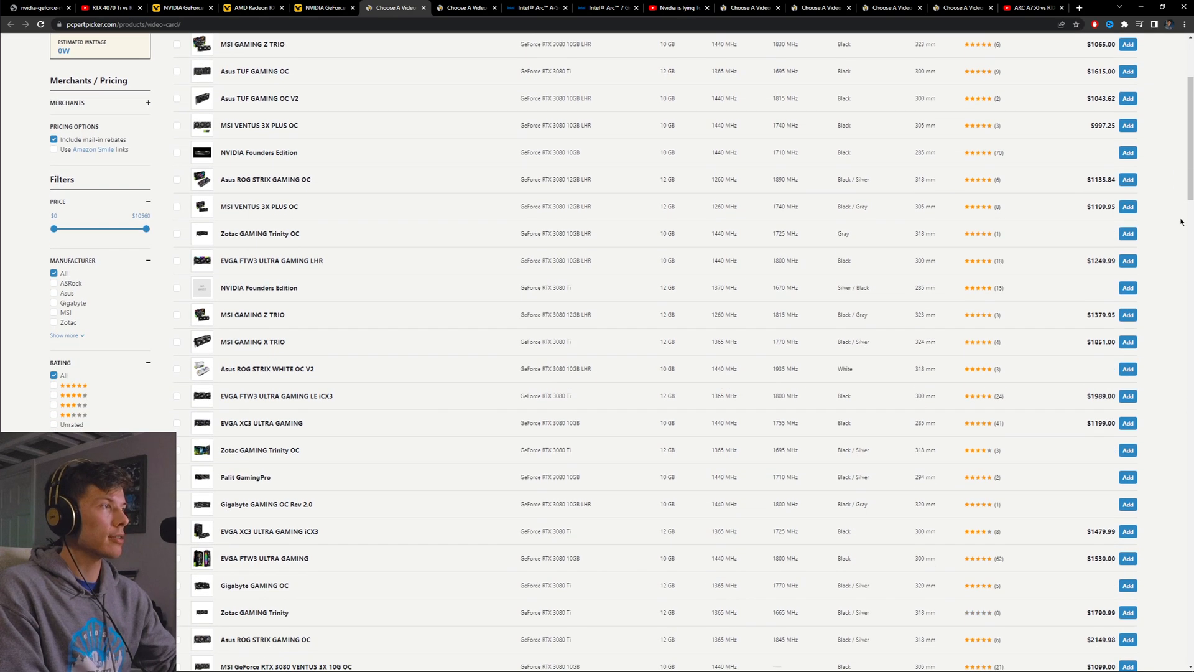
{"action": "scroll", "scroll_direction": "down", "scroll_amount": 3}
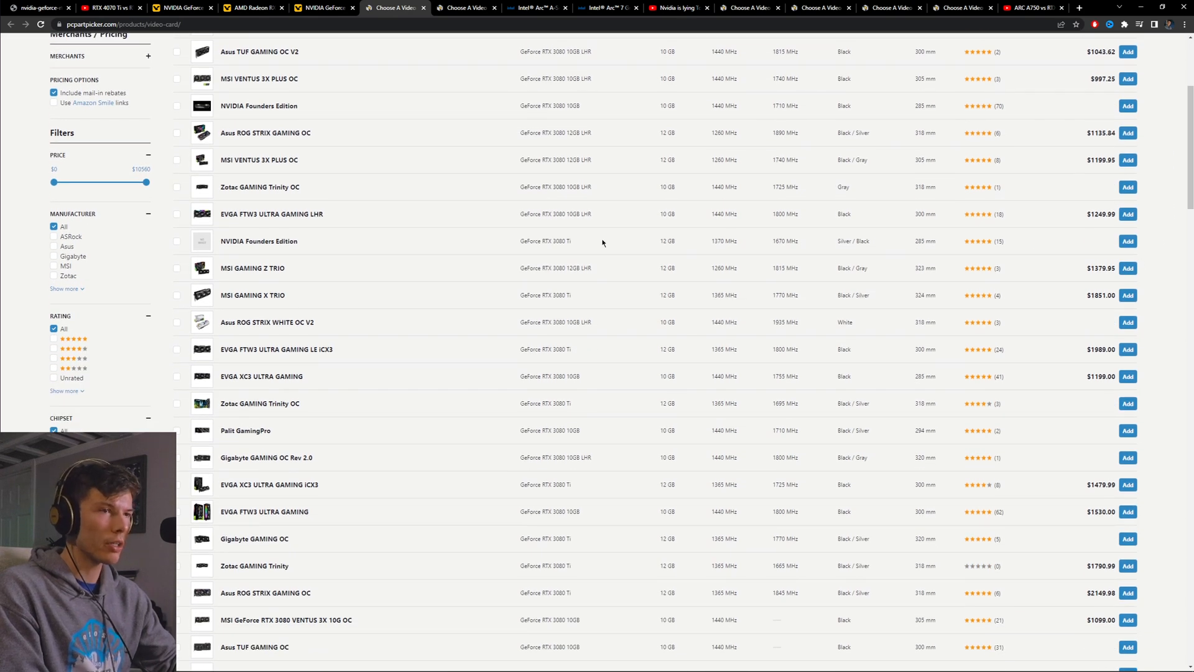
{"action": "scroll", "scroll_direction": "up", "scroll_amount": 3}
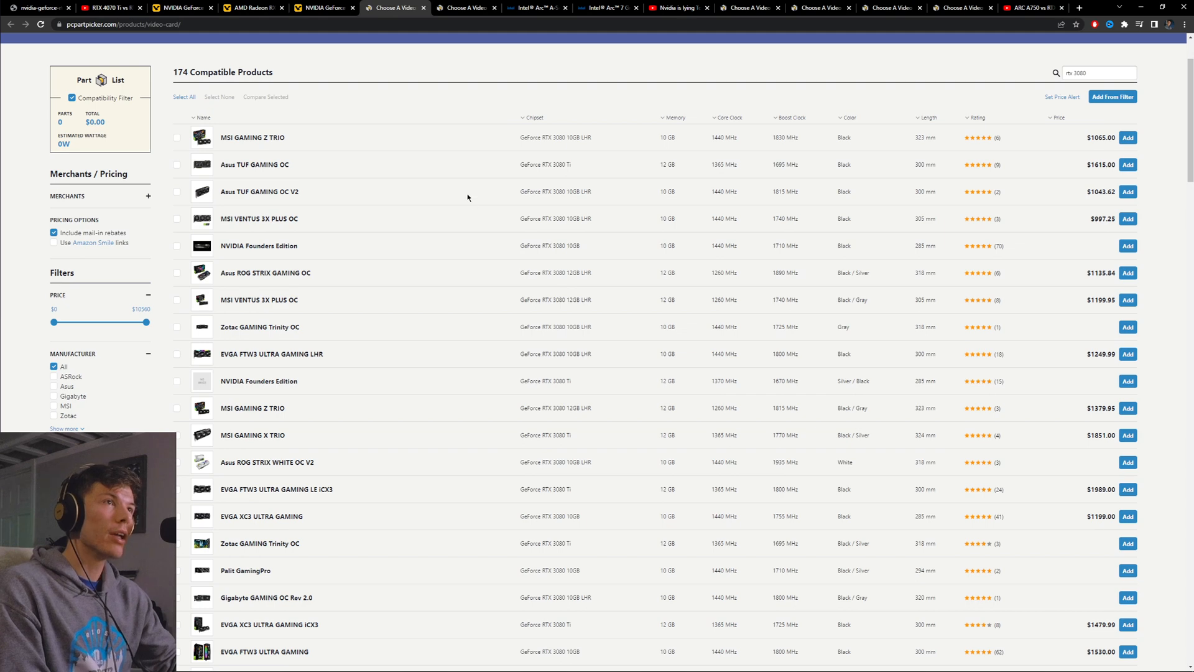
{"action": "mouse_move", "coordinate": [473, 147]}
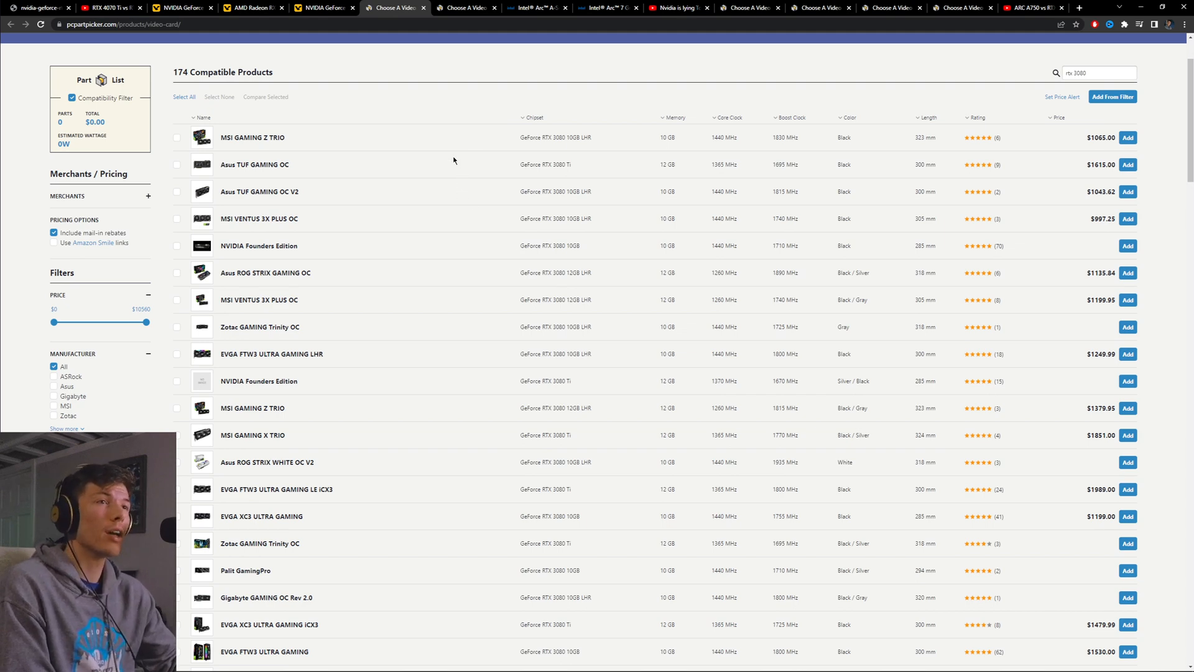
{"action": "mouse_move", "coordinate": [483, 158]}
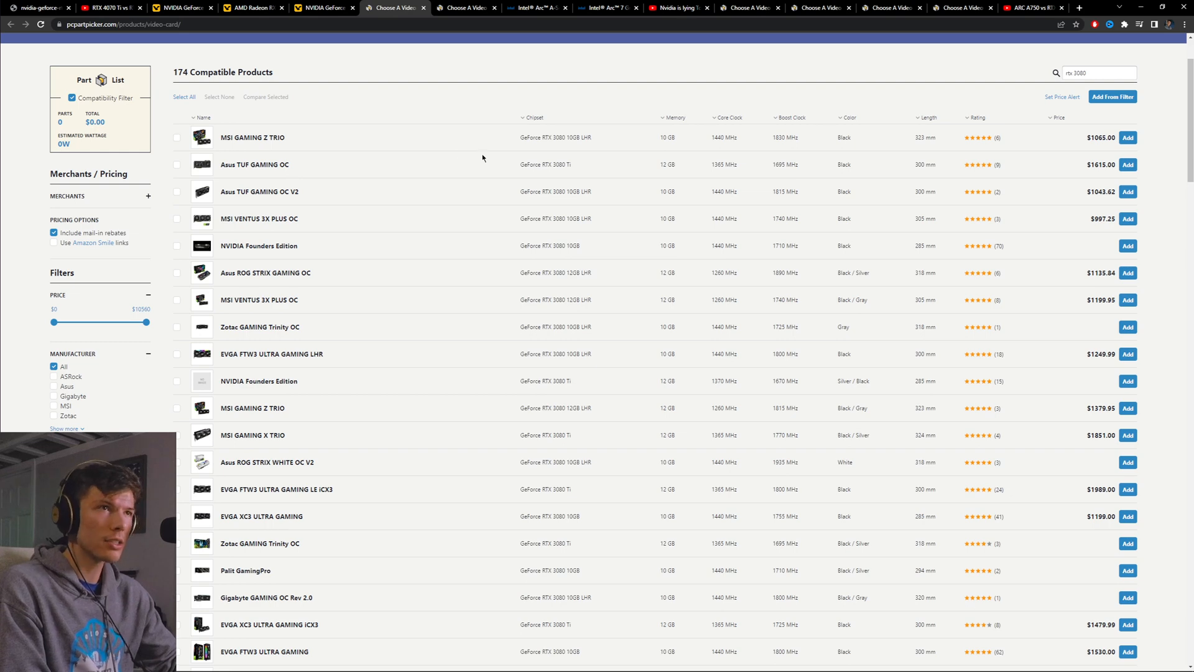
{"action": "mouse_move", "coordinate": [253, 69]}
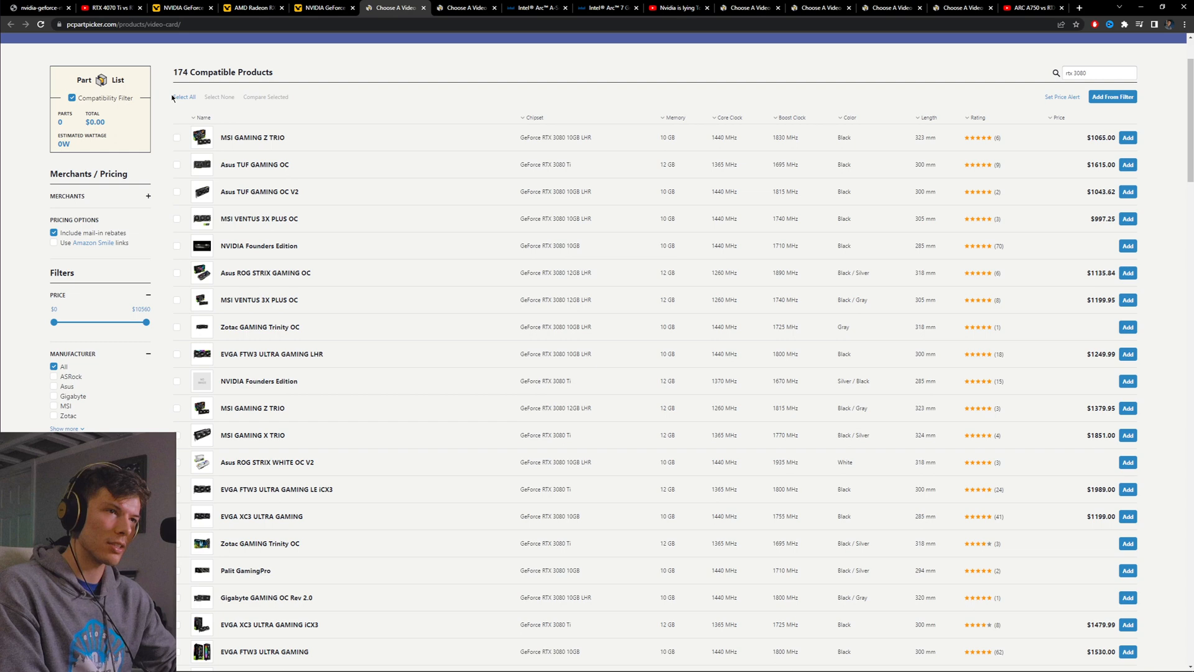
{"action": "mouse_move", "coordinate": [253, 138]}
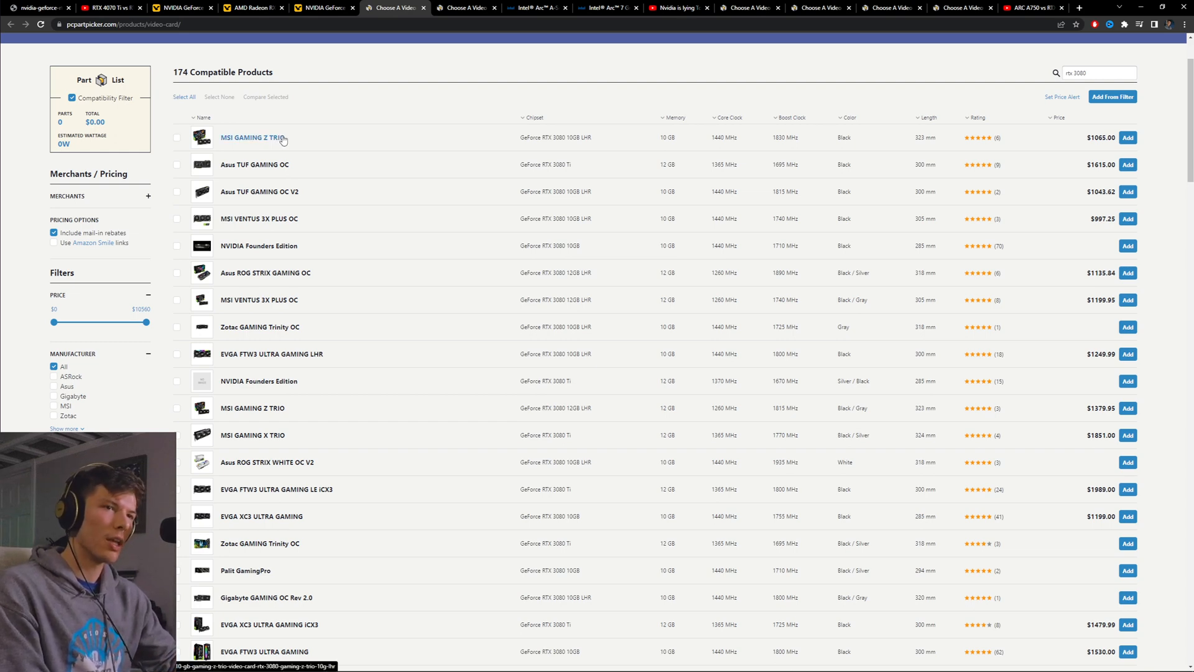
{"action": "mouse_move", "coordinate": [331, 105]}
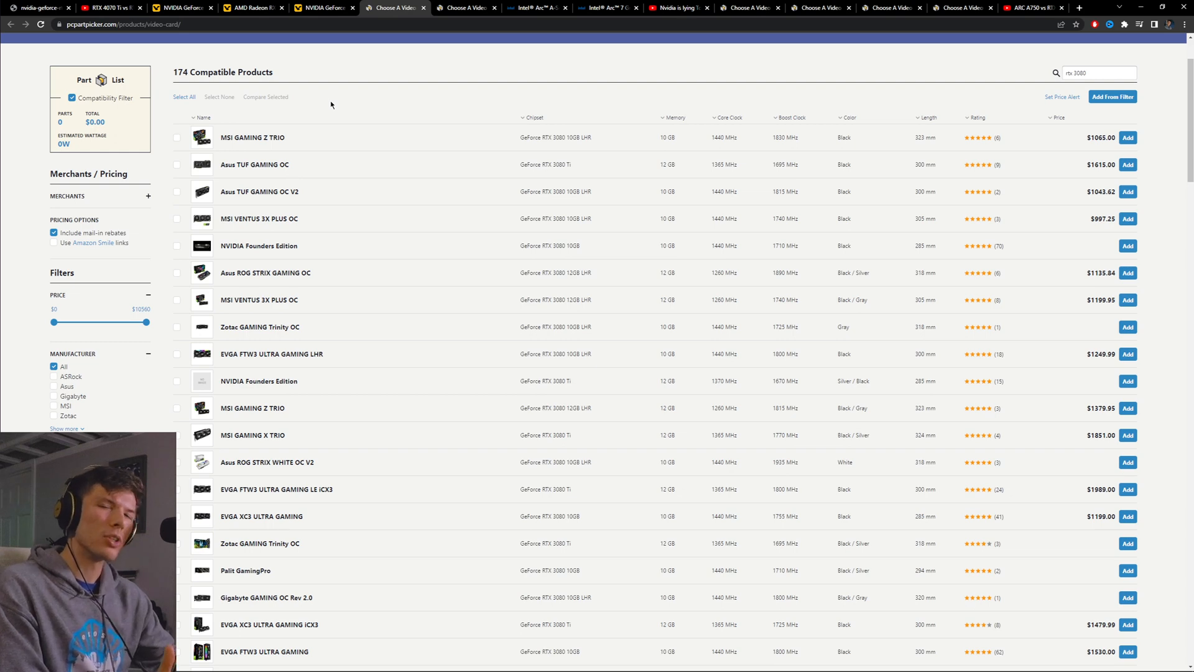
{"action": "mouse_move", "coordinate": [368, 42]}
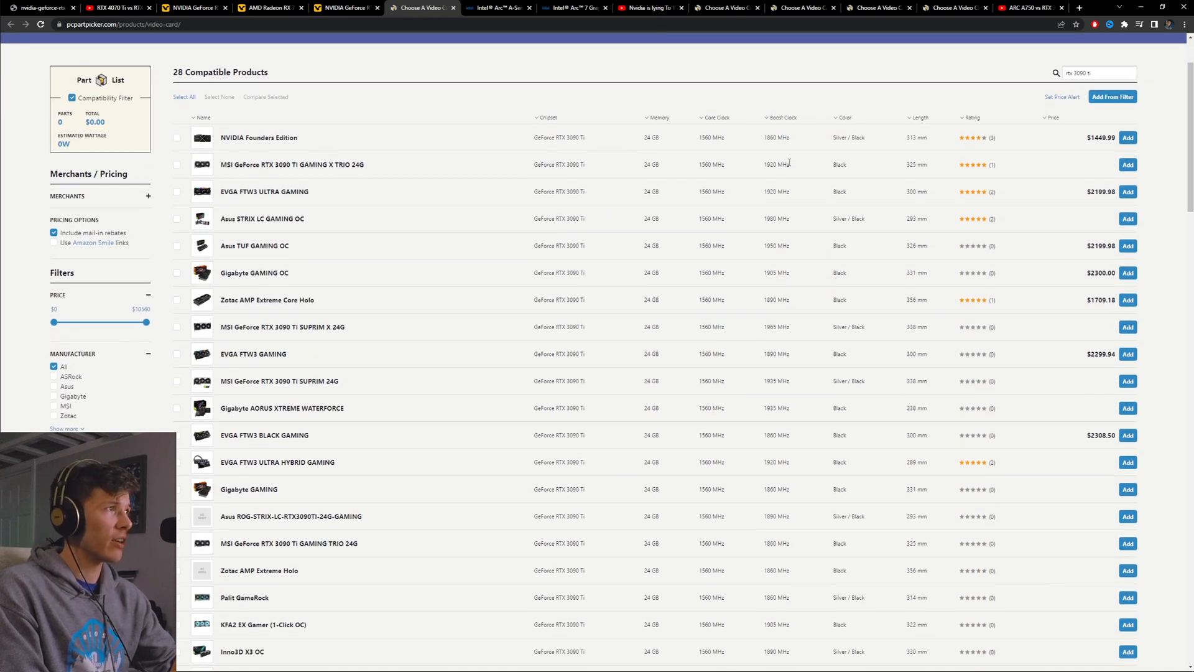
- Look through PCPartPicker's 28 RTX 3090 Ti listings led by the $1449.99 Founders Edition
{"action": "scroll", "scroll_direction": "down", "scroll_amount": 3}
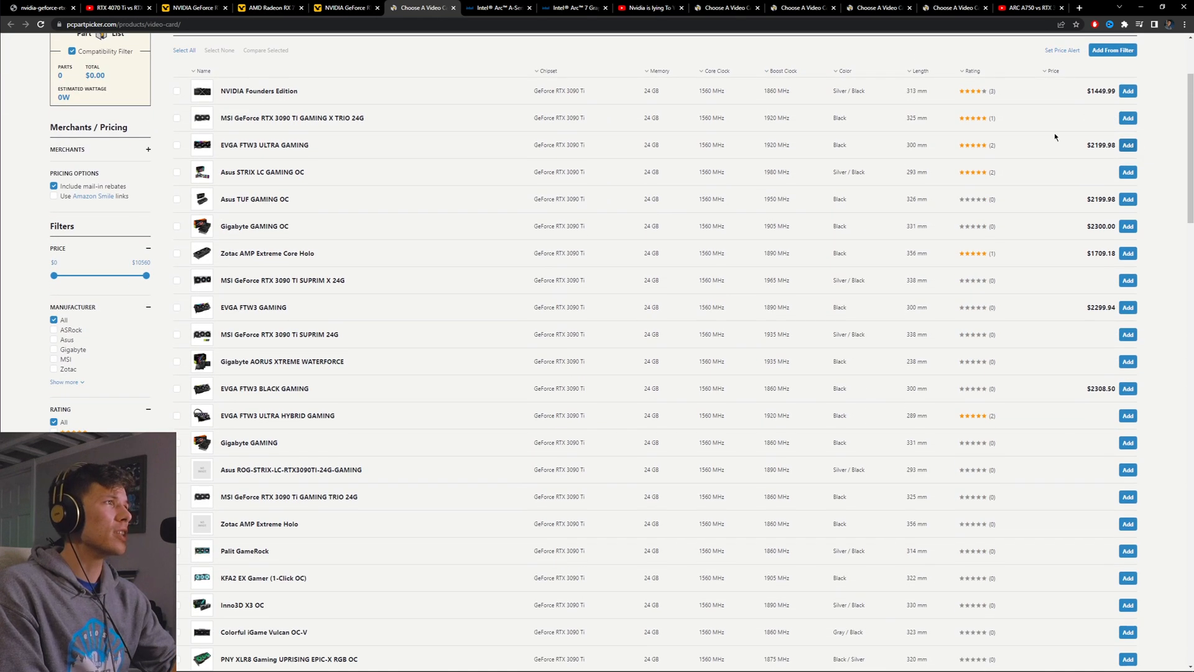
{"action": "mouse_move", "coordinate": [881, 144]}
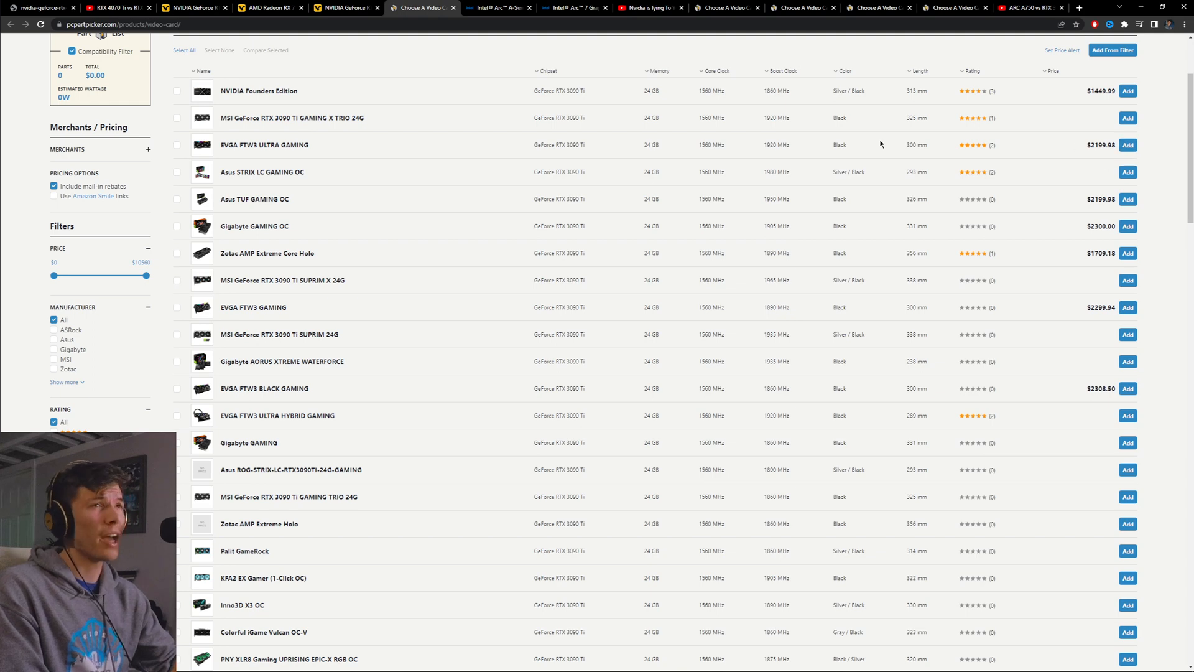
{"action": "mouse_move", "coordinate": [635, 135]}
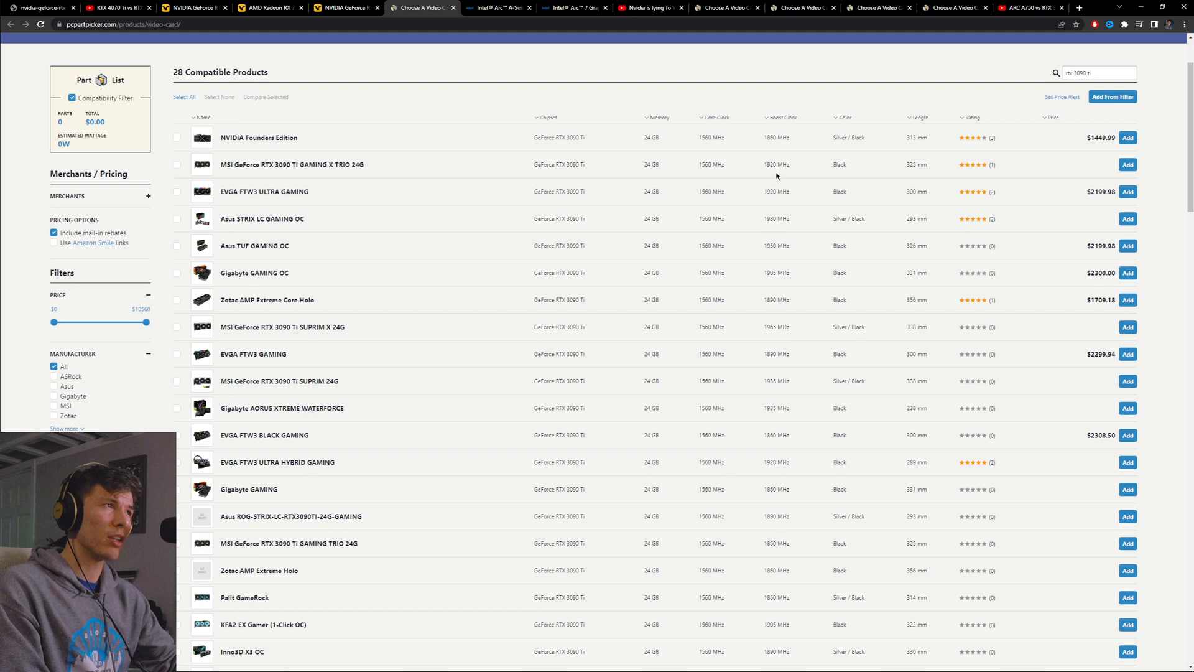
{"action": "mouse_move", "coordinate": [1118, 341]}
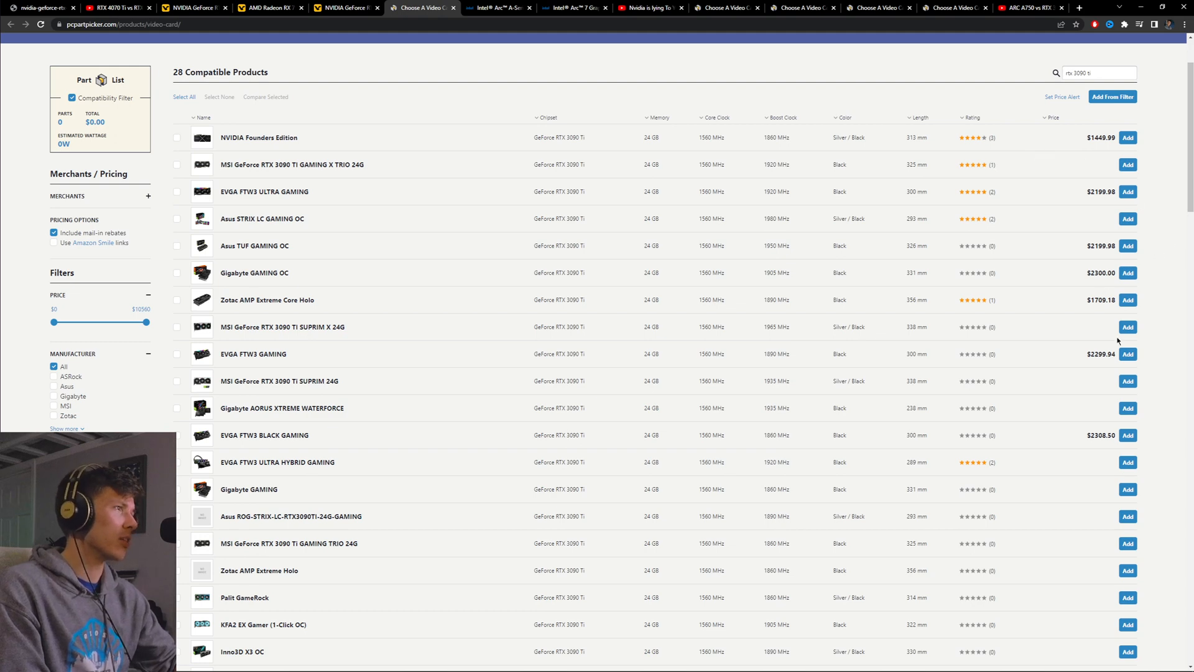
{"action": "scroll", "scroll_direction": "down", "scroll_amount": 3}
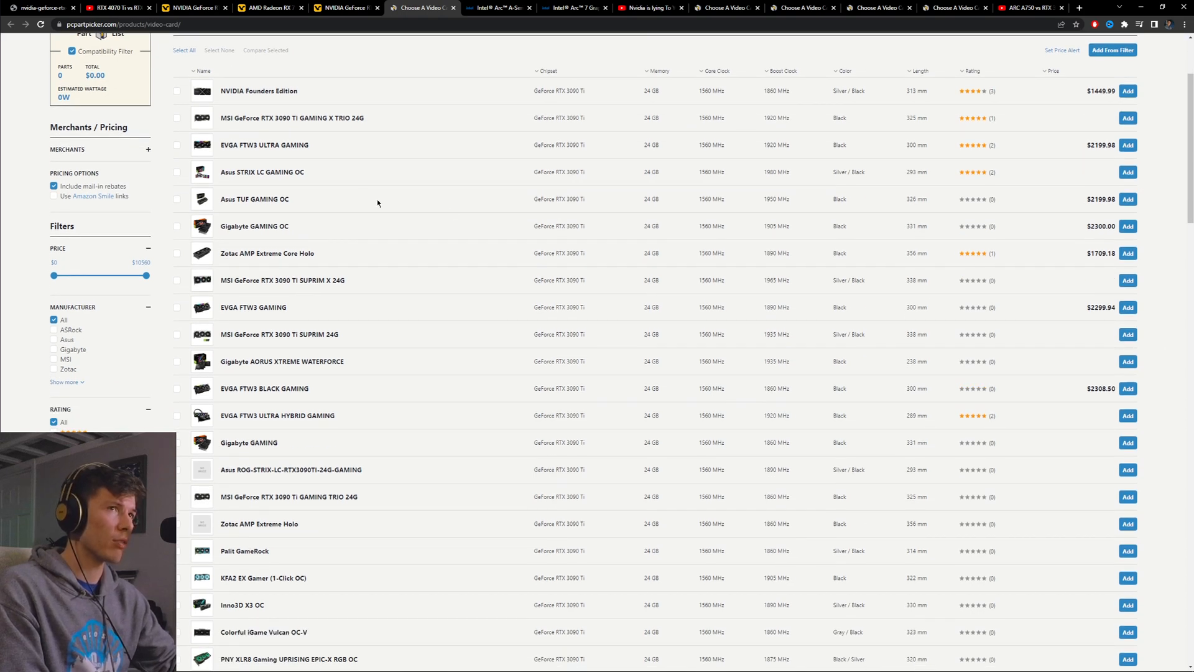
{"action": "mouse_move", "coordinate": [350, 96]}
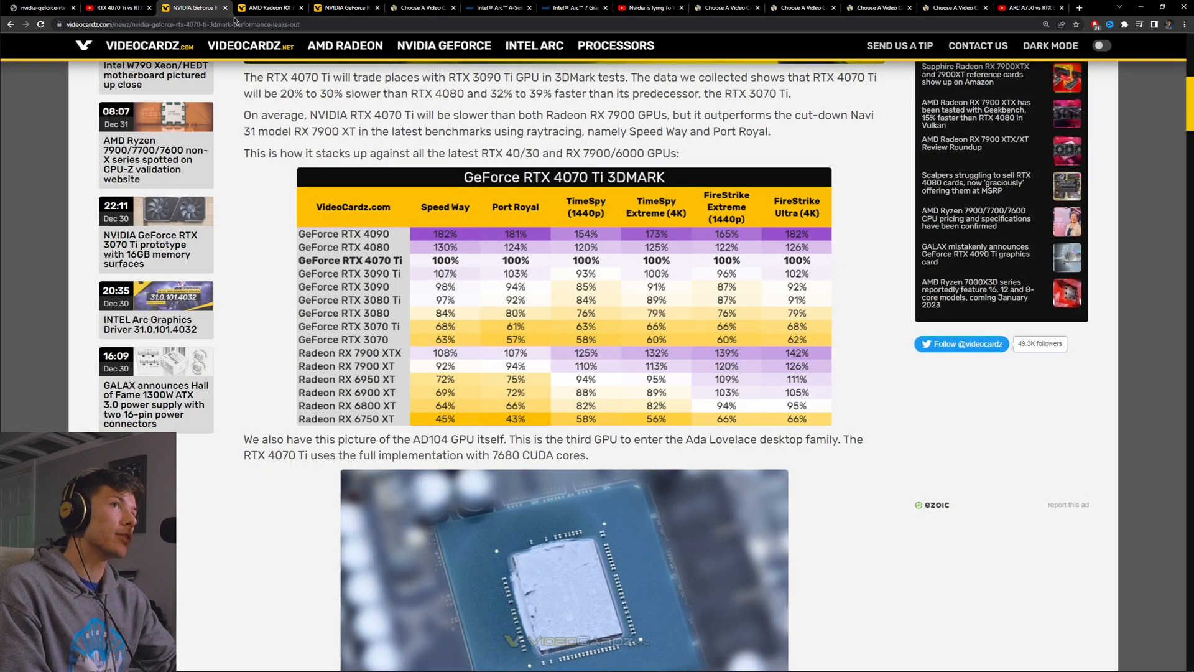
- Return to the €999 RX 7900 XT price-drop article and scroll back to its top
{"action": "left_click", "coordinate": [266, 7]}
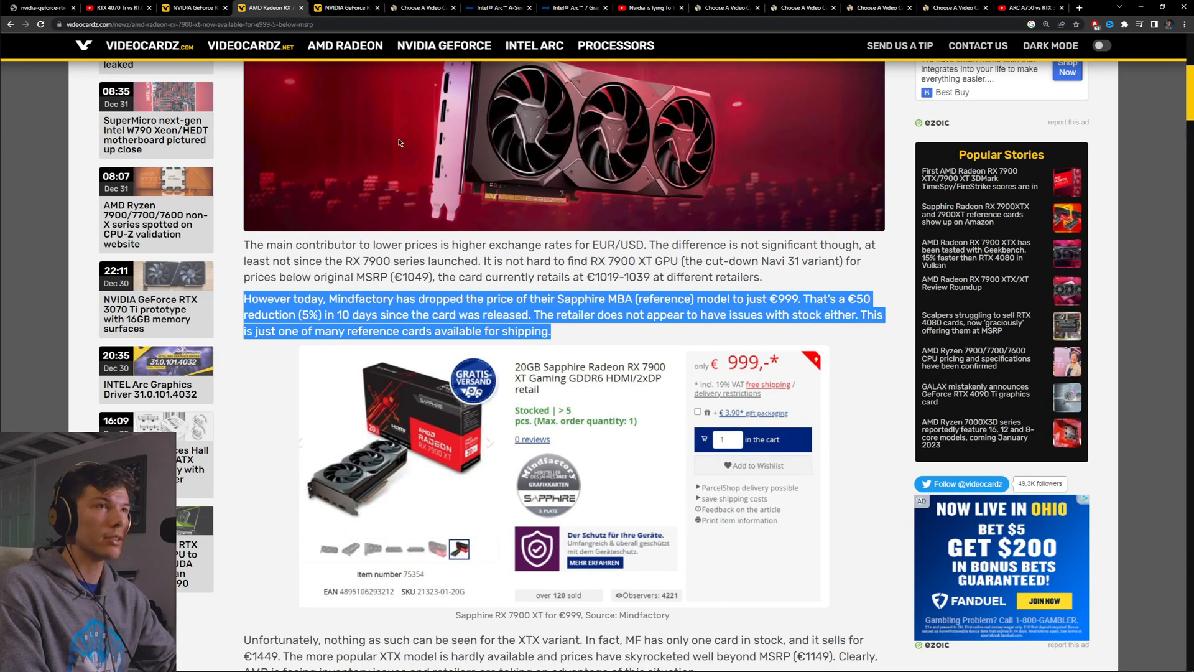
{"action": "scroll", "scroll_direction": "up", "scroll_amount": 3}
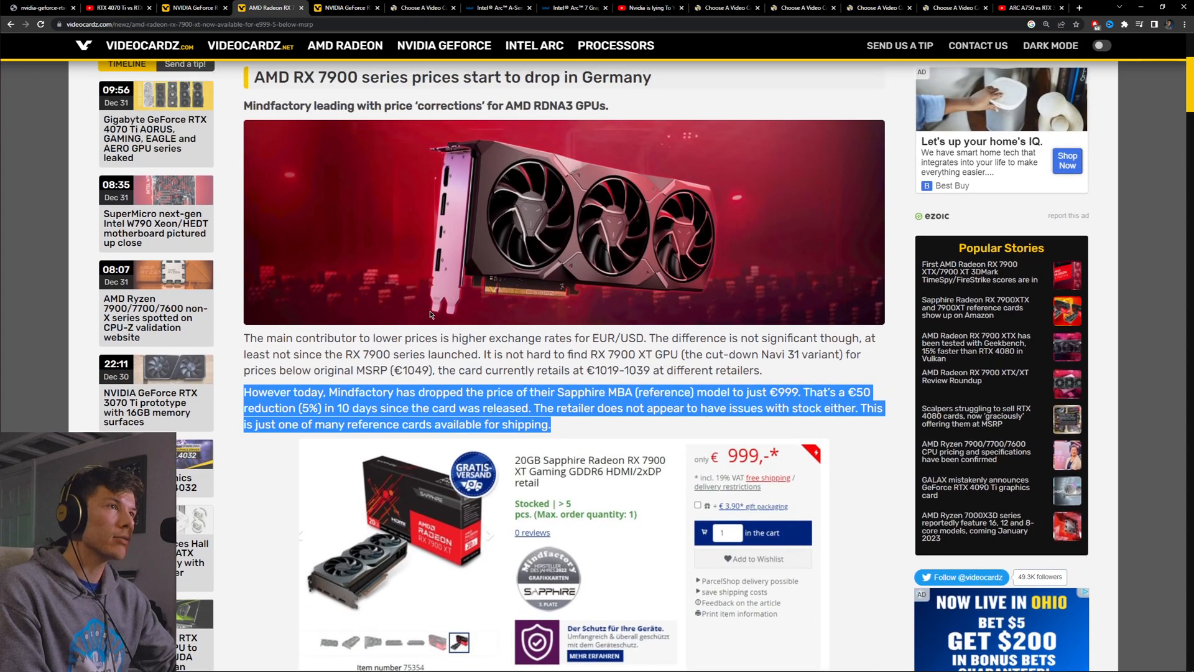
{"action": "scroll", "scroll_direction": "up", "scroll_amount": 3}
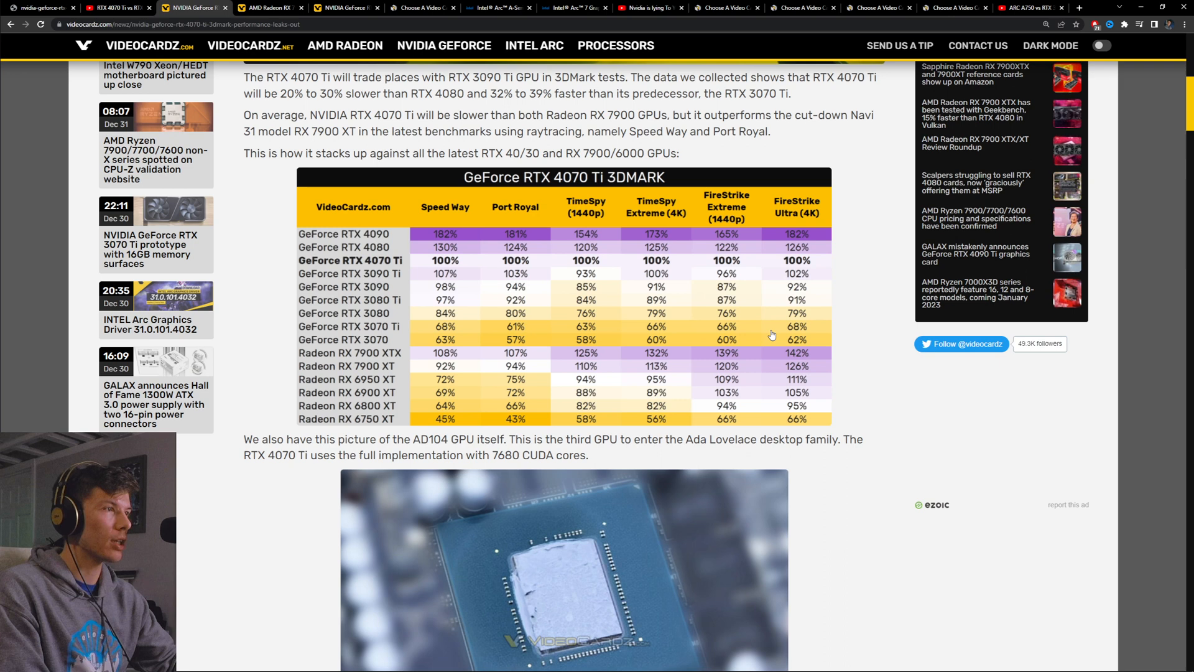
{"action": "mouse_move", "coordinate": [575, 376]}
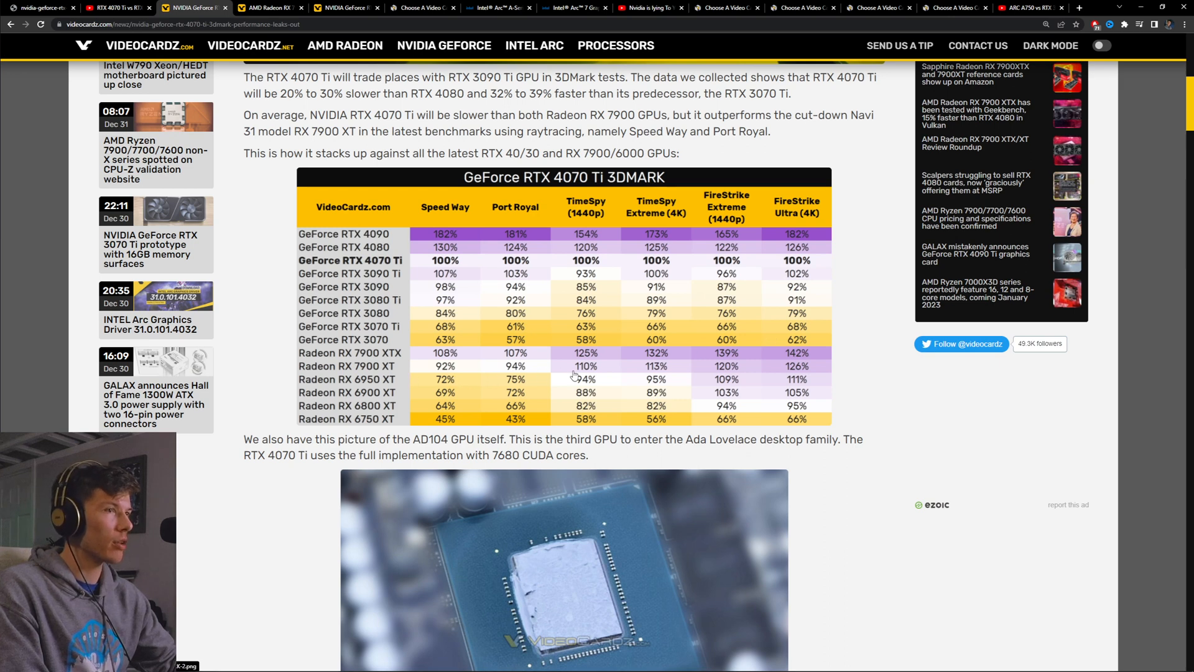
{"action": "mouse_move", "coordinate": [456, 371]}
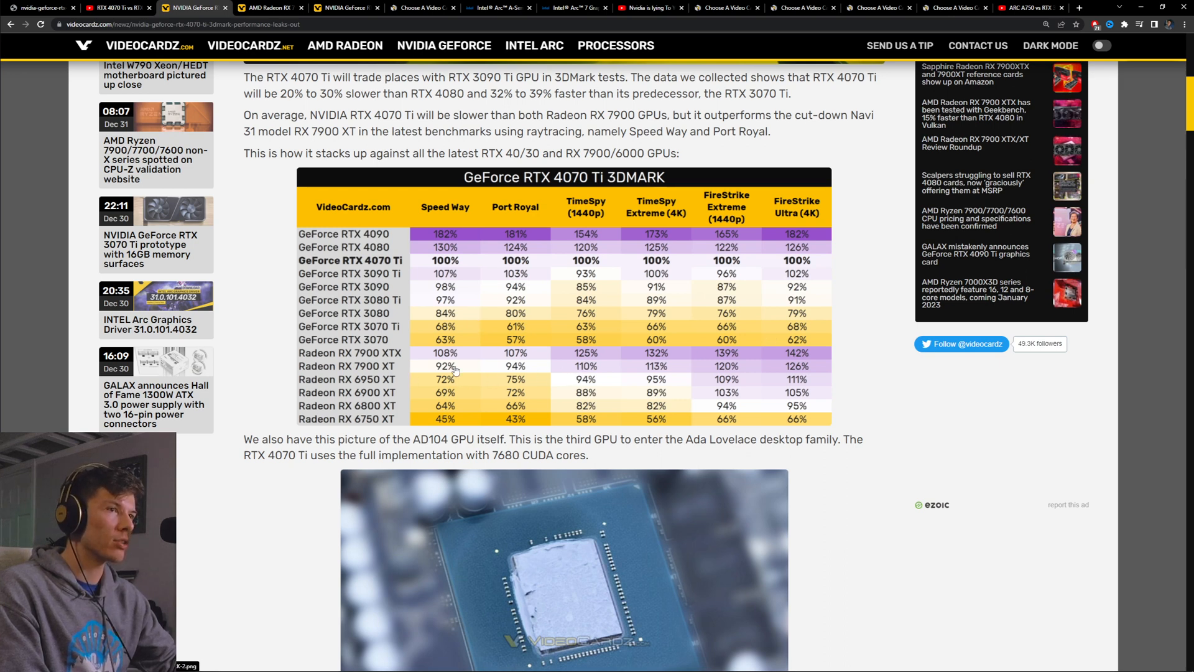
{"action": "mouse_move", "coordinate": [492, 270]}
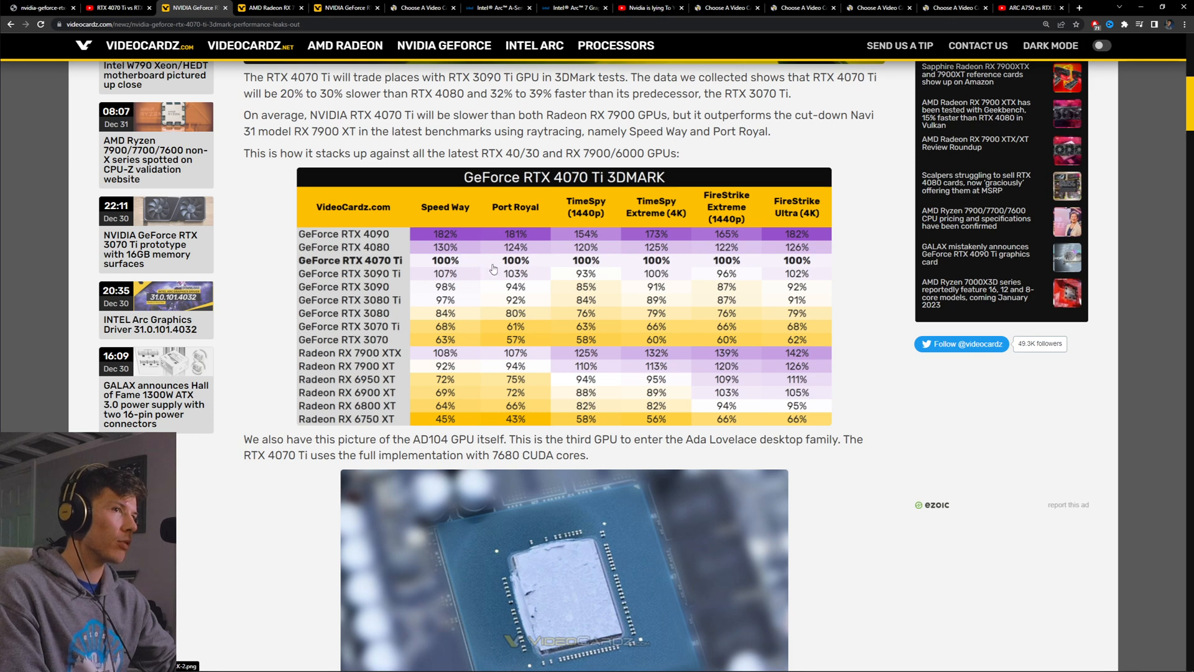
{"action": "mouse_move", "coordinate": [733, 366]}
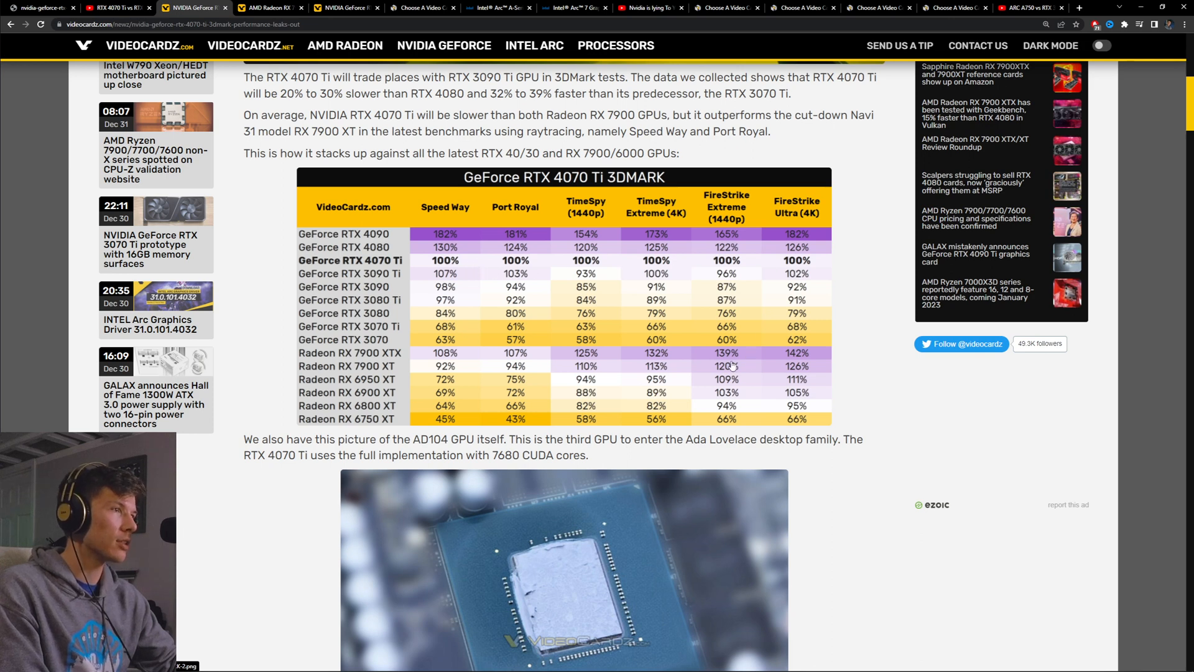
{"action": "mouse_move", "coordinate": [701, 382]}
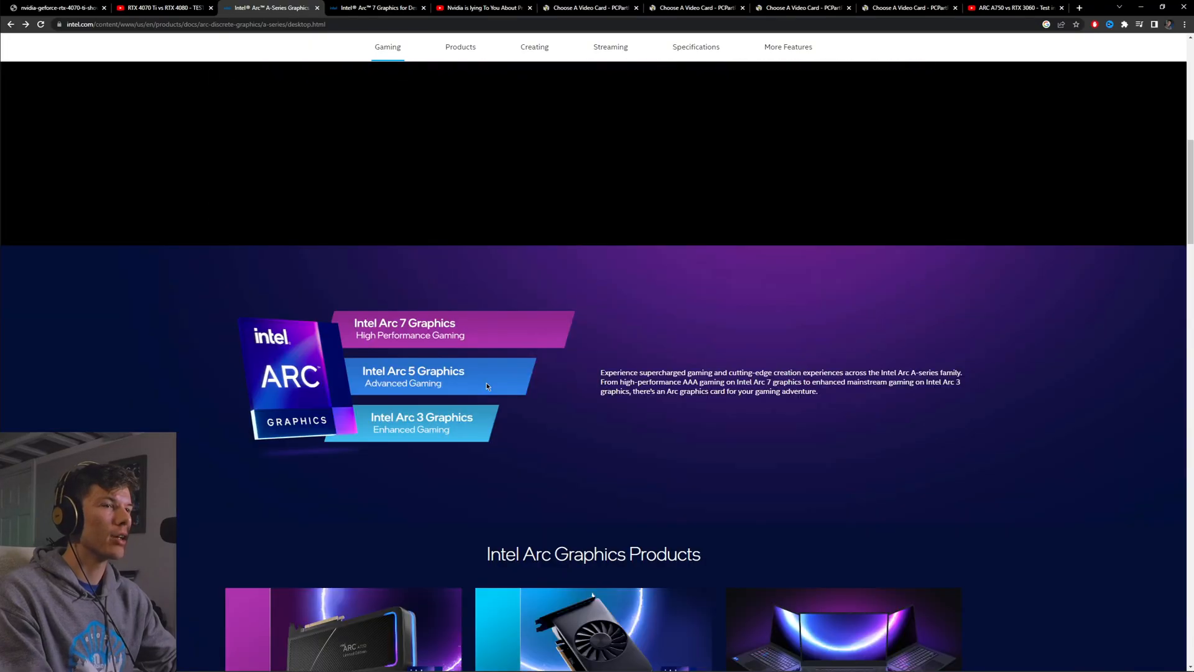
- Scroll through Intel's Arc A-Series desktop page to the Arc 7, Arc 3 and laptop products, then bring up PCPartPicker's A750 results
{"action": "scroll", "scroll_direction": "up", "scroll_amount": 3}
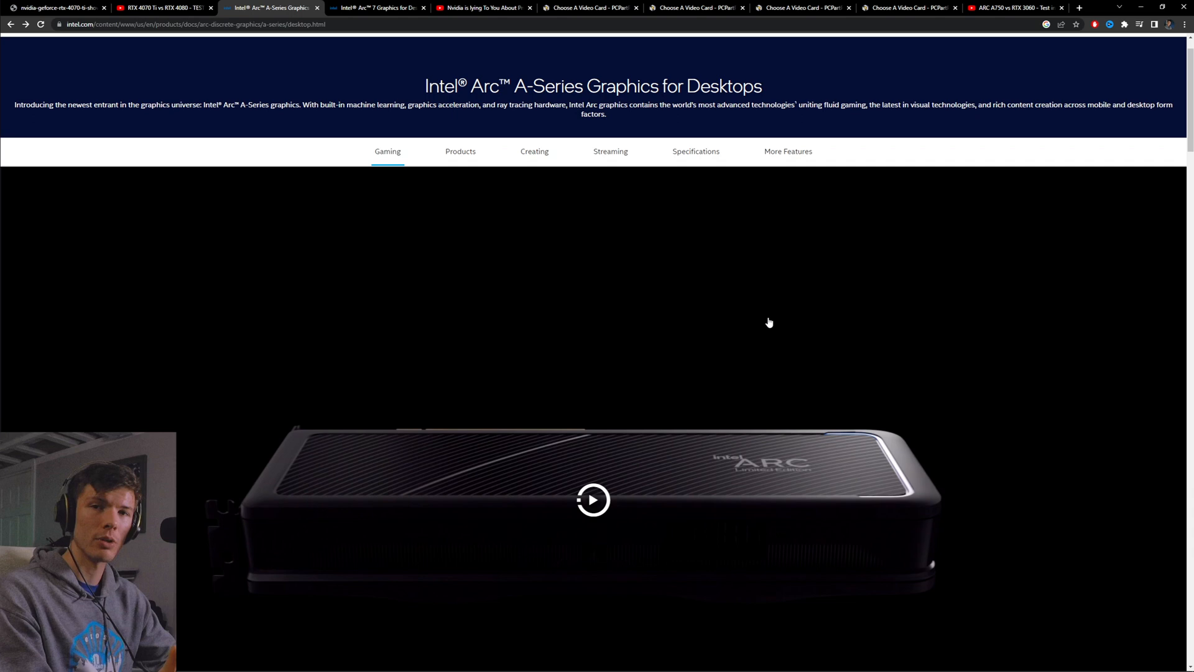
{"action": "scroll", "scroll_direction": "down", "scroll_amount": 3}
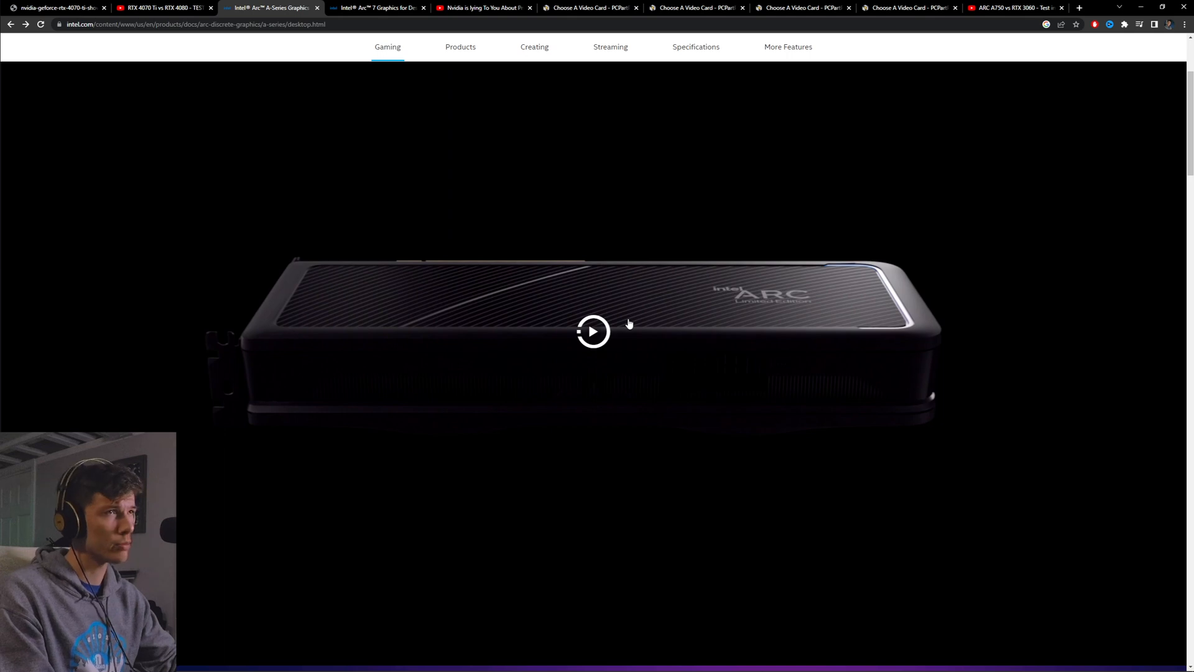
{"action": "scroll", "scroll_direction": "down", "scroll_amount": 3}
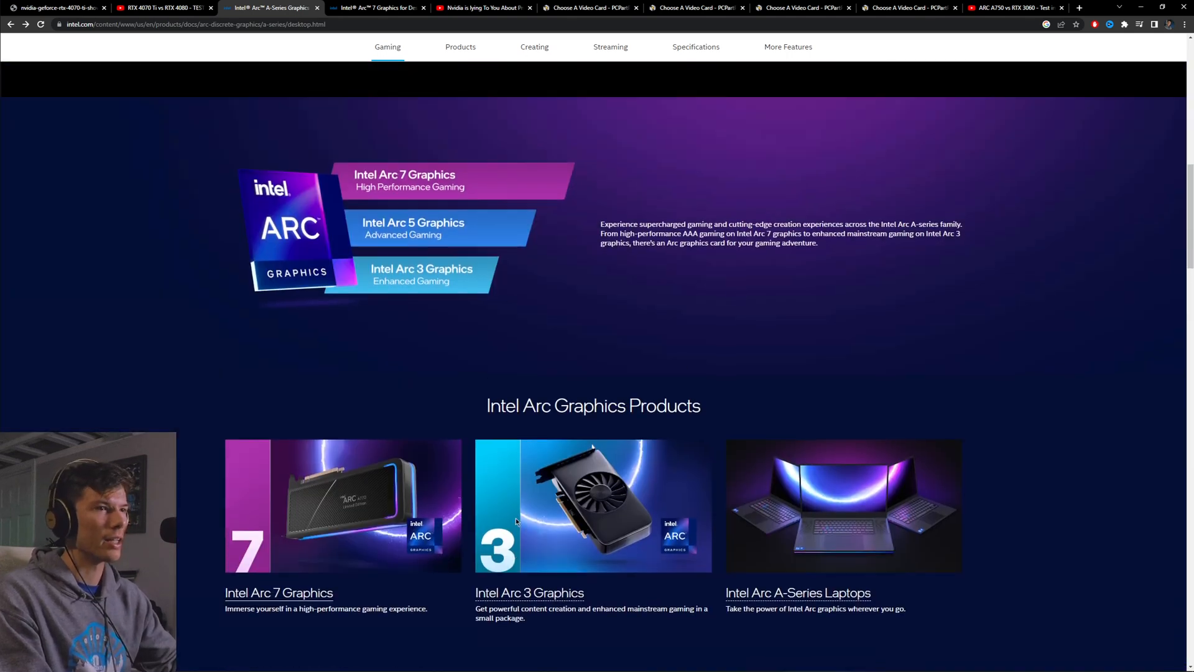
{"action": "scroll", "scroll_direction": "down", "scroll_amount": 3}
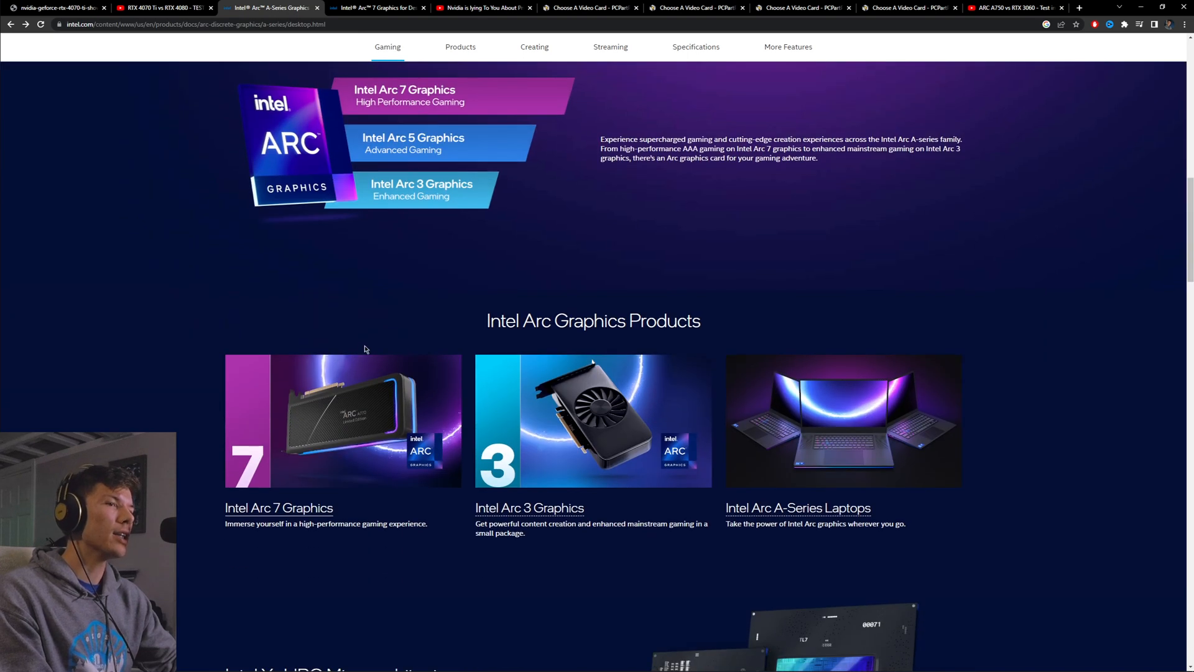
{"action": "mouse_move", "coordinate": [378, 8]}
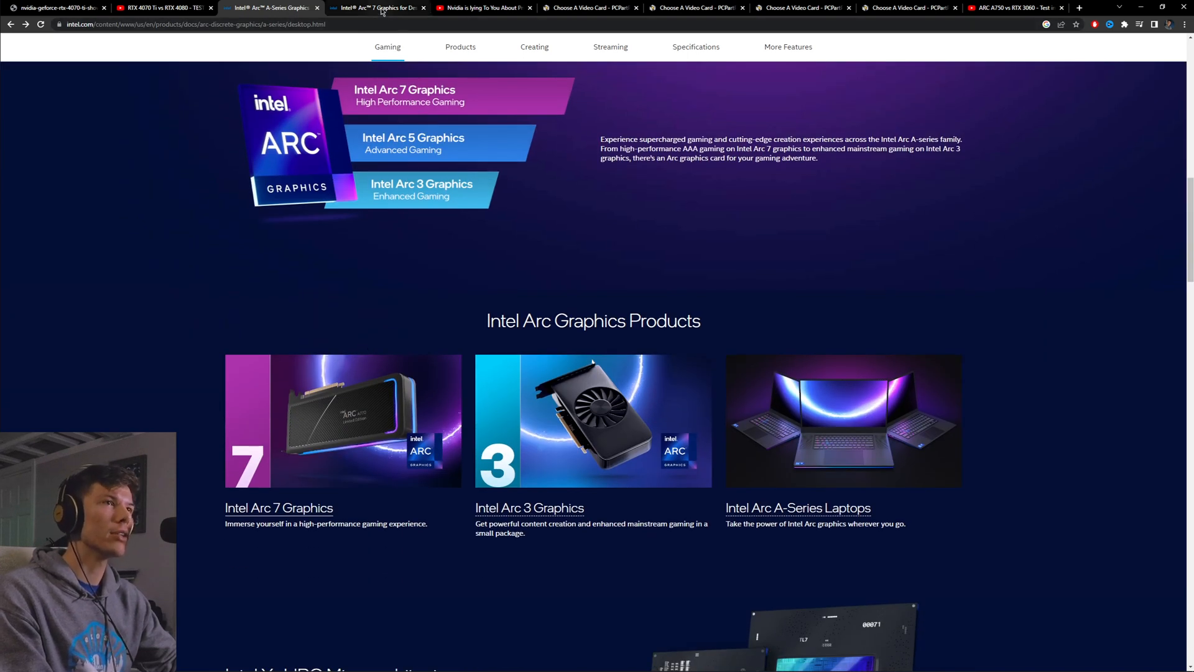
{"action": "left_click", "coordinate": [589, 7]}
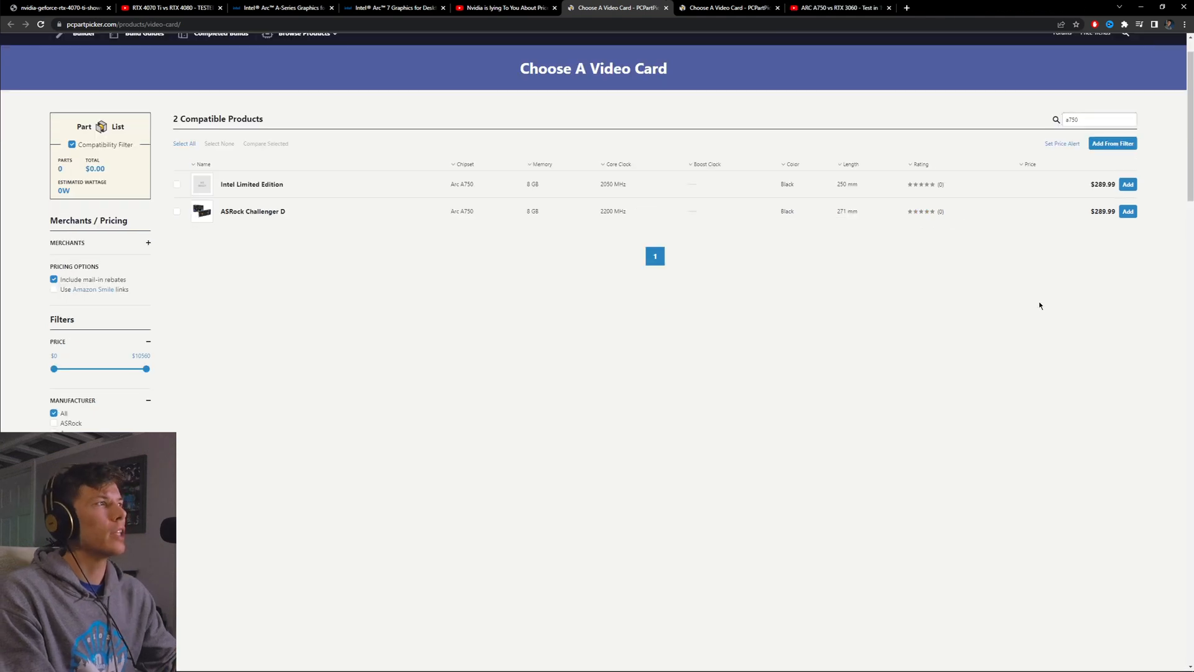
{"action": "mouse_move", "coordinate": [1016, 232]}
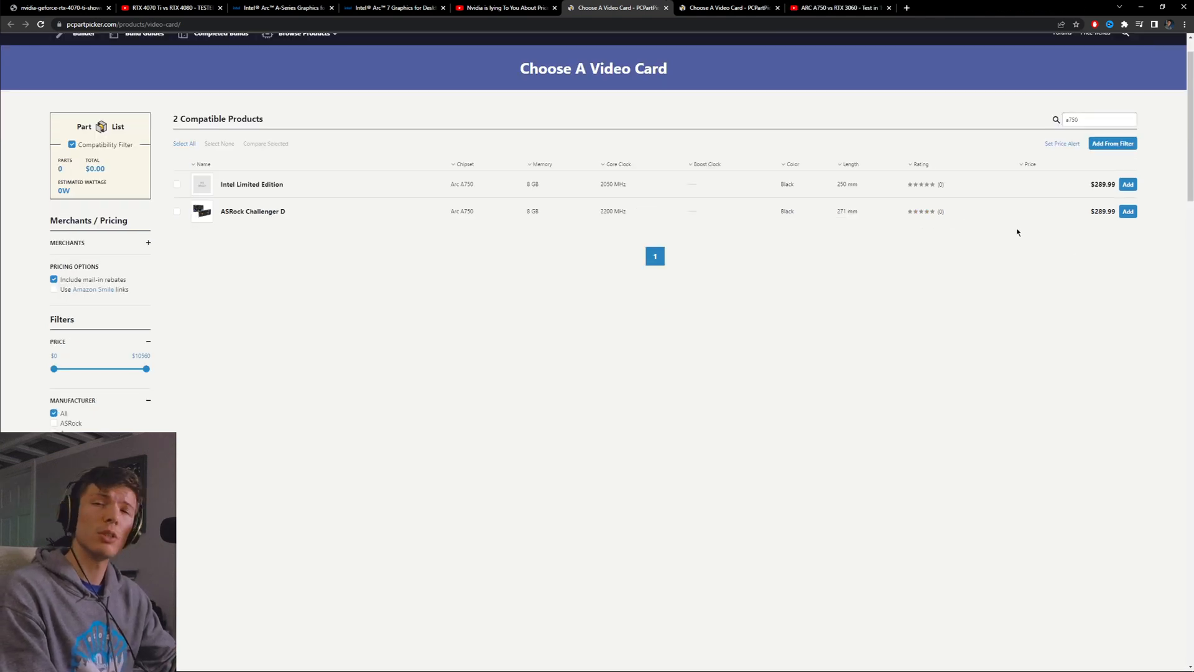
{"action": "mouse_move", "coordinate": [853, 61]}
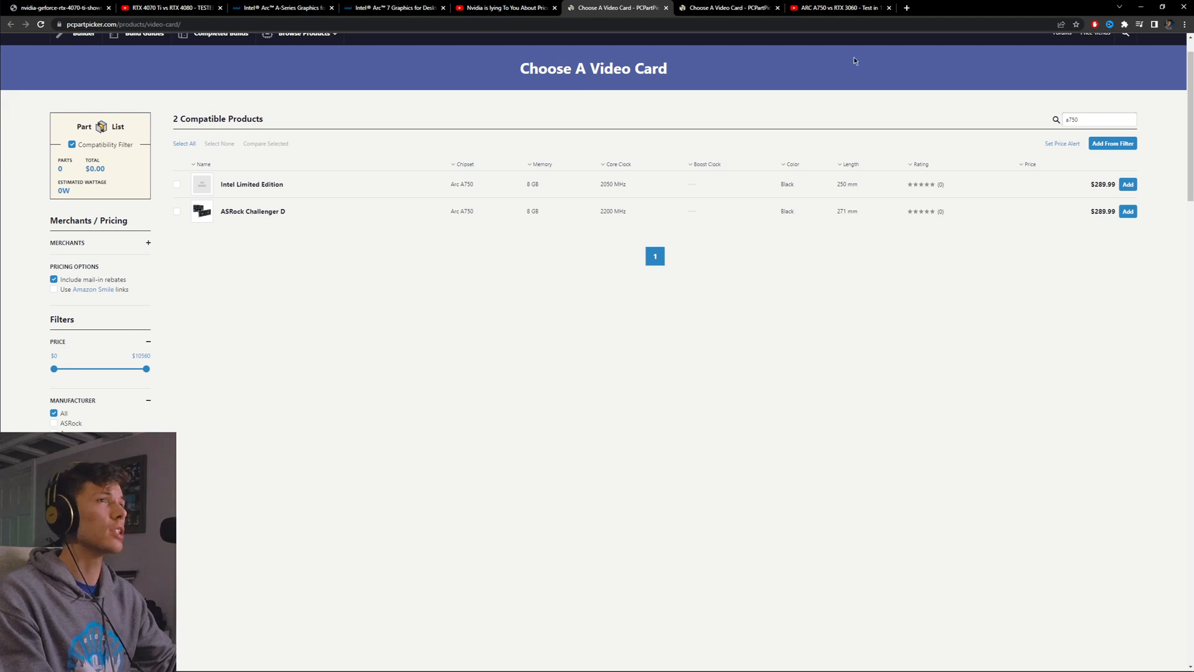
- Switch to Intel's Arc 7 Graphics for Desktops page
{"action": "left_click", "coordinate": [392, 7]}
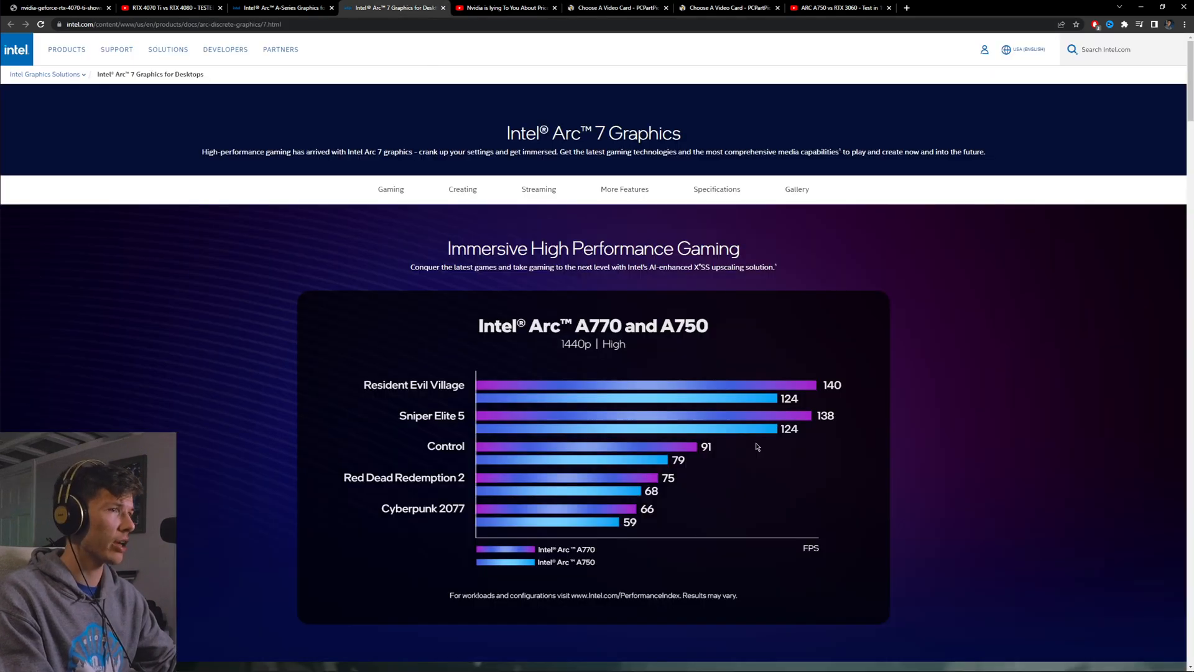
- Scroll to the A770 versus A750 1440p gaming chart, then bring up the A750 versus RTX 3060 video
{"action": "scroll", "scroll_direction": "down", "scroll_amount": 3}
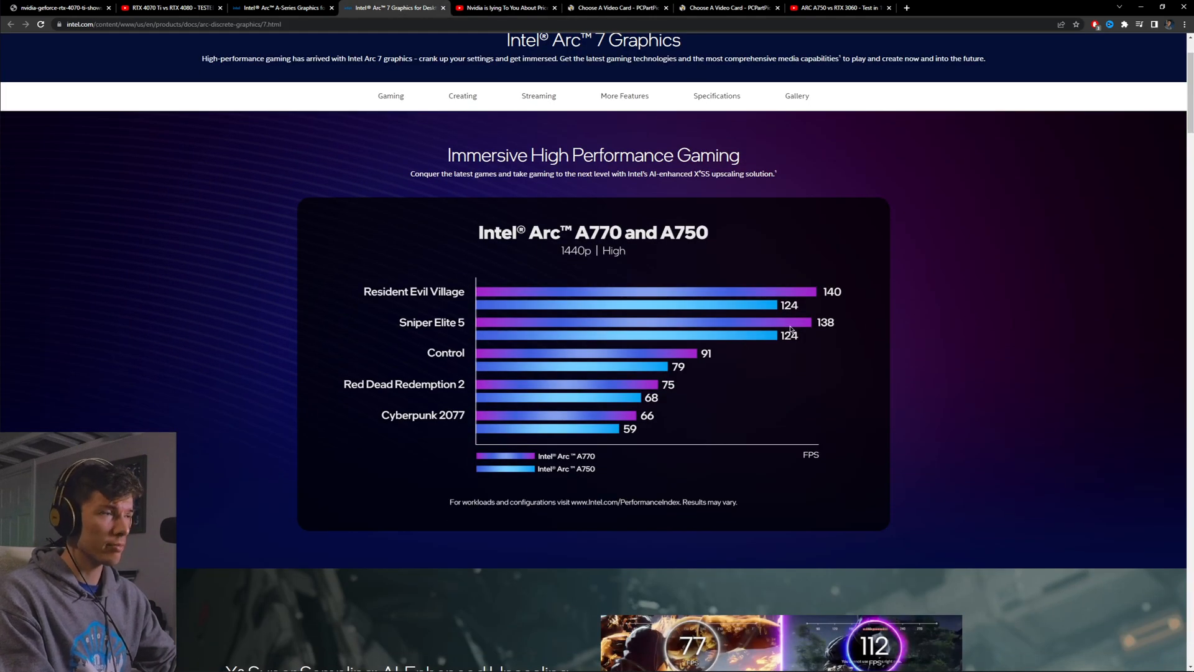
{"action": "scroll", "scroll_direction": "down", "scroll_amount": 3}
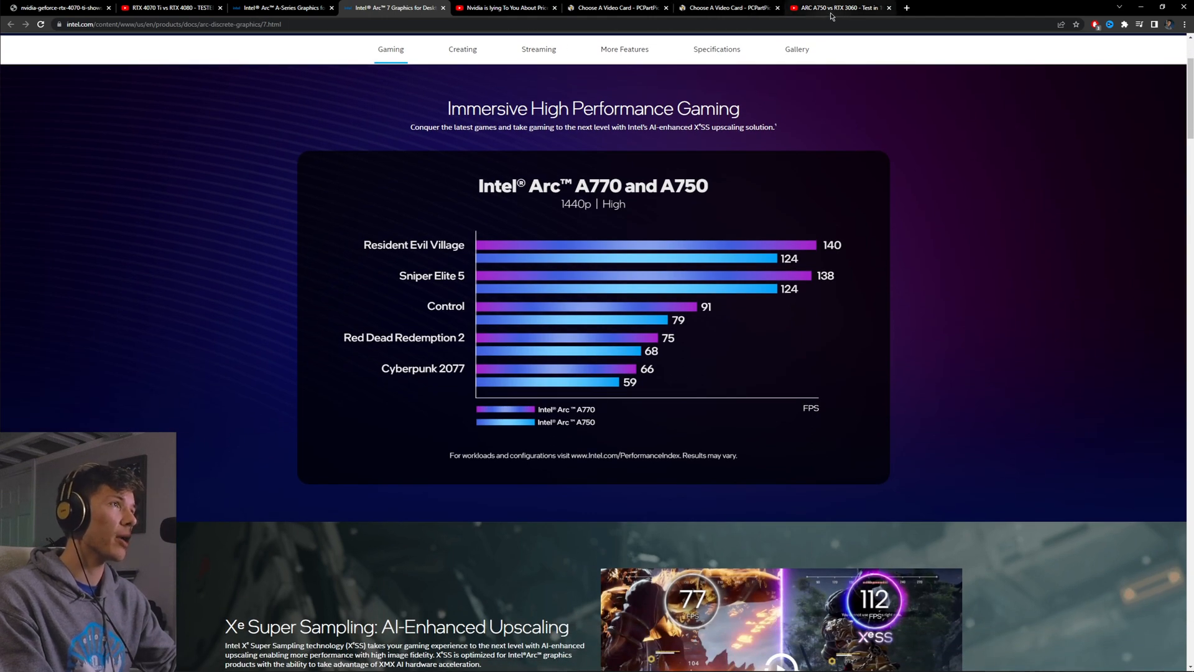
{"action": "left_click", "coordinate": [837, 8]}
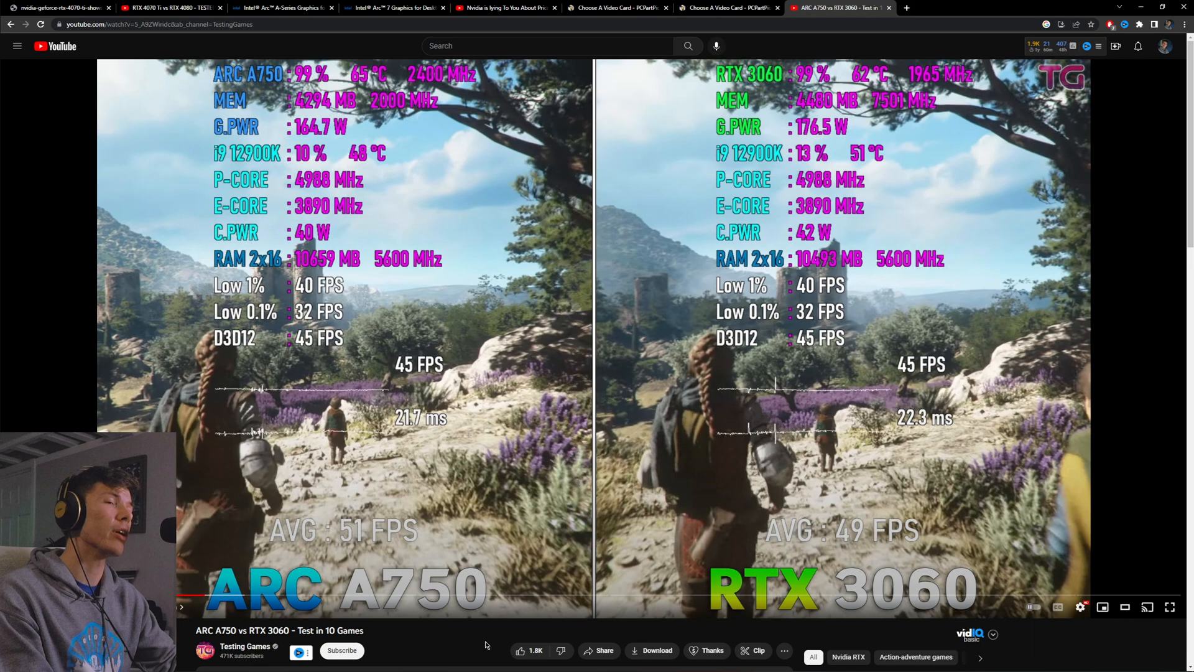
{"action": "mouse_move", "coordinate": [432, 629]}
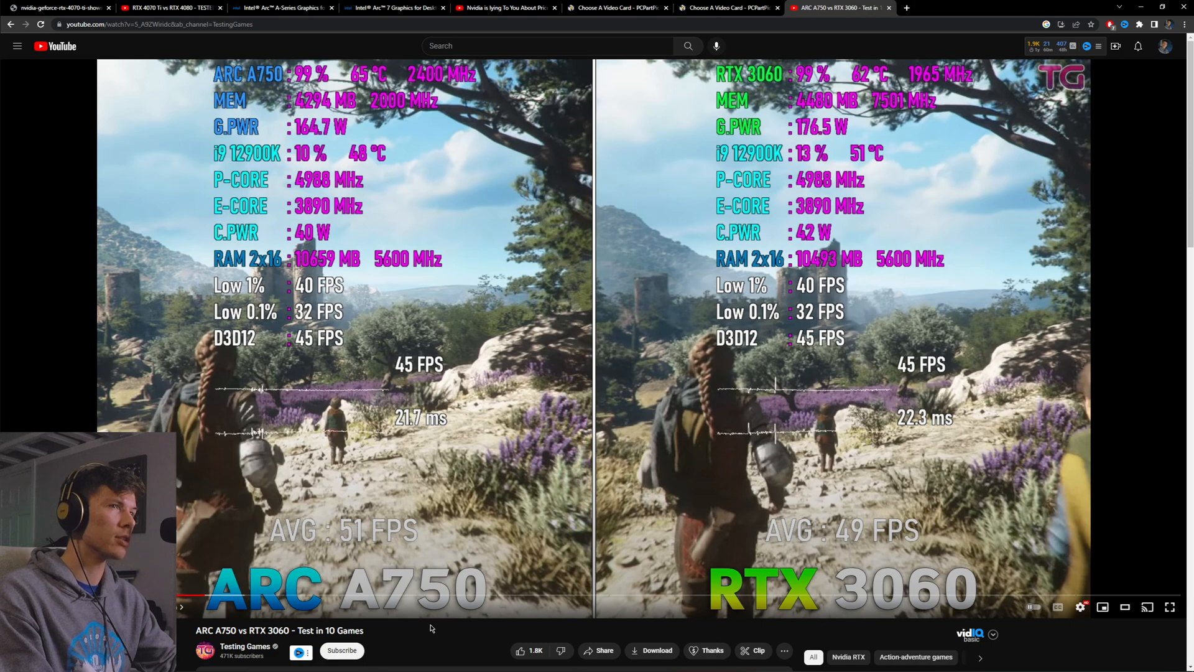
{"action": "mouse_move", "coordinate": [488, 470]}
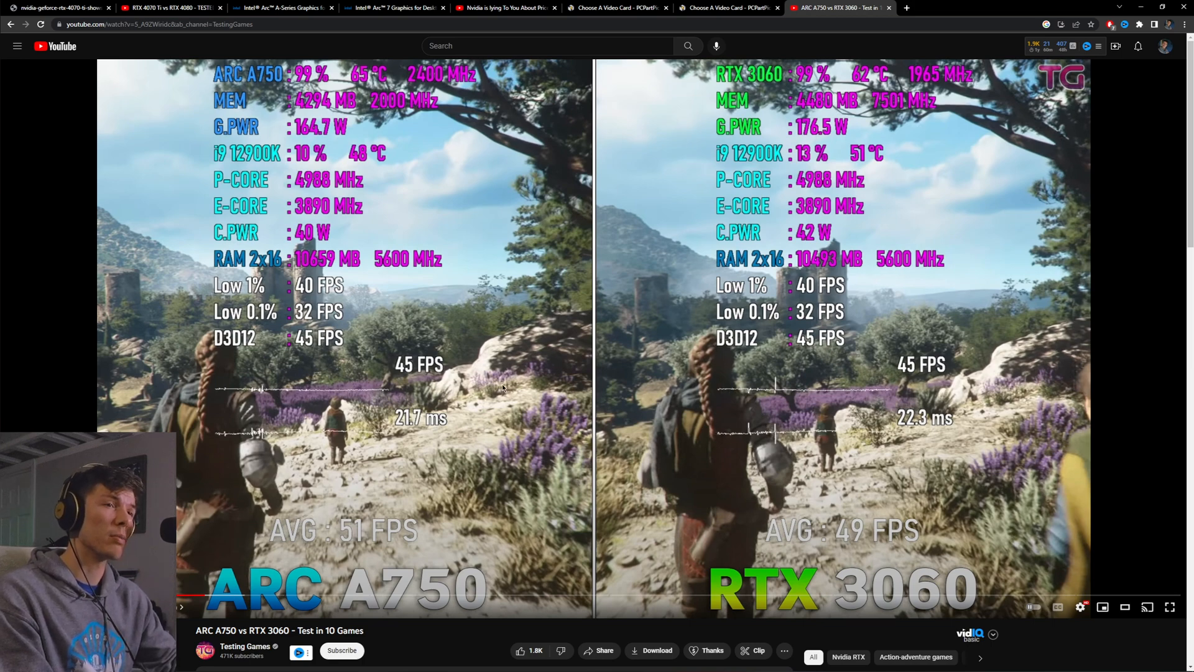
{"action": "mouse_move", "coordinate": [385, 601]}
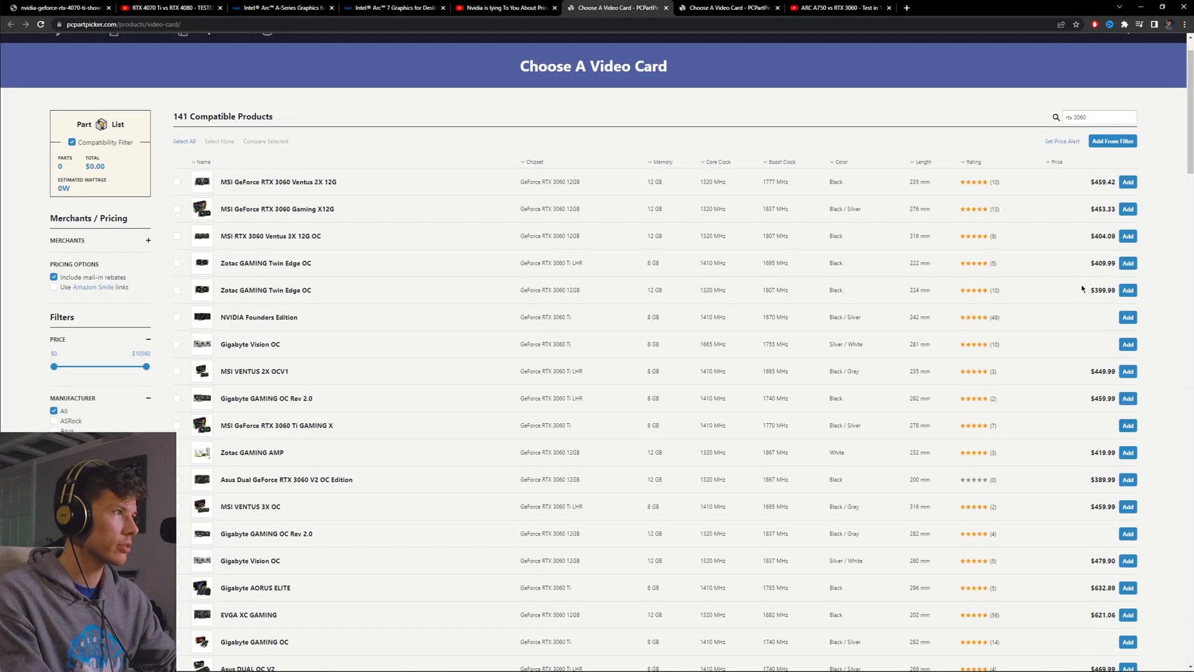
- Scroll through PCPartPicker's 141 RTX 3060 listings, including the Asus ROG Strix Gaming OC V2 at $629.99
{"action": "scroll", "scroll_direction": "down", "scroll_amount": 3}
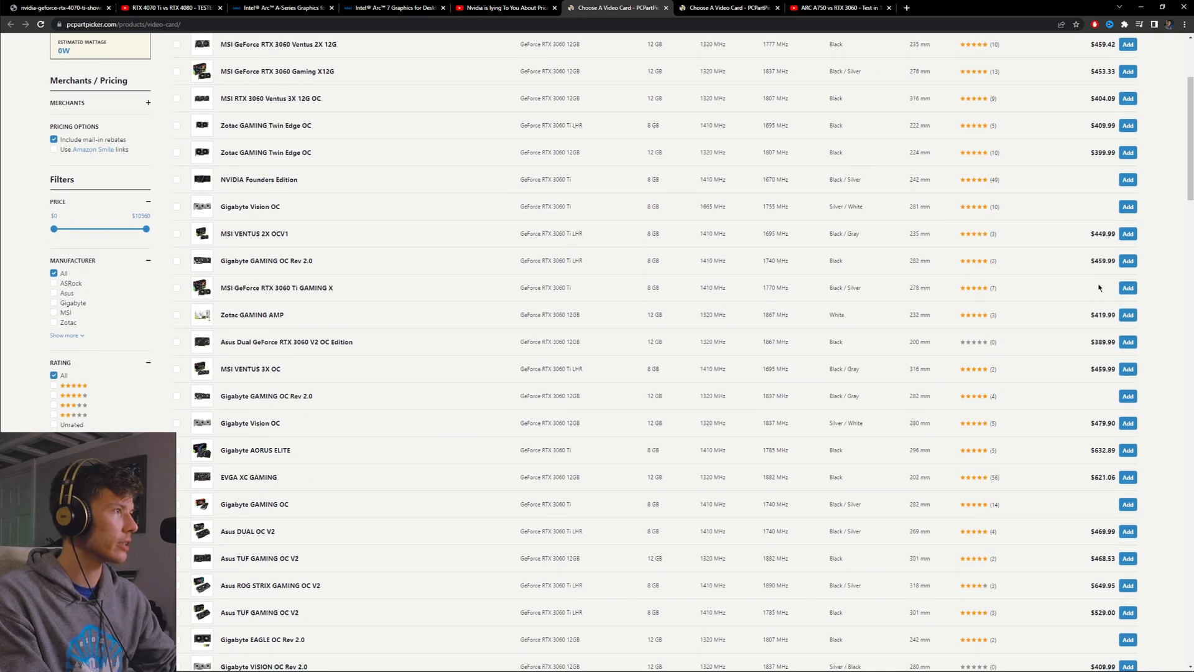
{"action": "scroll", "scroll_direction": "down", "scroll_amount": 3}
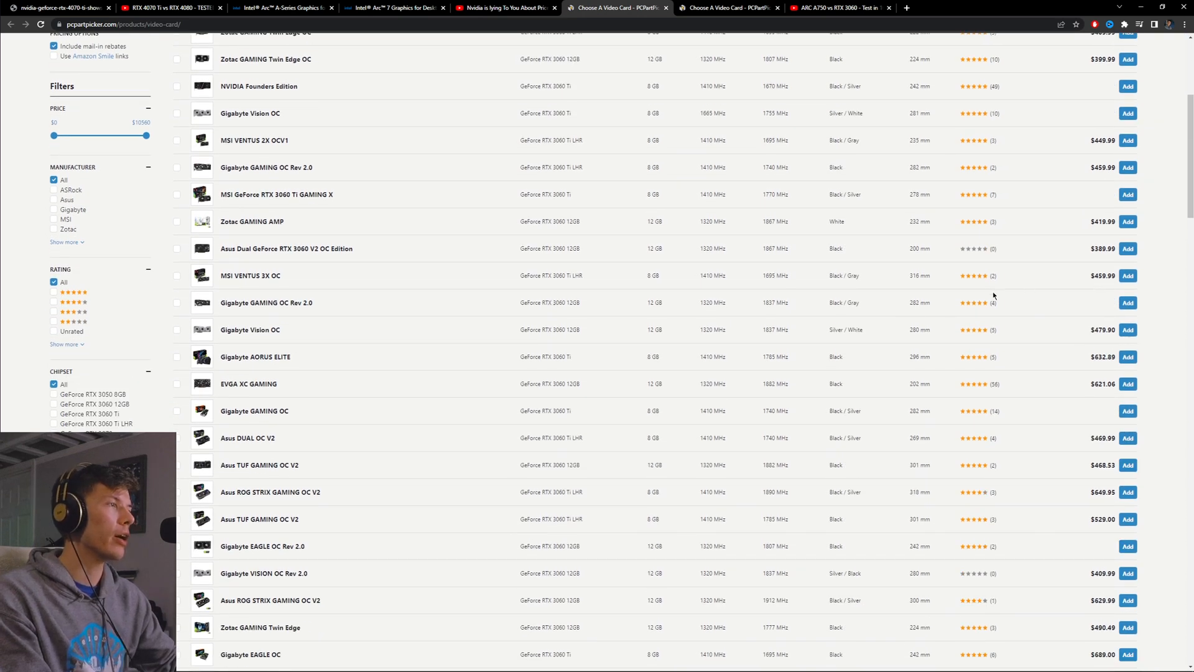
{"action": "scroll", "scroll_direction": "up", "scroll_amount": 3}
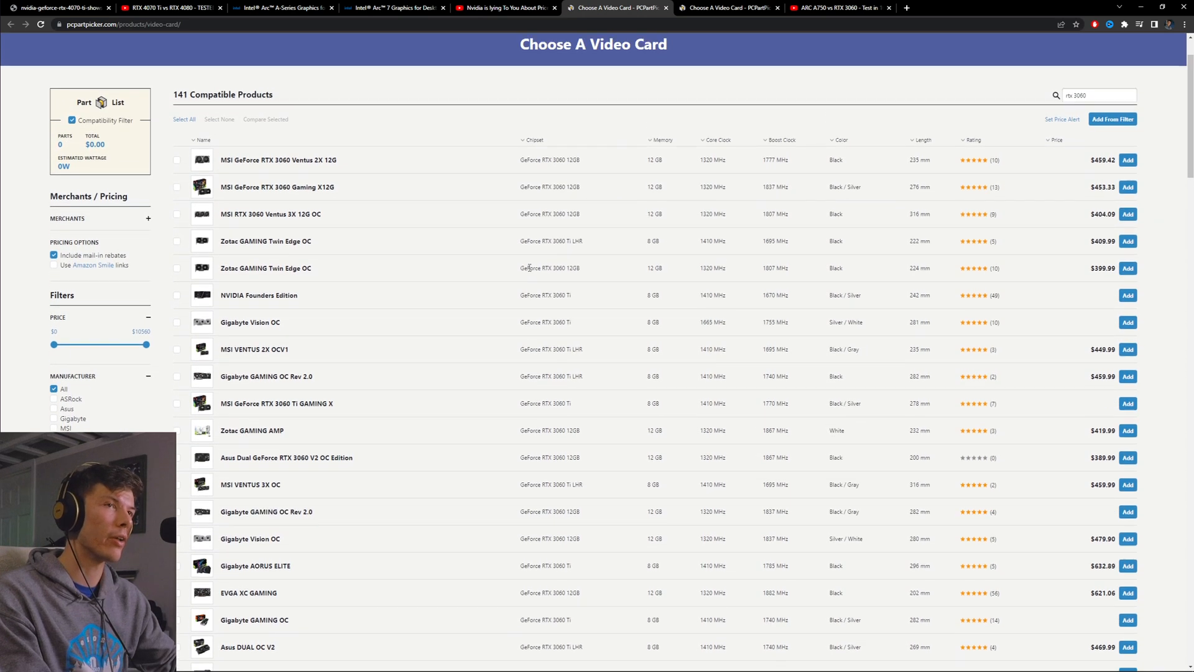
{"action": "scroll", "scroll_direction": "up", "scroll_amount": 3}
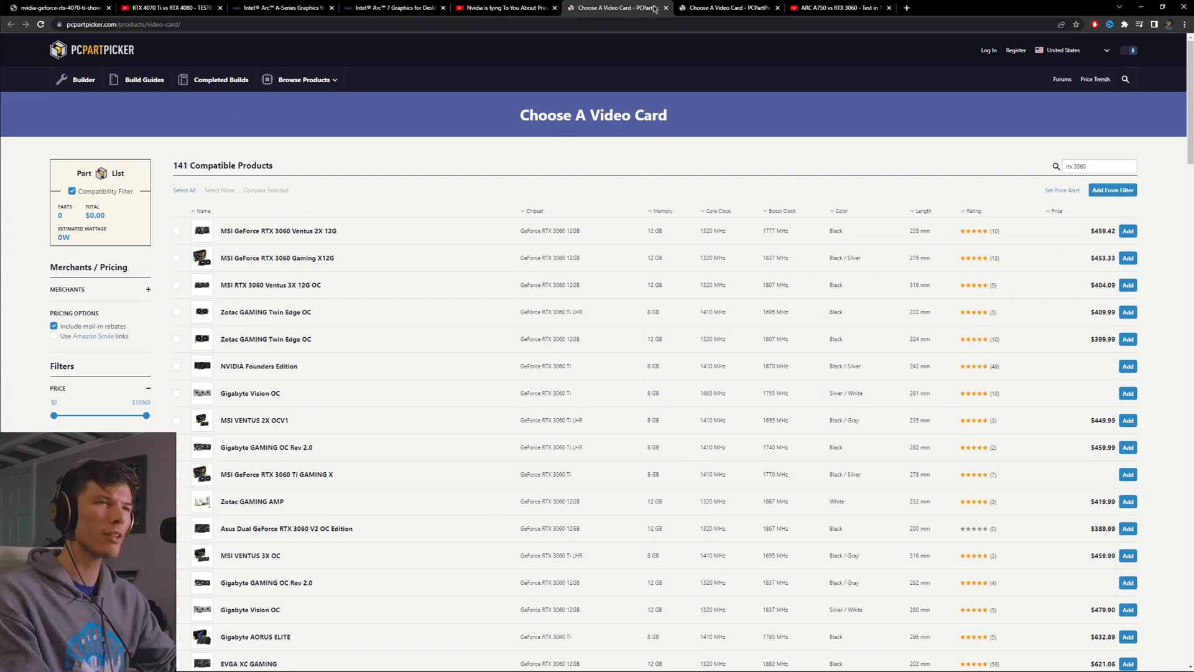
{"action": "mouse_move", "coordinate": [618, 7]}
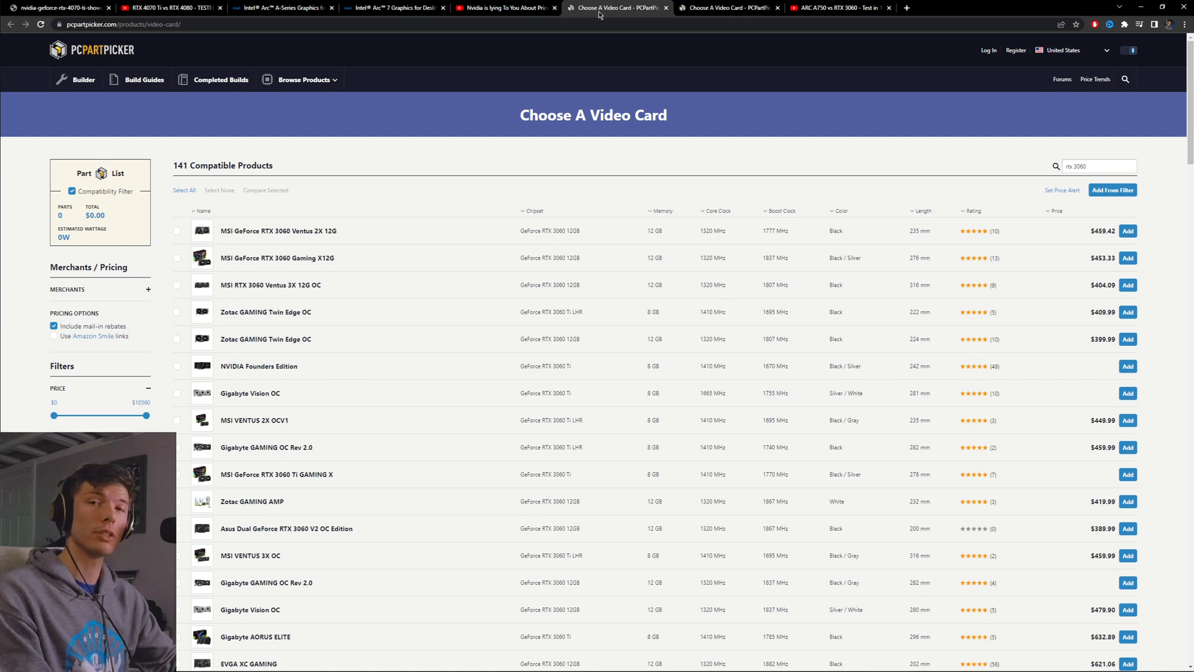
{"action": "mouse_move", "coordinate": [617, 8]}
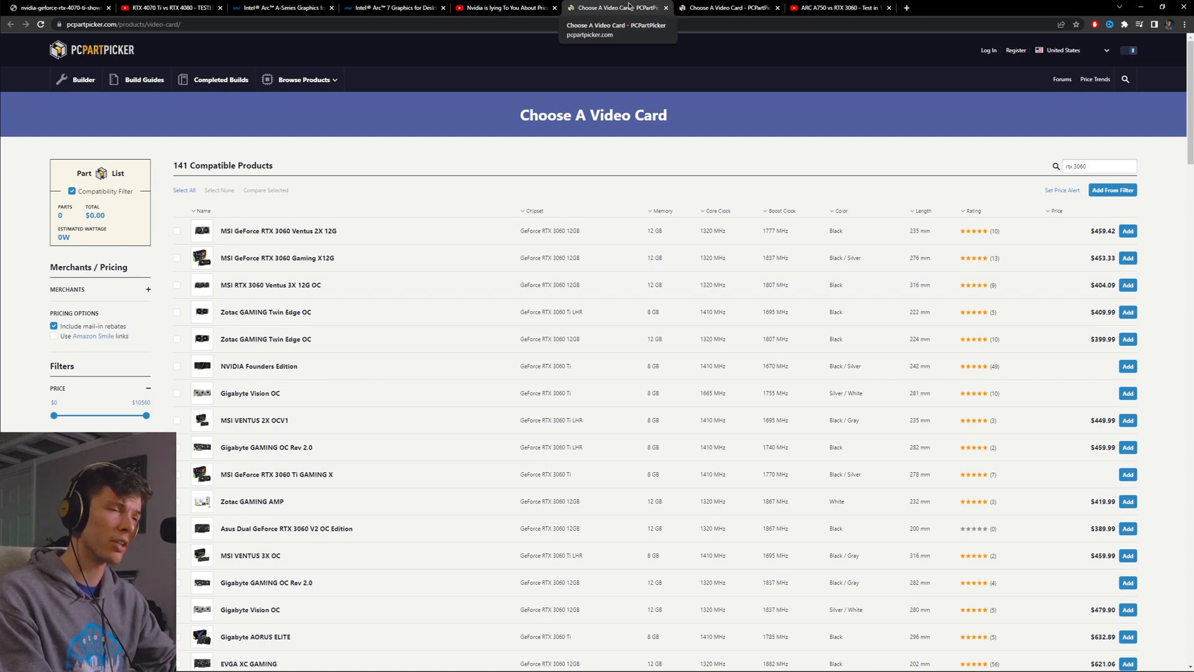
{"action": "mouse_move", "coordinate": [1108, 115]}
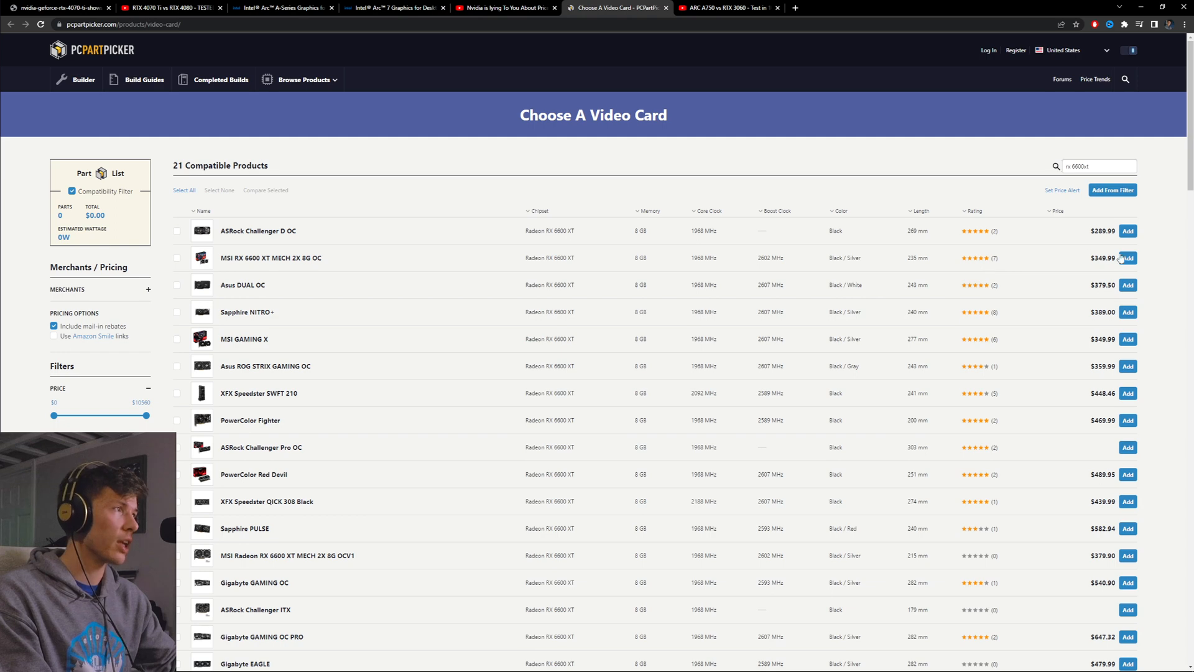
- Scroll through PCPartPicker's 21 RX 6600 XT listings starting at $289.99
{"action": "scroll", "scroll_direction": "down", "scroll_amount": 3}
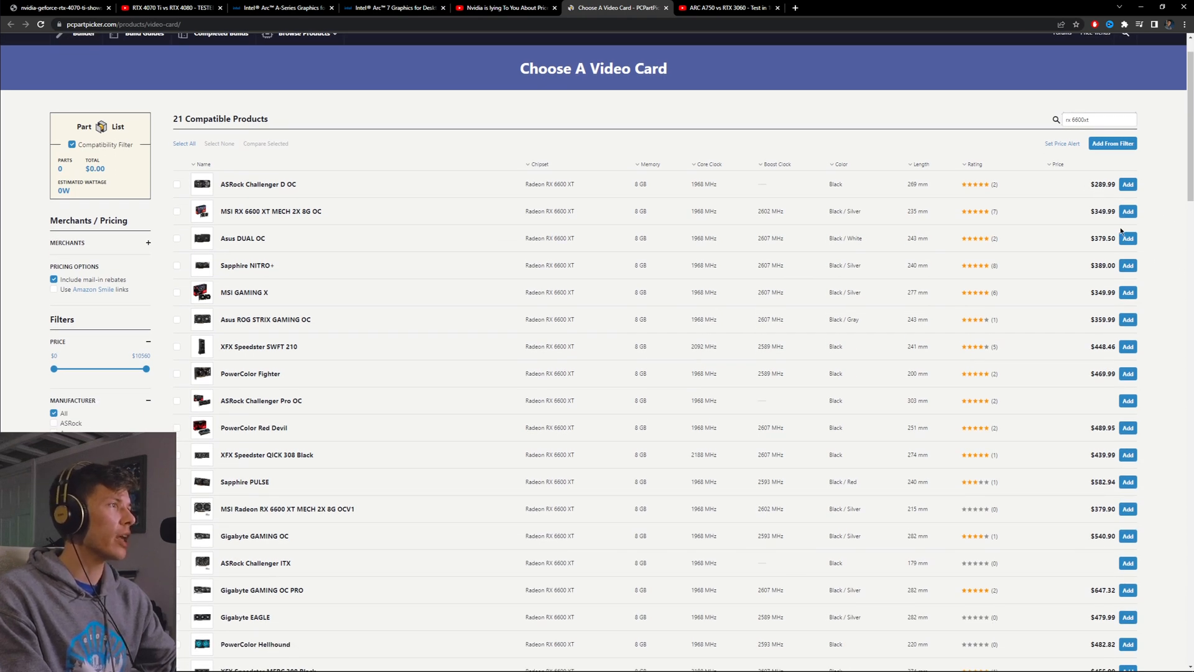
{"action": "scroll", "scroll_direction": "down", "scroll_amount": 3}
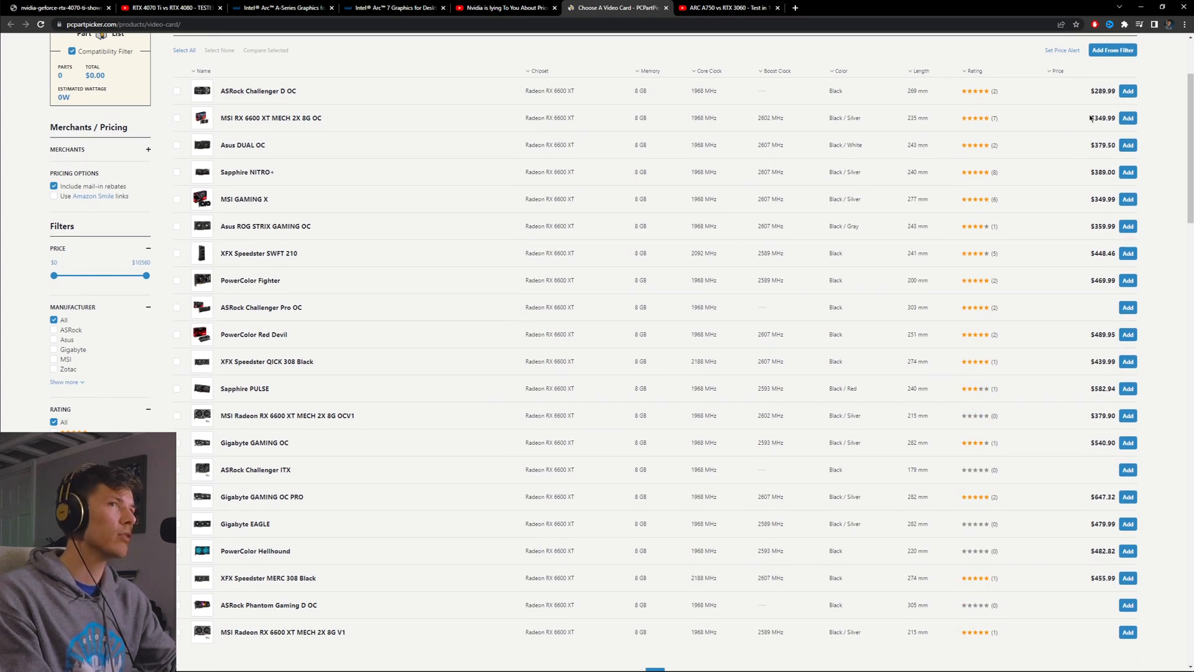
{"action": "scroll", "scroll_direction": "up", "scroll_amount": 3}
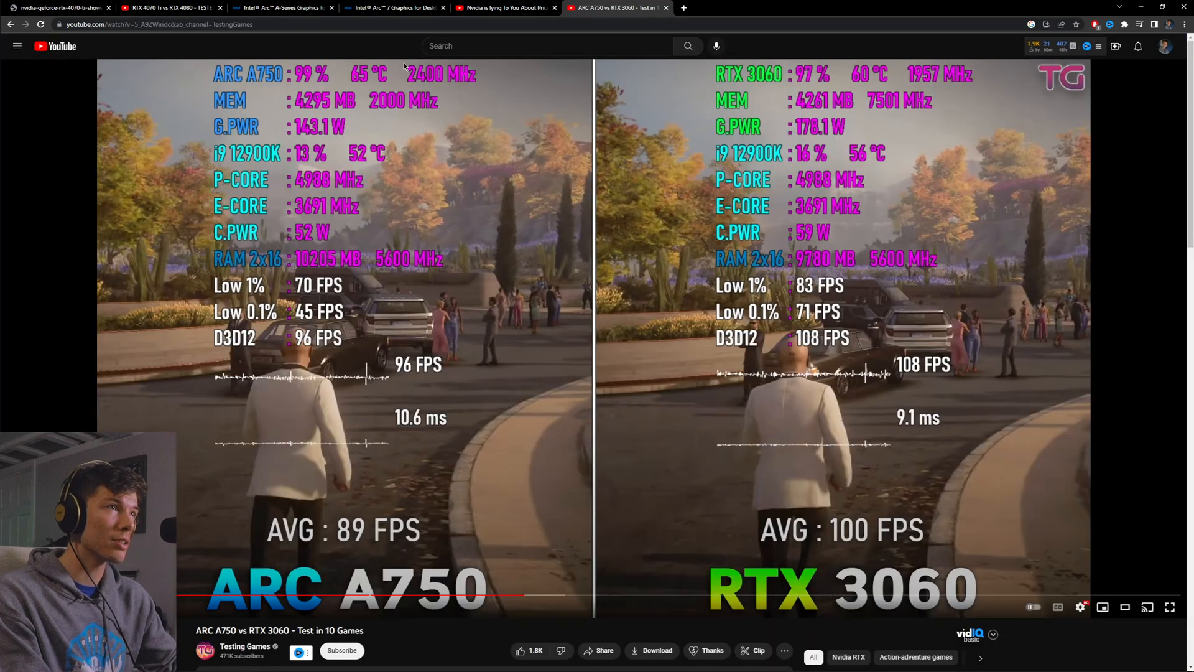
- Switch to the 'Nvidia is lying To You About Prices' YouTube video
{"action": "left_click", "coordinate": [504, 7]}
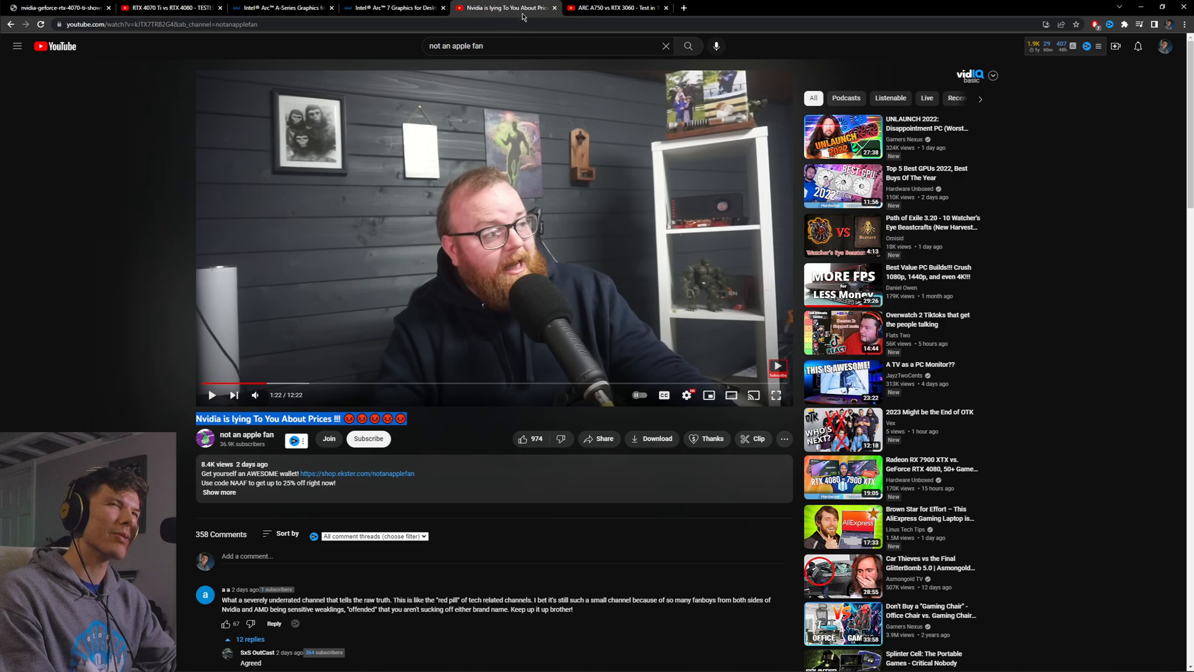
{"action": "mouse_move", "coordinate": [505, 7]}
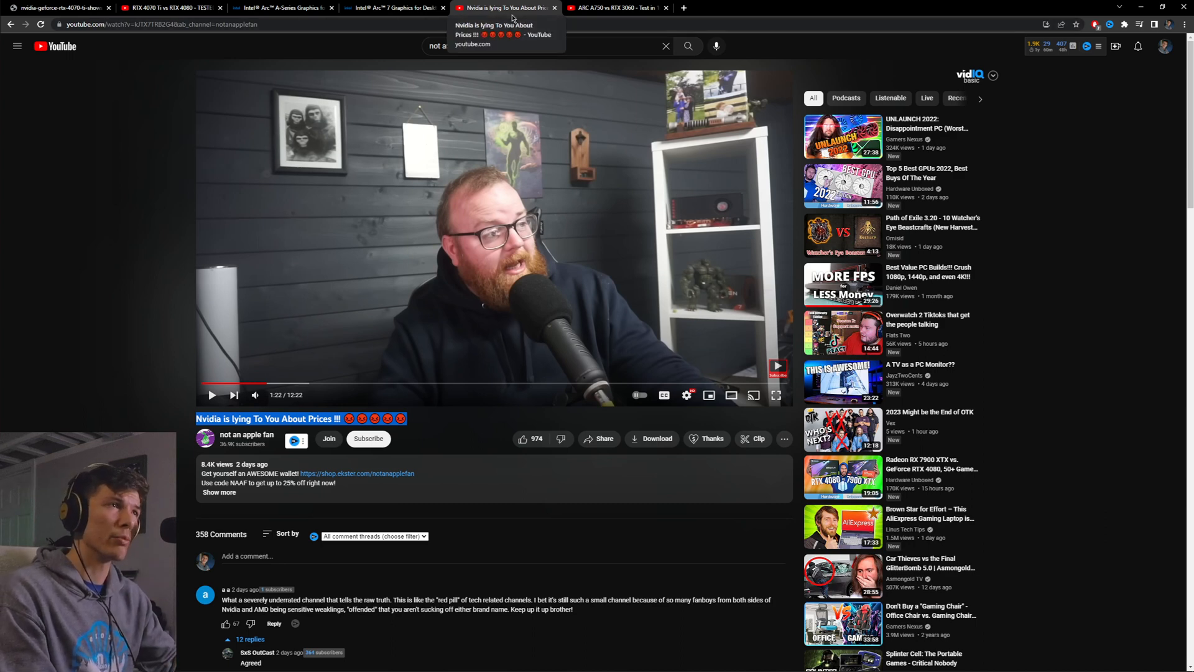
{"action": "mouse_move", "coordinate": [537, 13]}
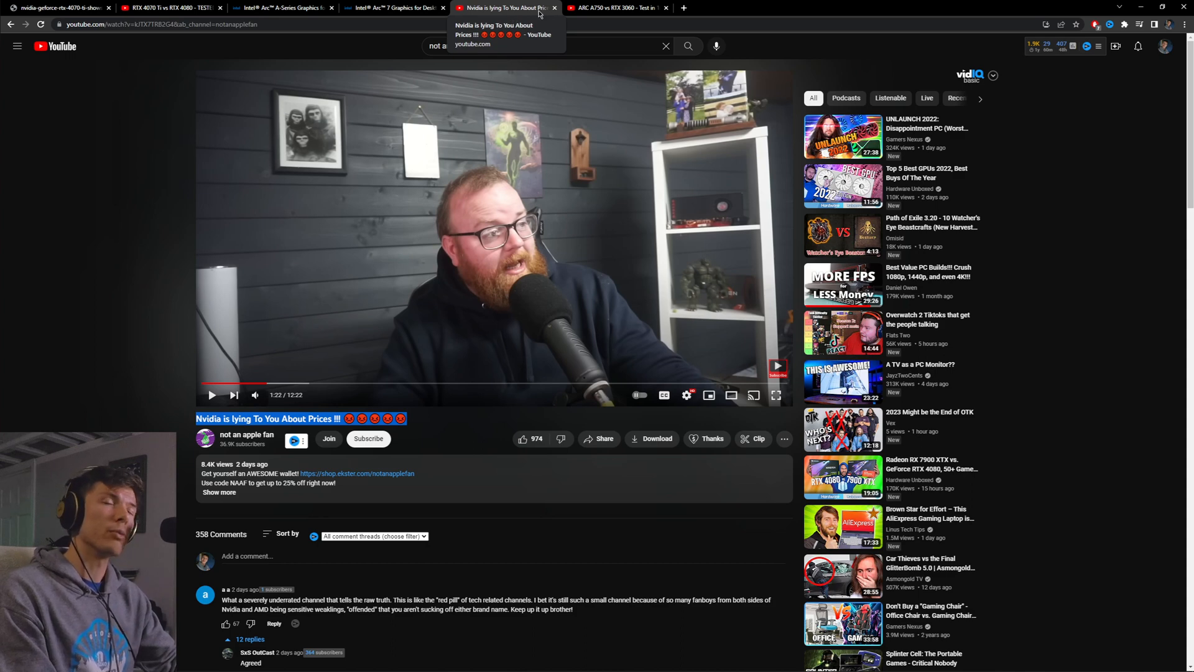